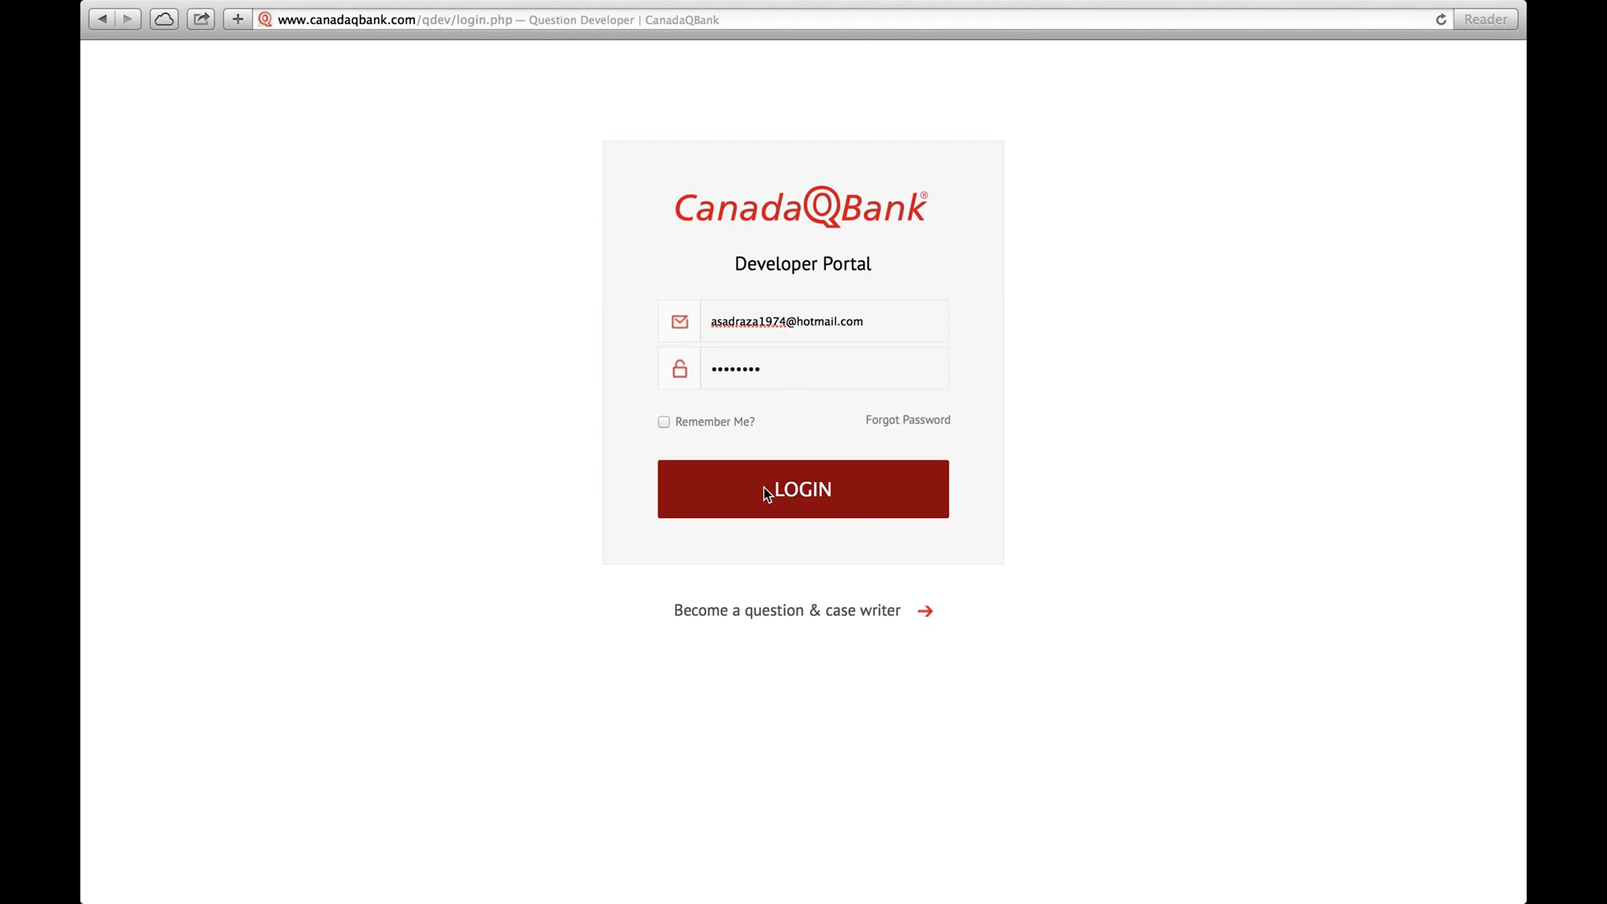
- Log in and choose Royal College Surgical Foundations Examination from the exam list
click(802, 489)
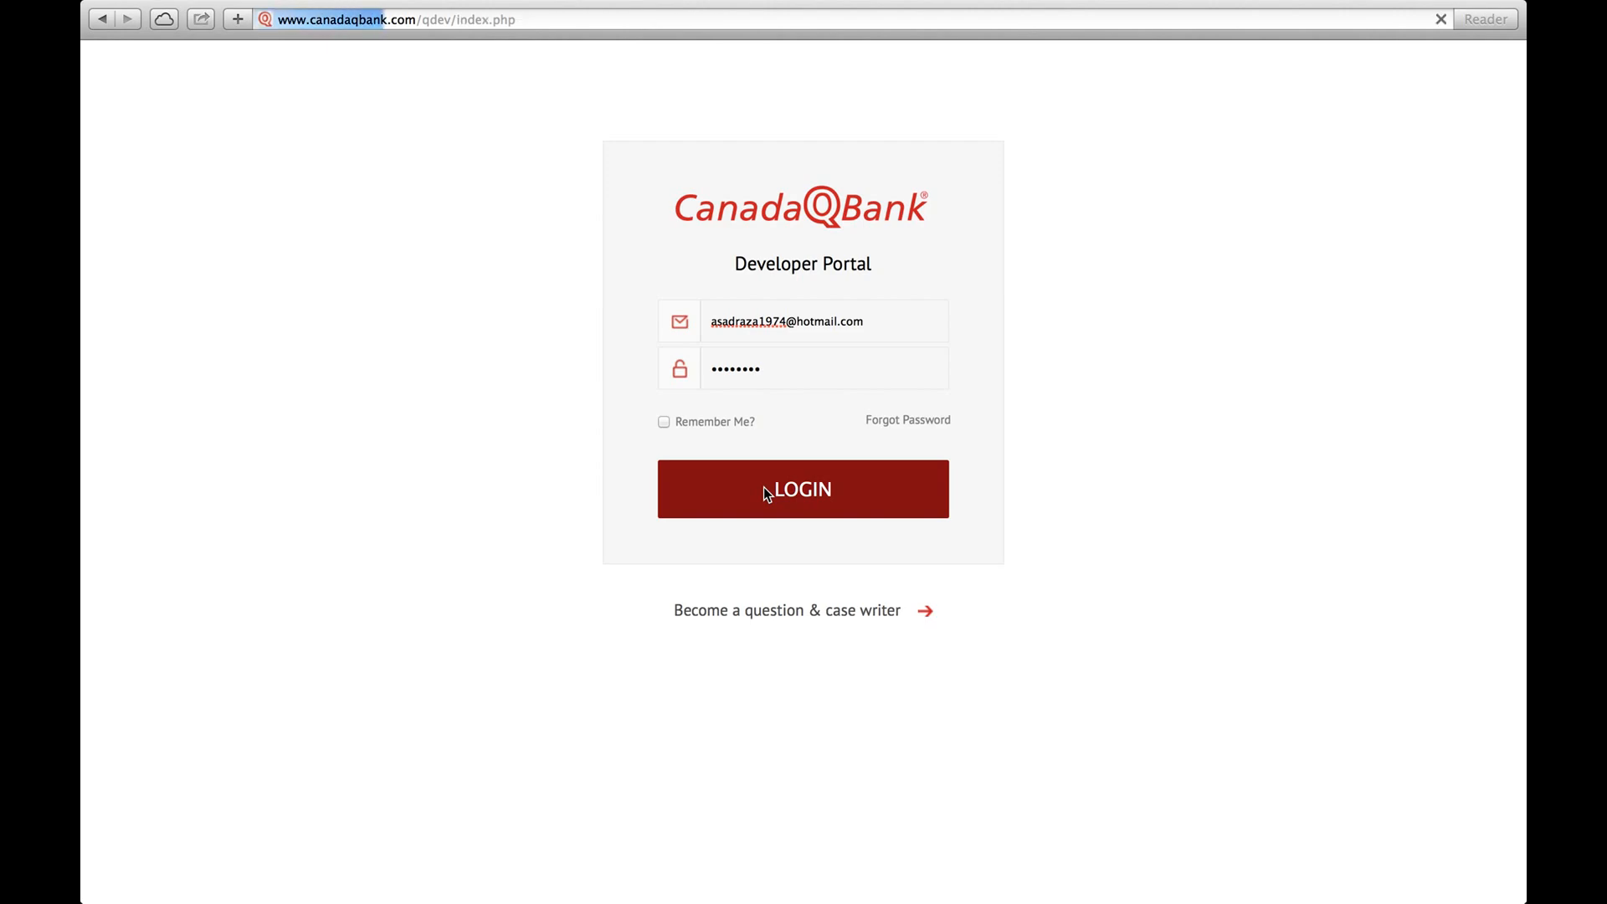
click(802, 489)
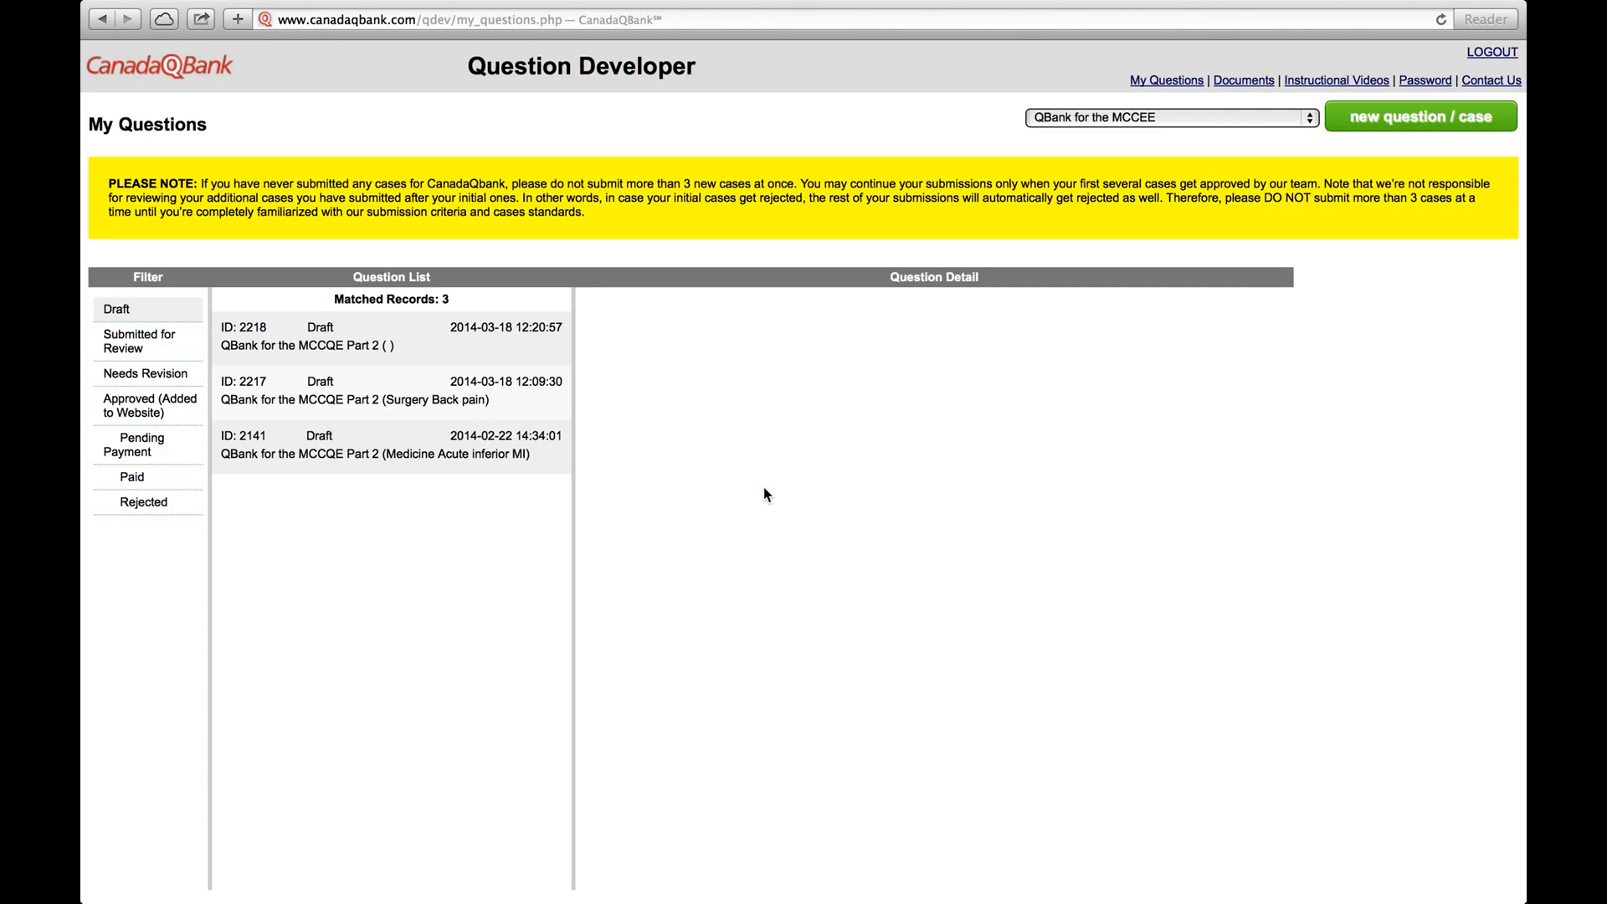
mouse_move(1180, 122)
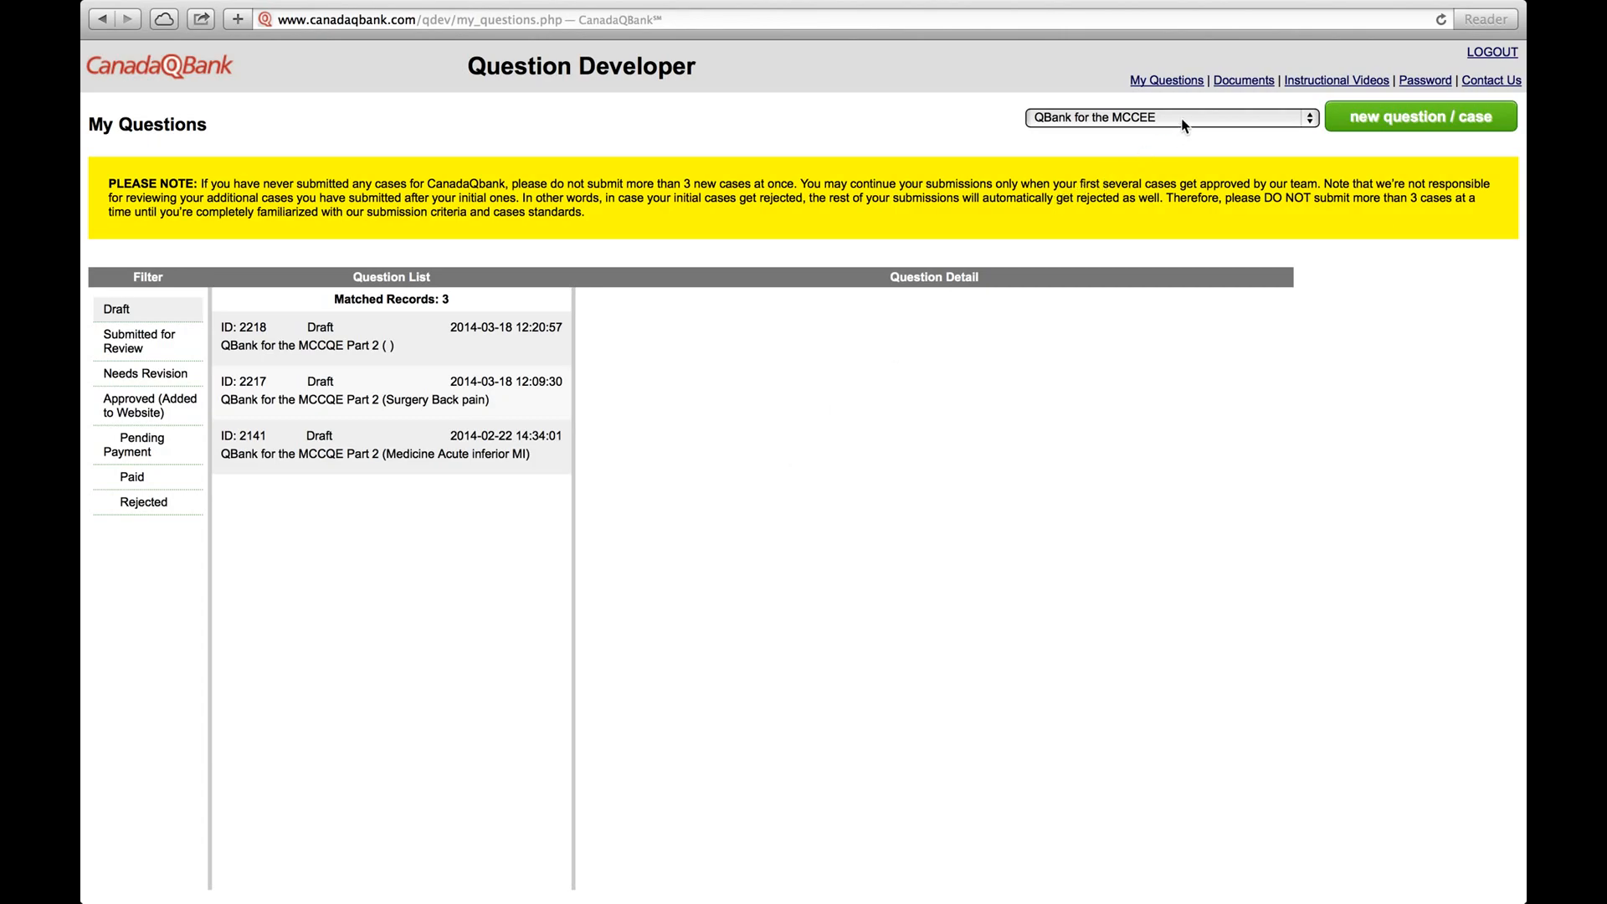
click(1168, 115)
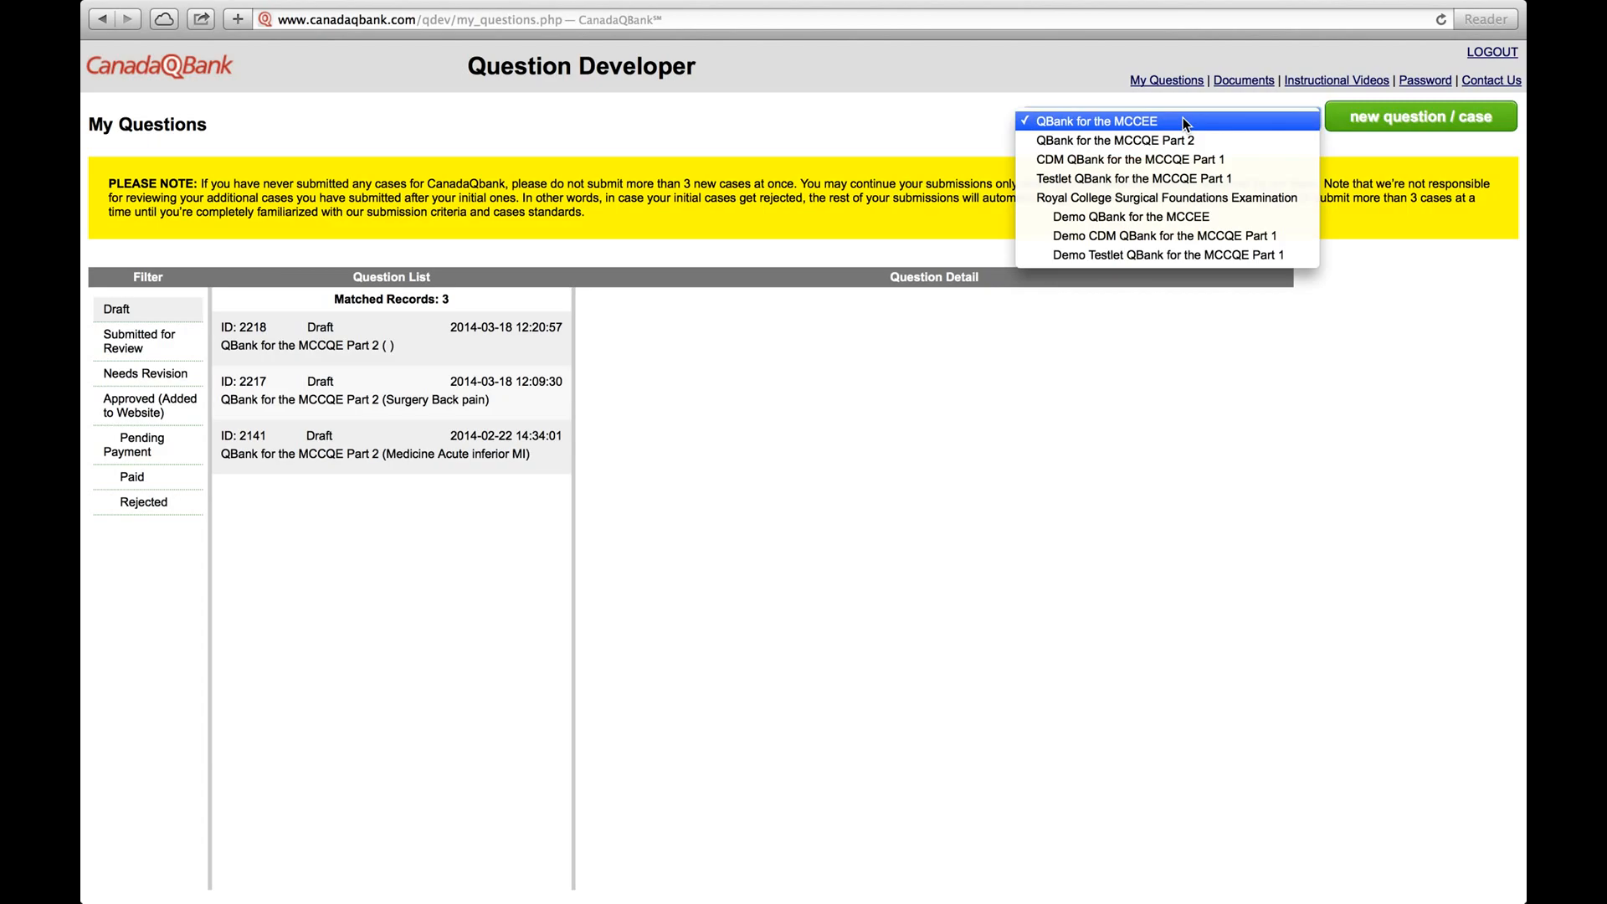
mouse_move(1167, 197)
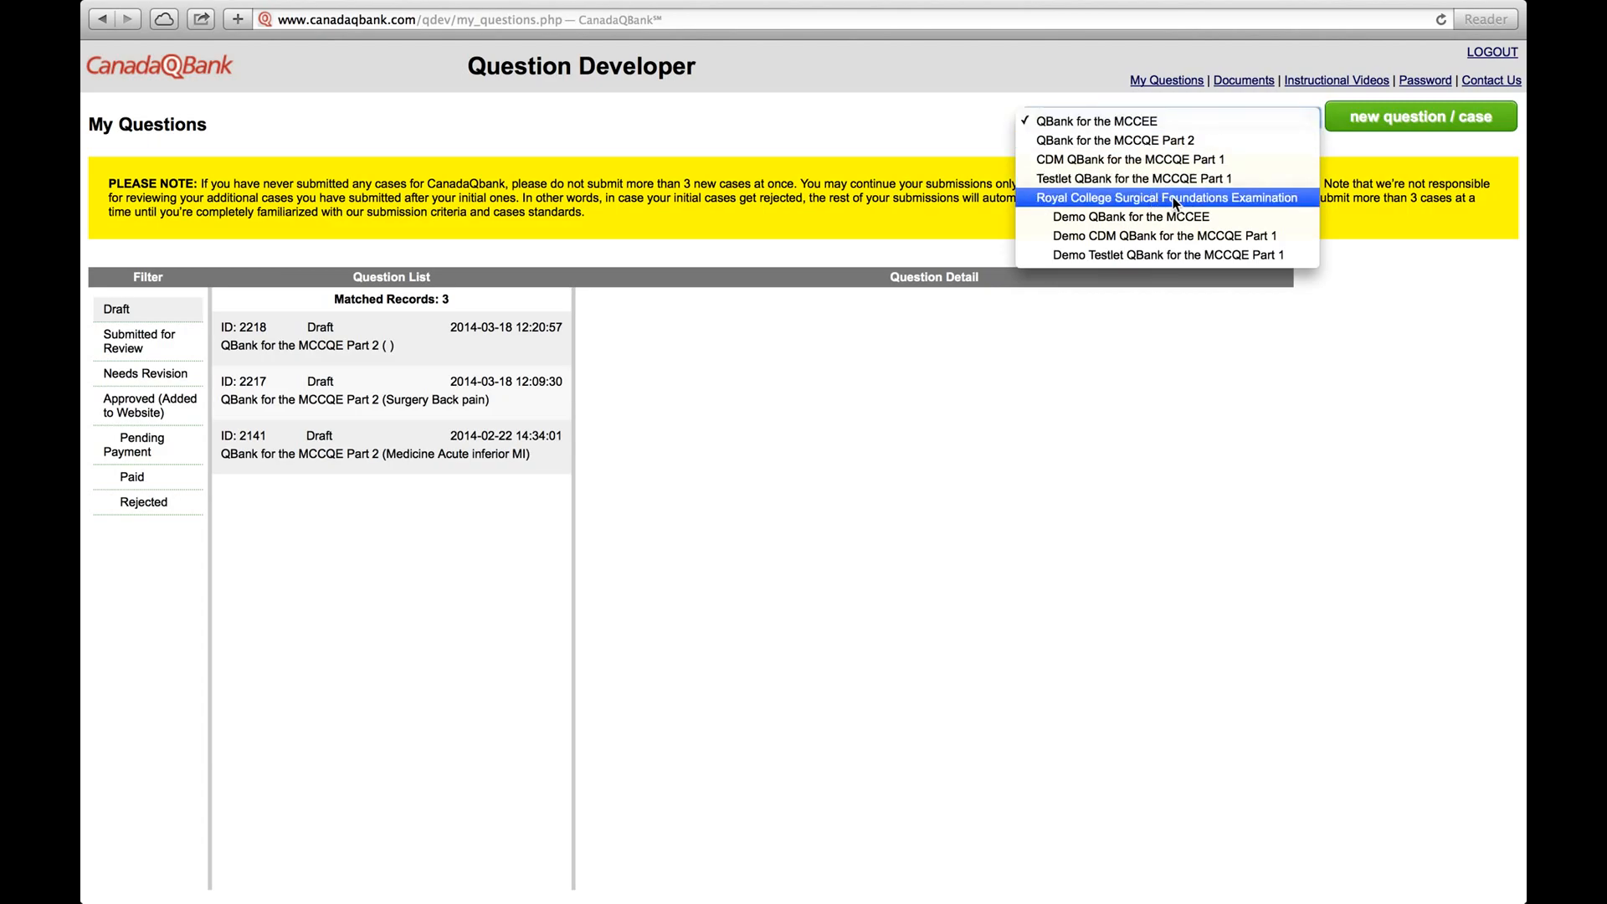
click(1166, 198)
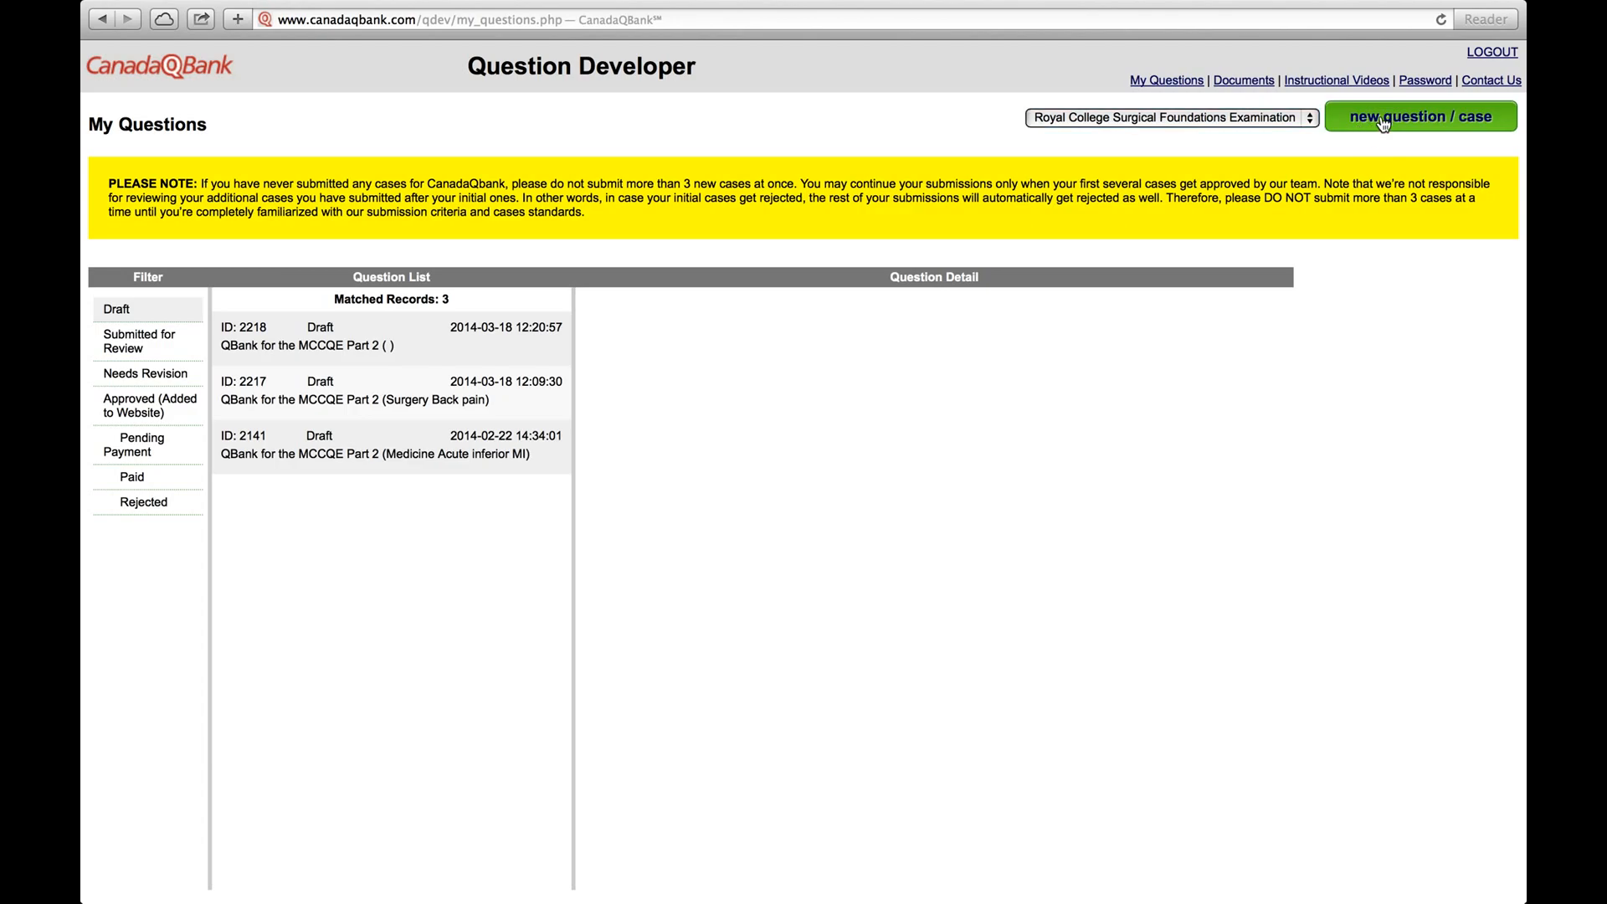
- Start a new blank question using the green new question / case button
click(1421, 115)
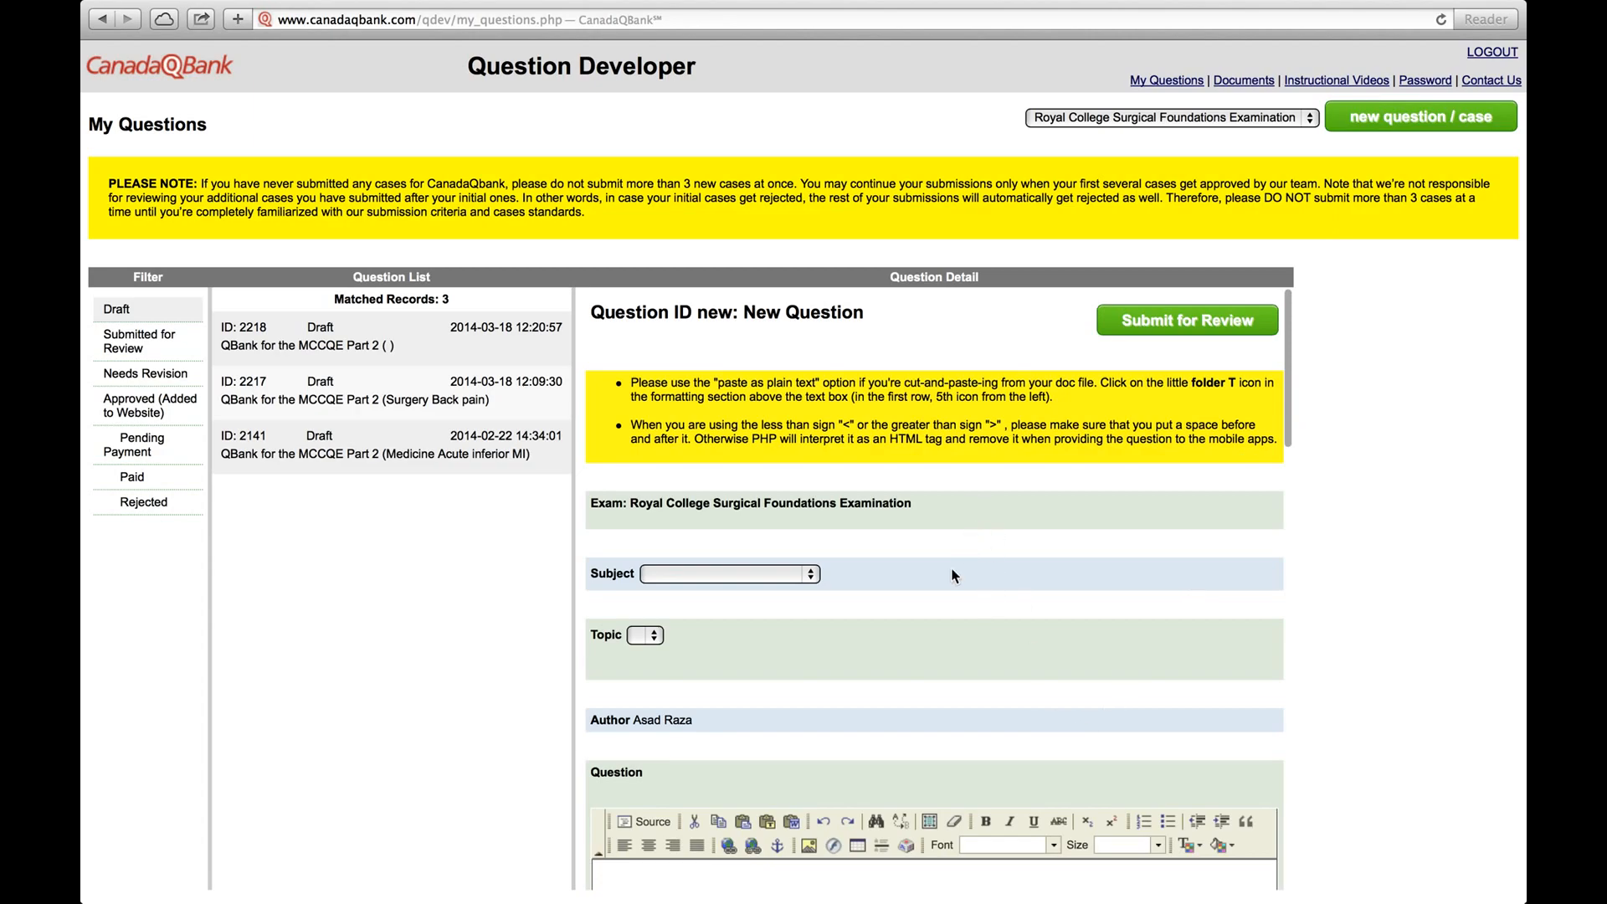
mouse_move(1007, 577)
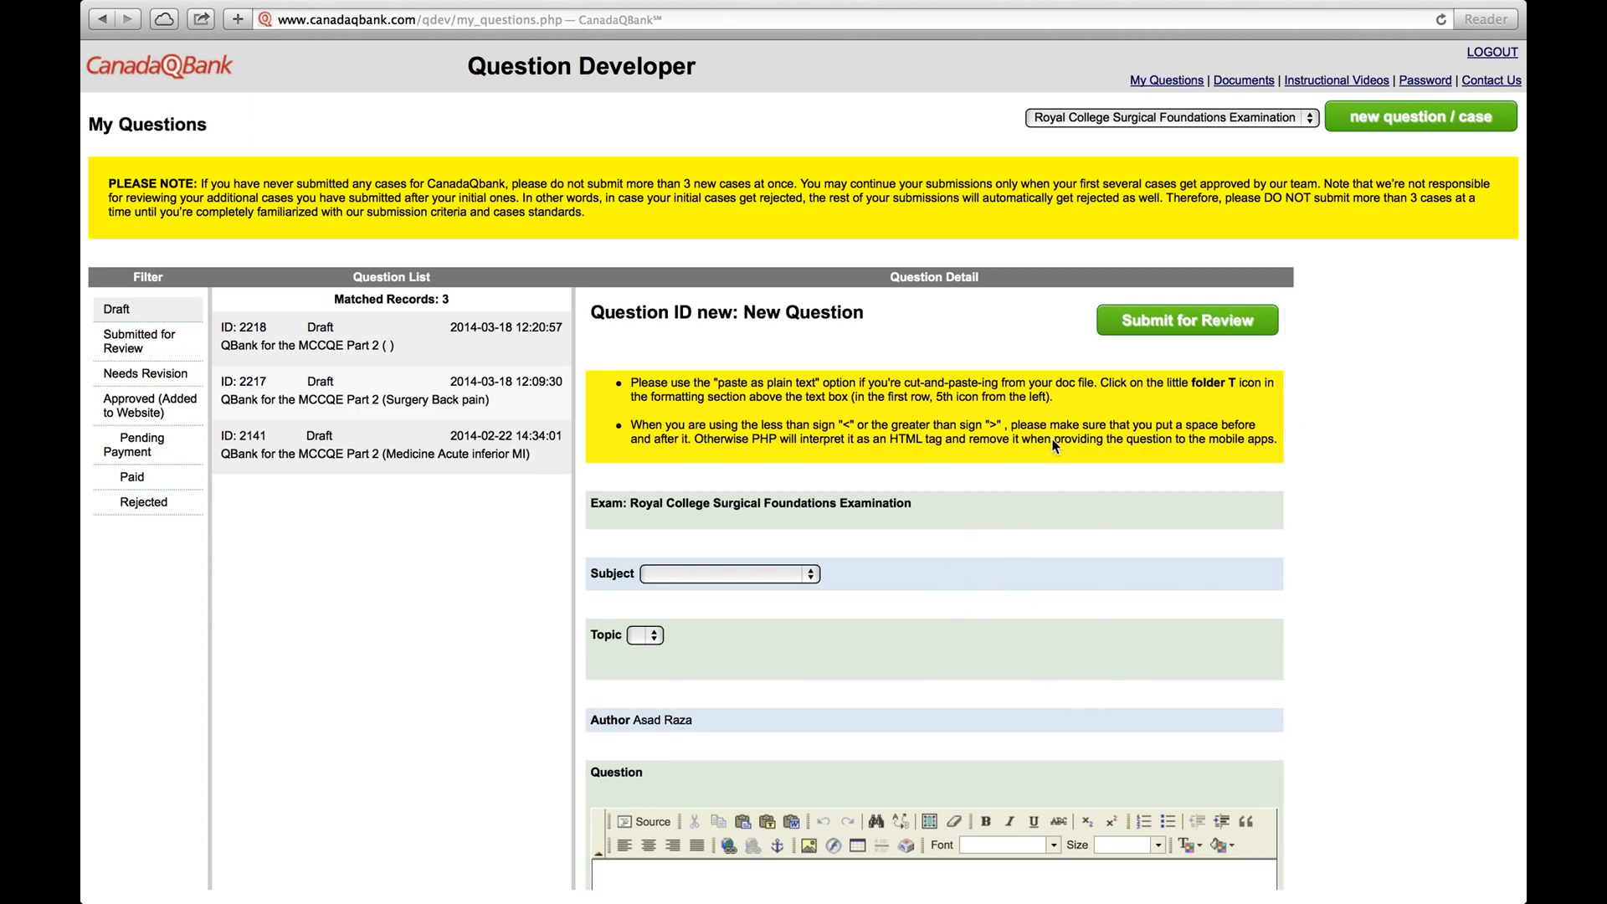
mouse_move(1240, 176)
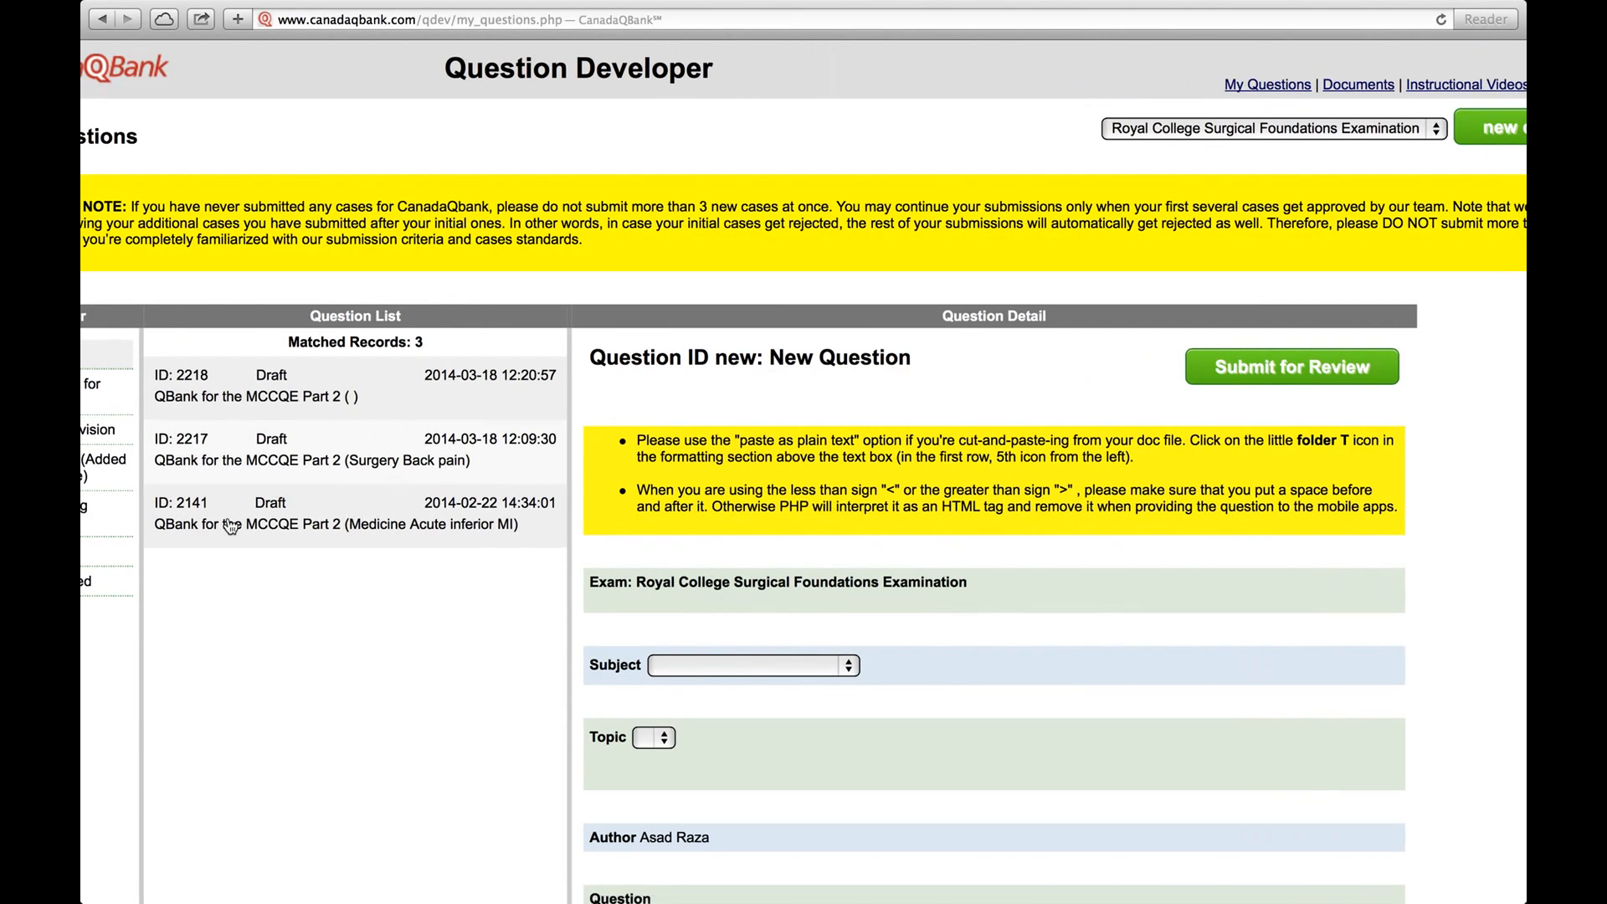
mouse_move(303, 370)
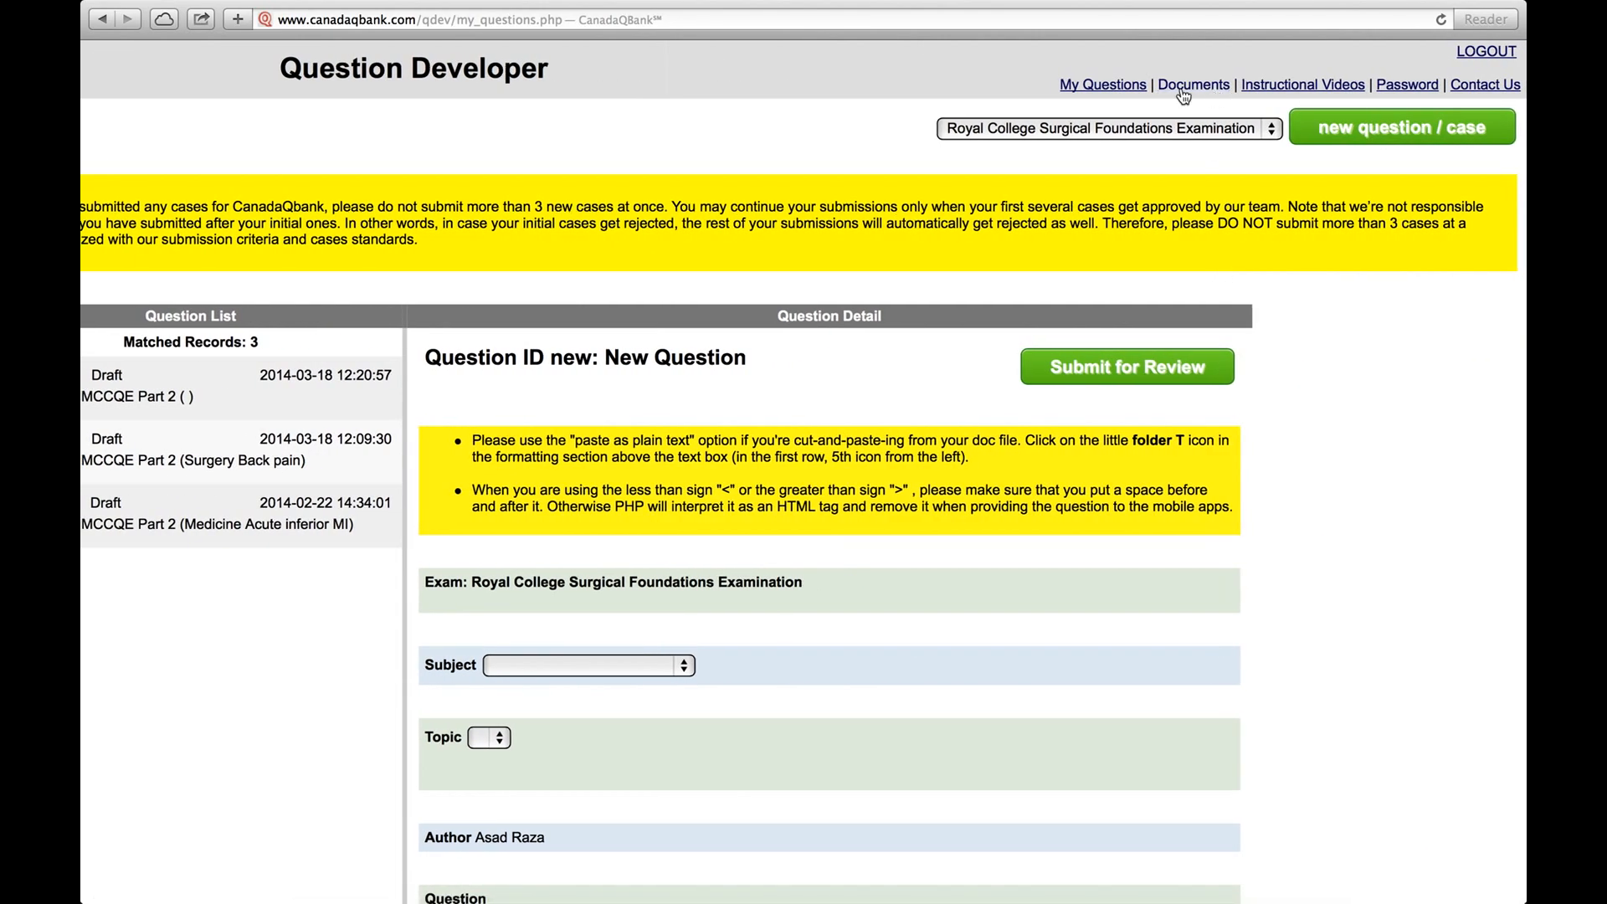
- Open the Documents page in a new tab and scroll through its list
right_click(1194, 83)
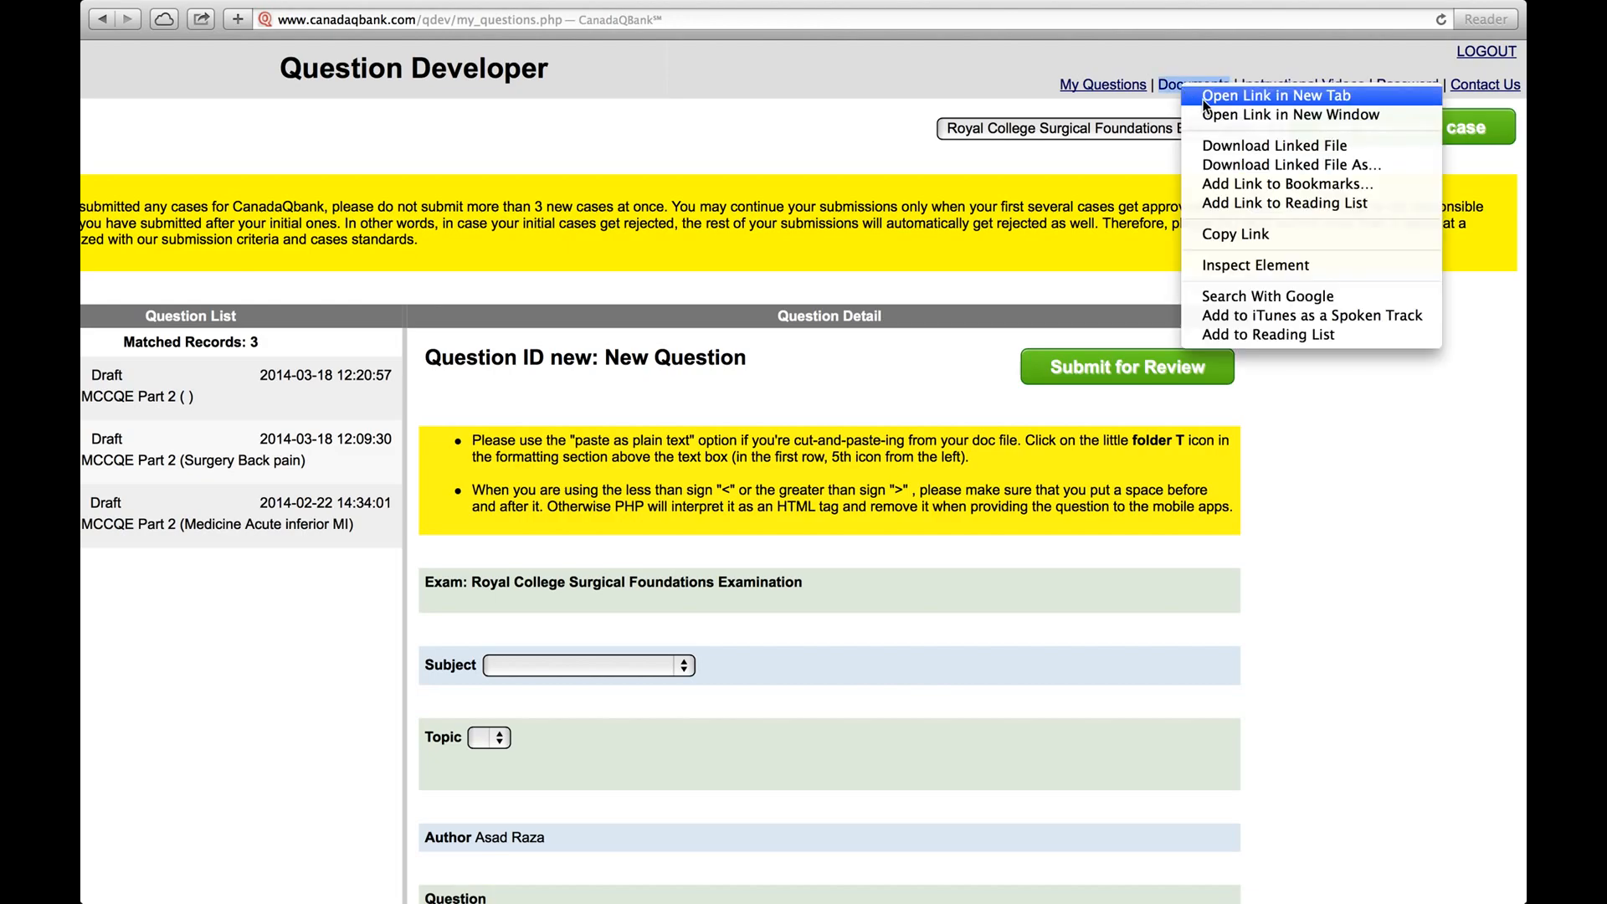
click(1274, 94)
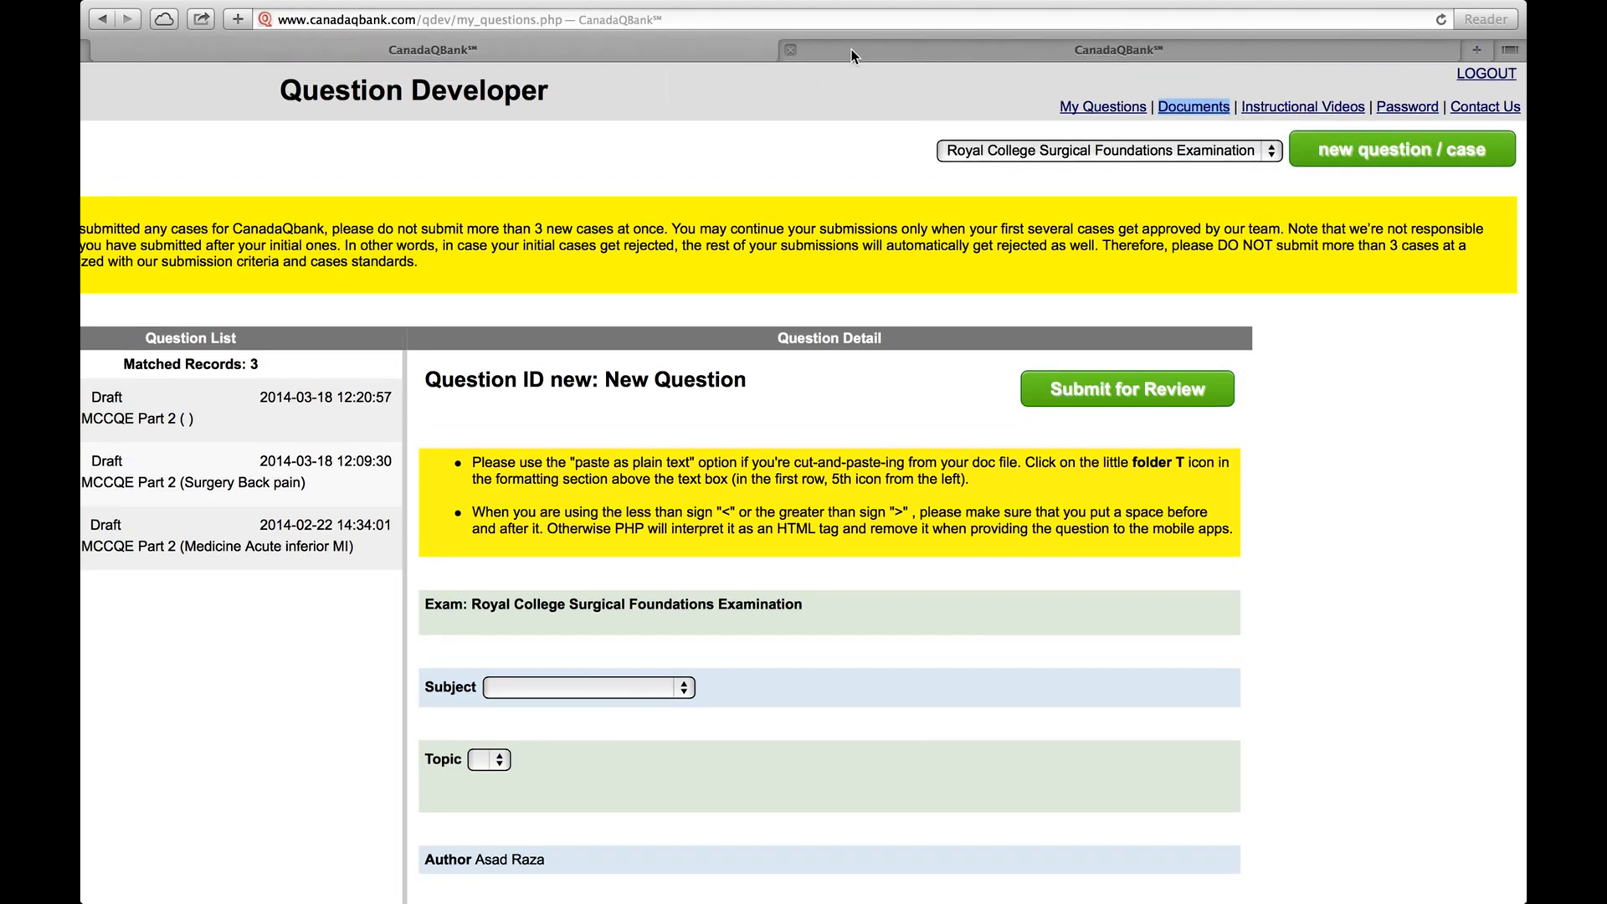
click(1192, 105)
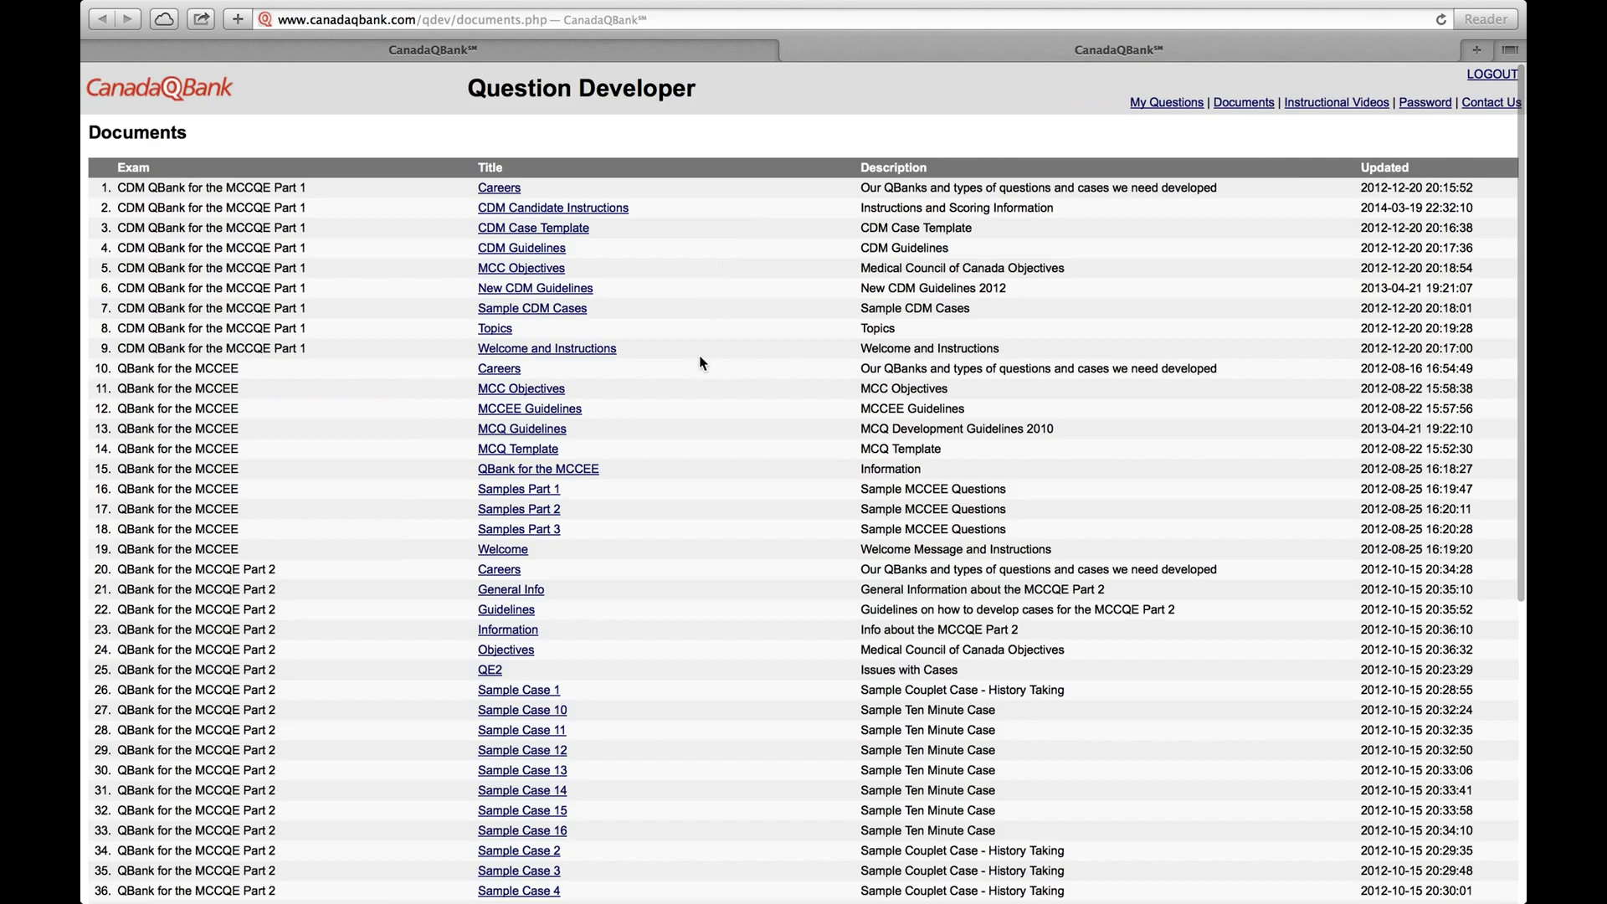
scroll(down, 3)
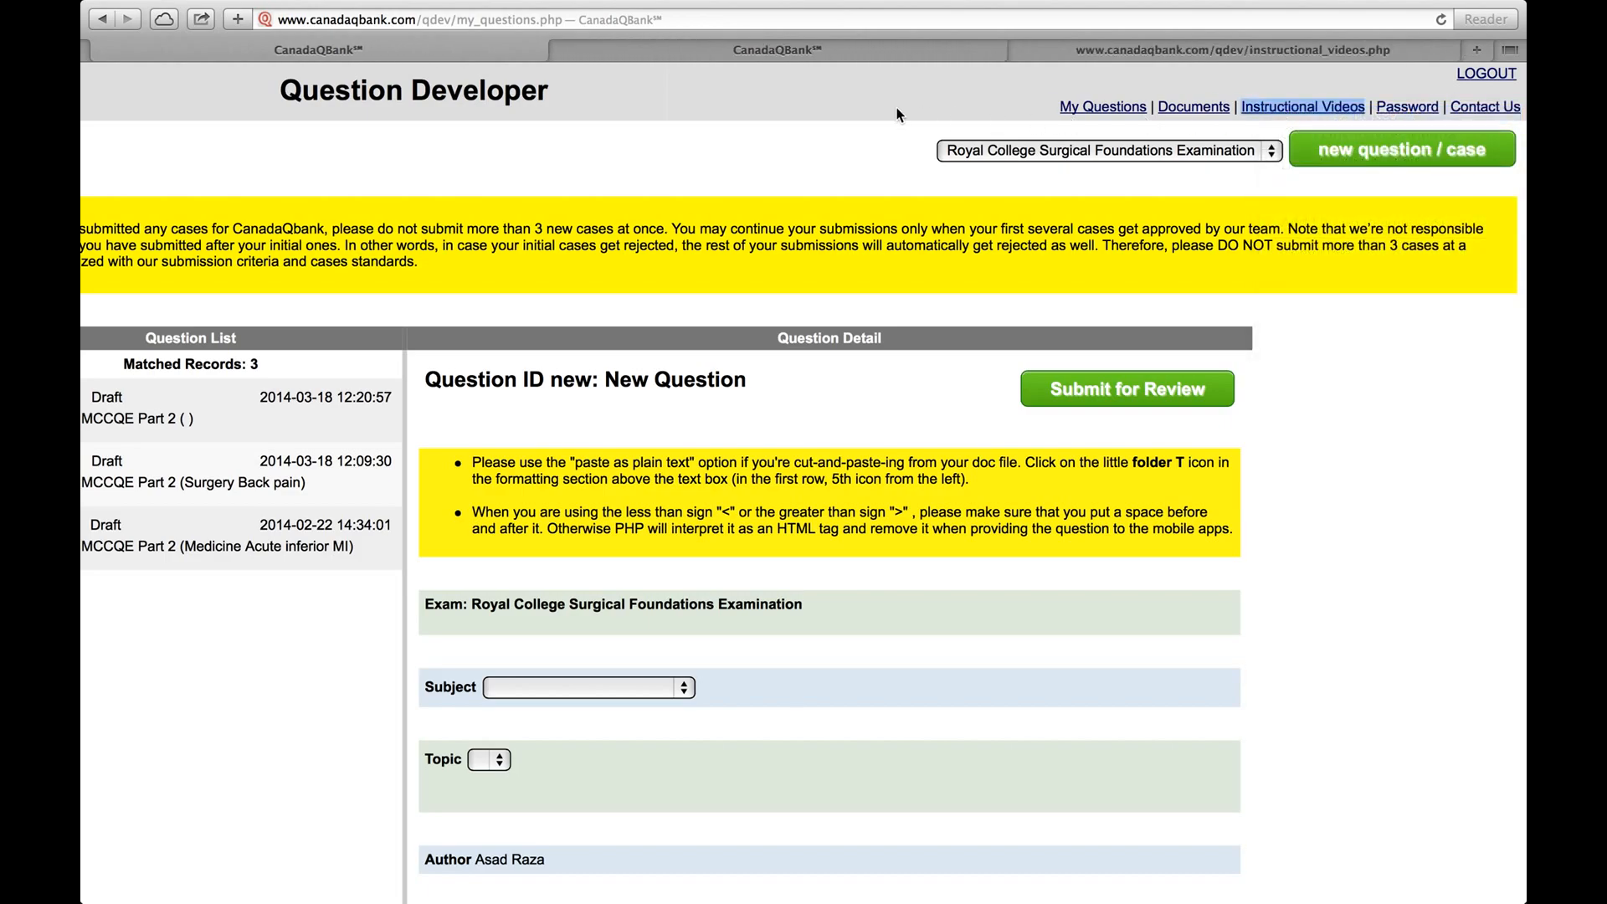
click(1302, 107)
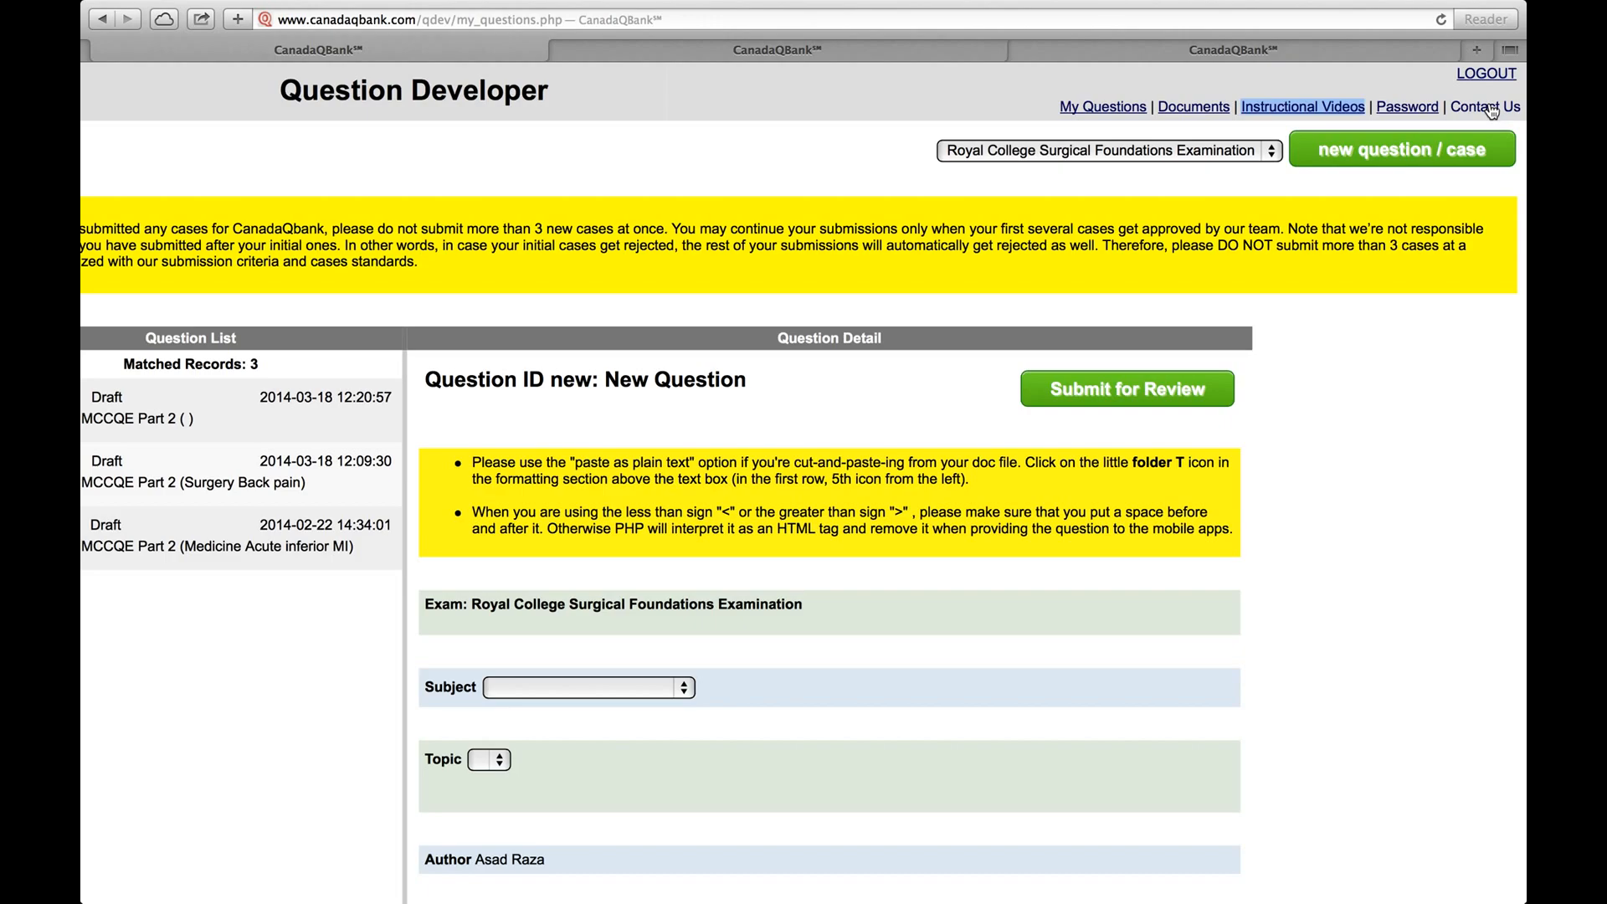
click(1302, 105)
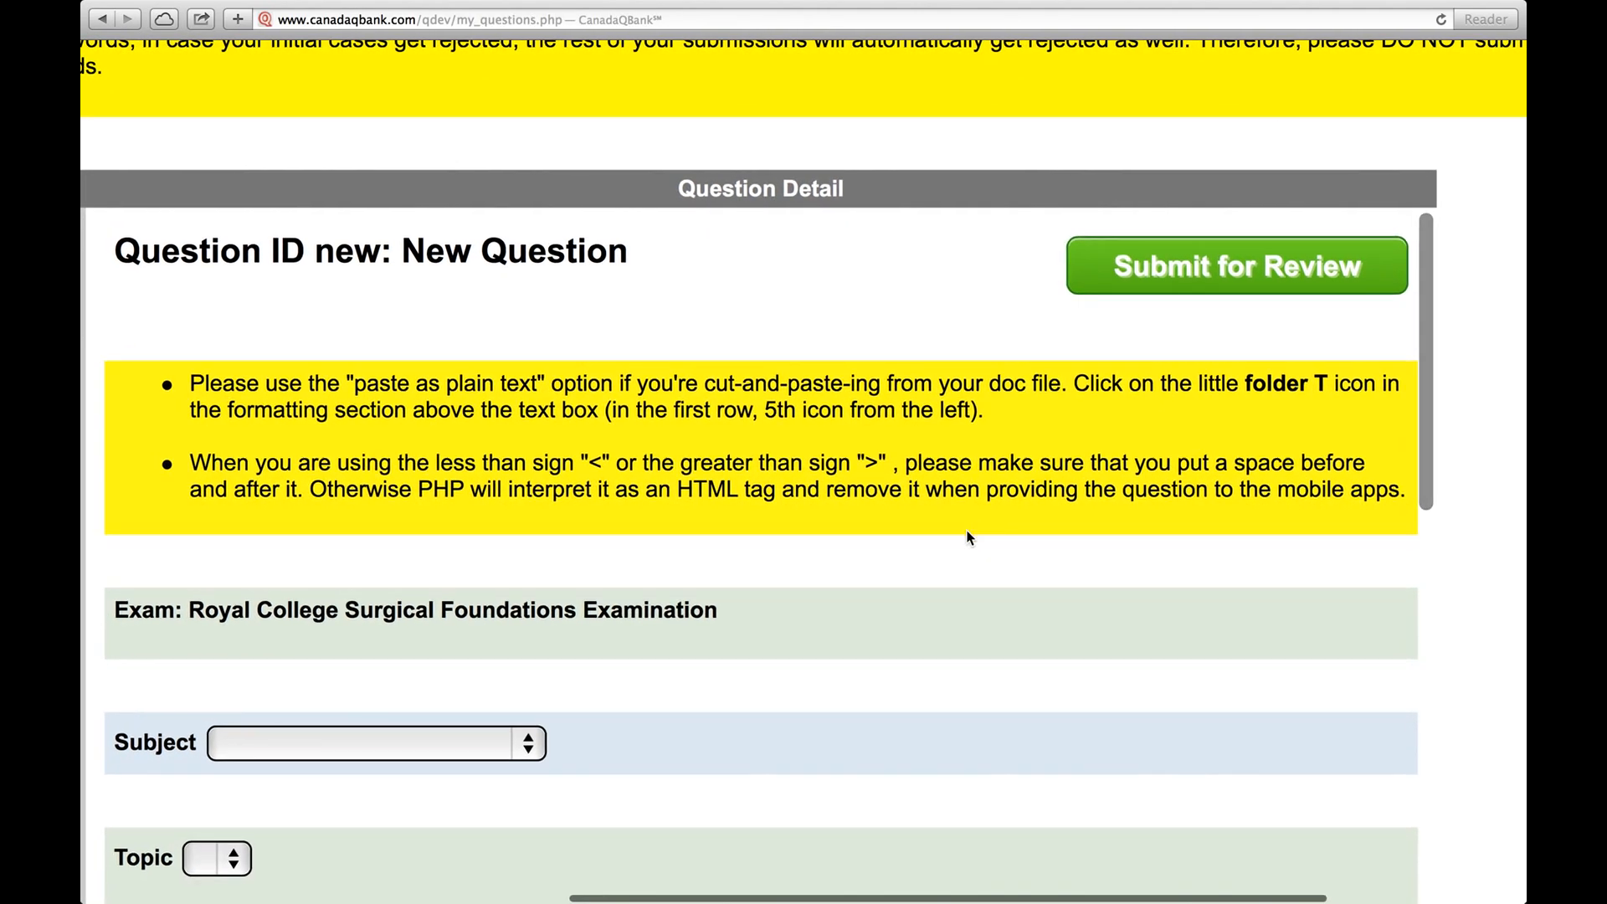
- Choose Orthopaedic Surgery as the question's subject
scroll(down, 3)
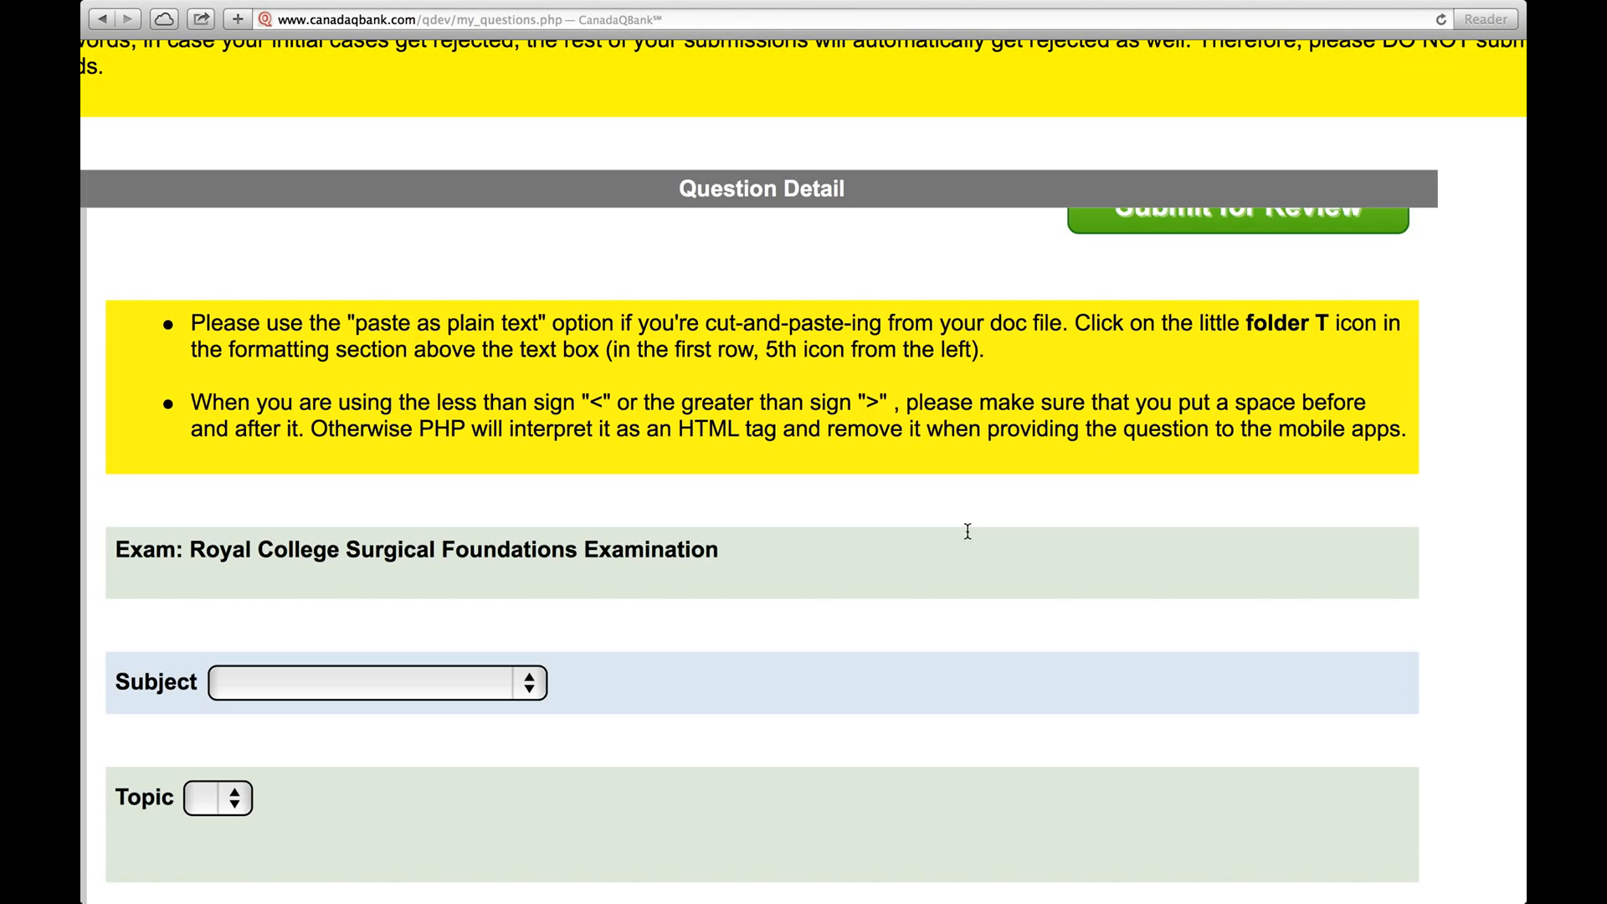
scroll(down, 3)
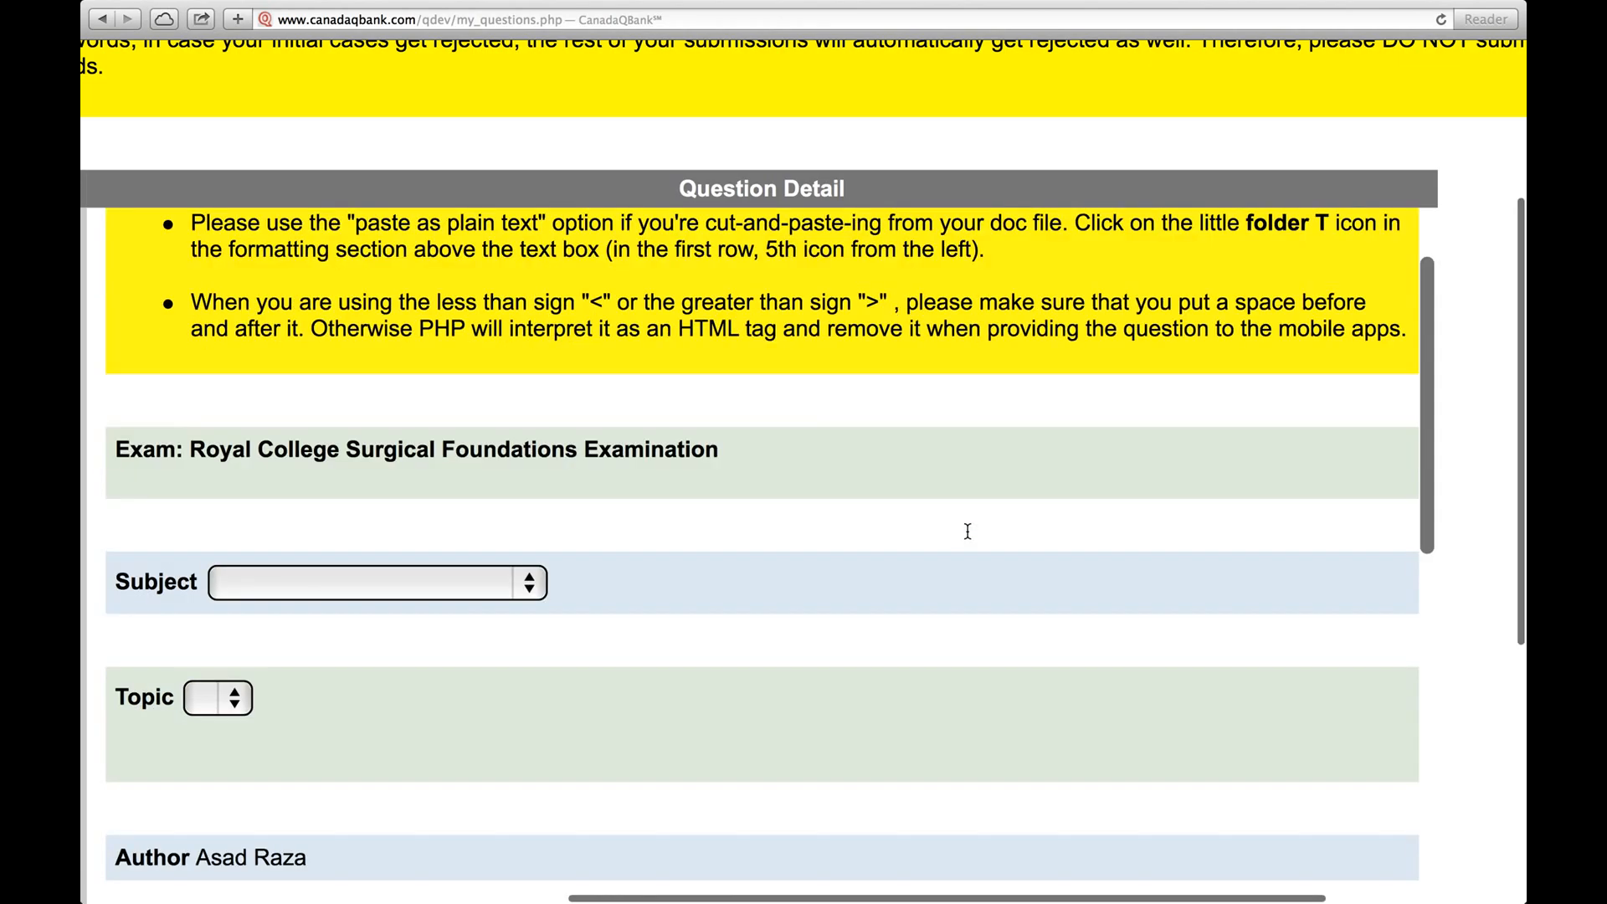
scroll(down, 3)
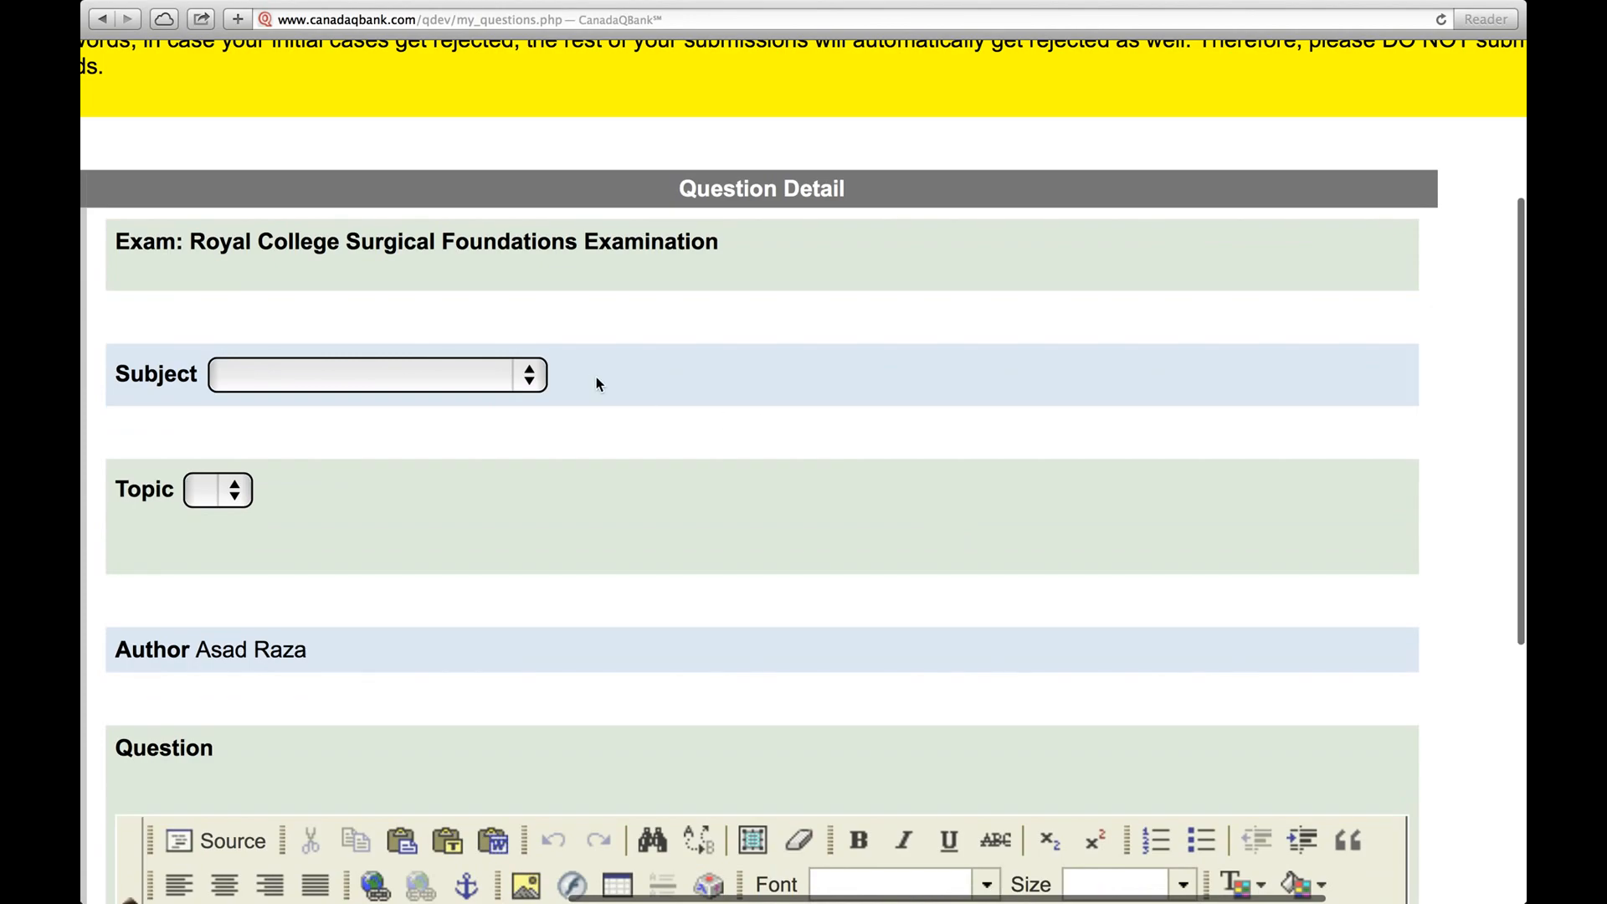
click(376, 373)
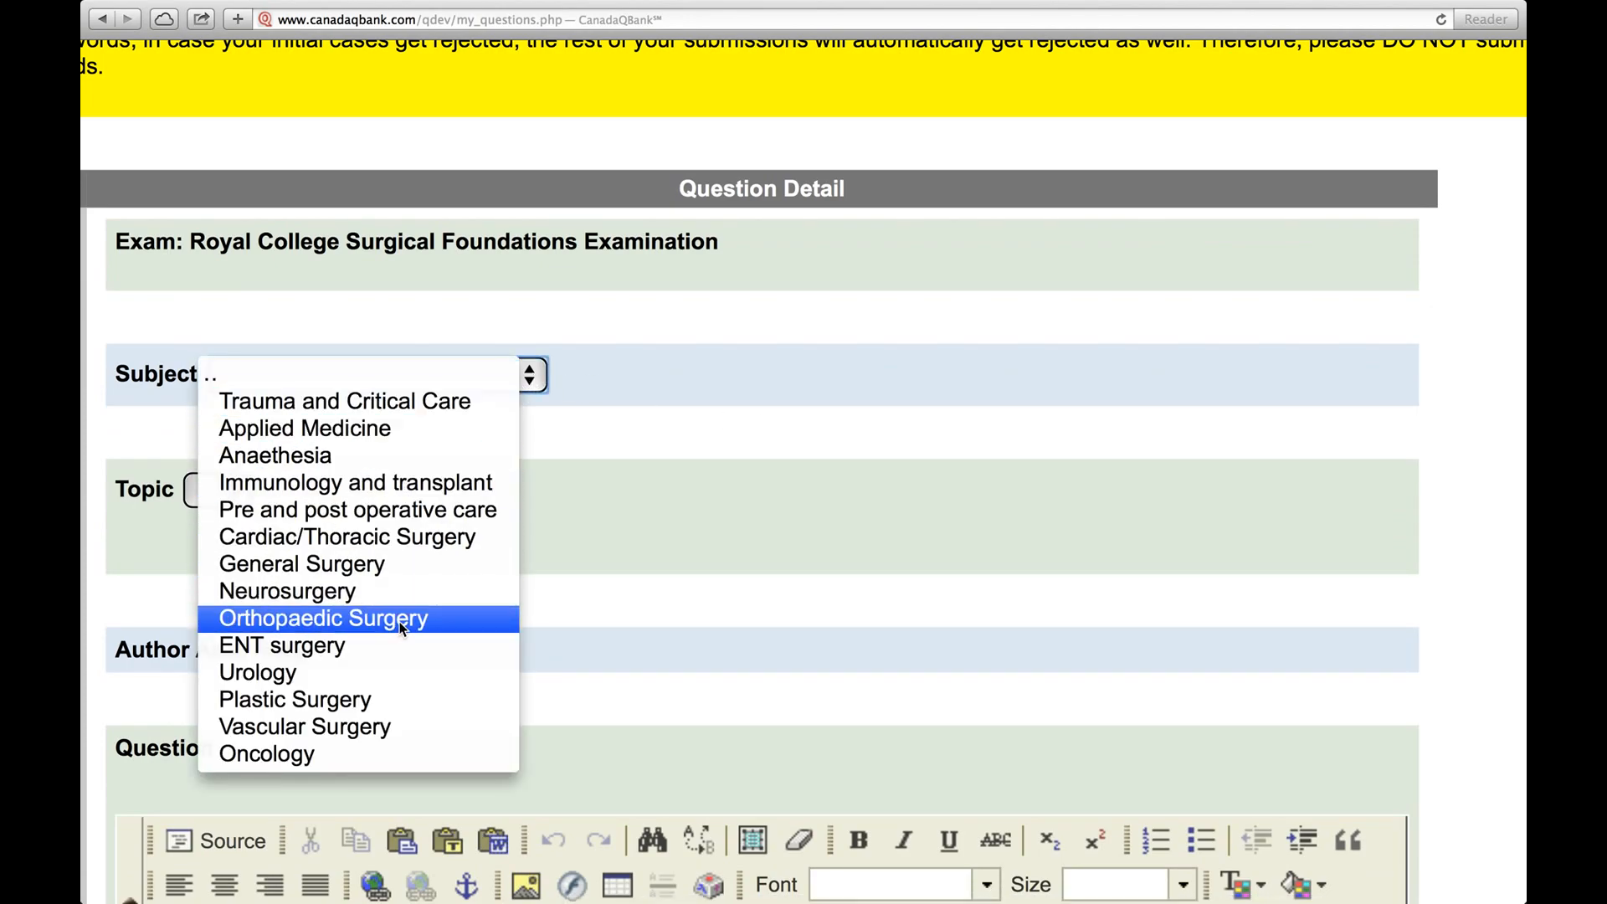
click(322, 618)
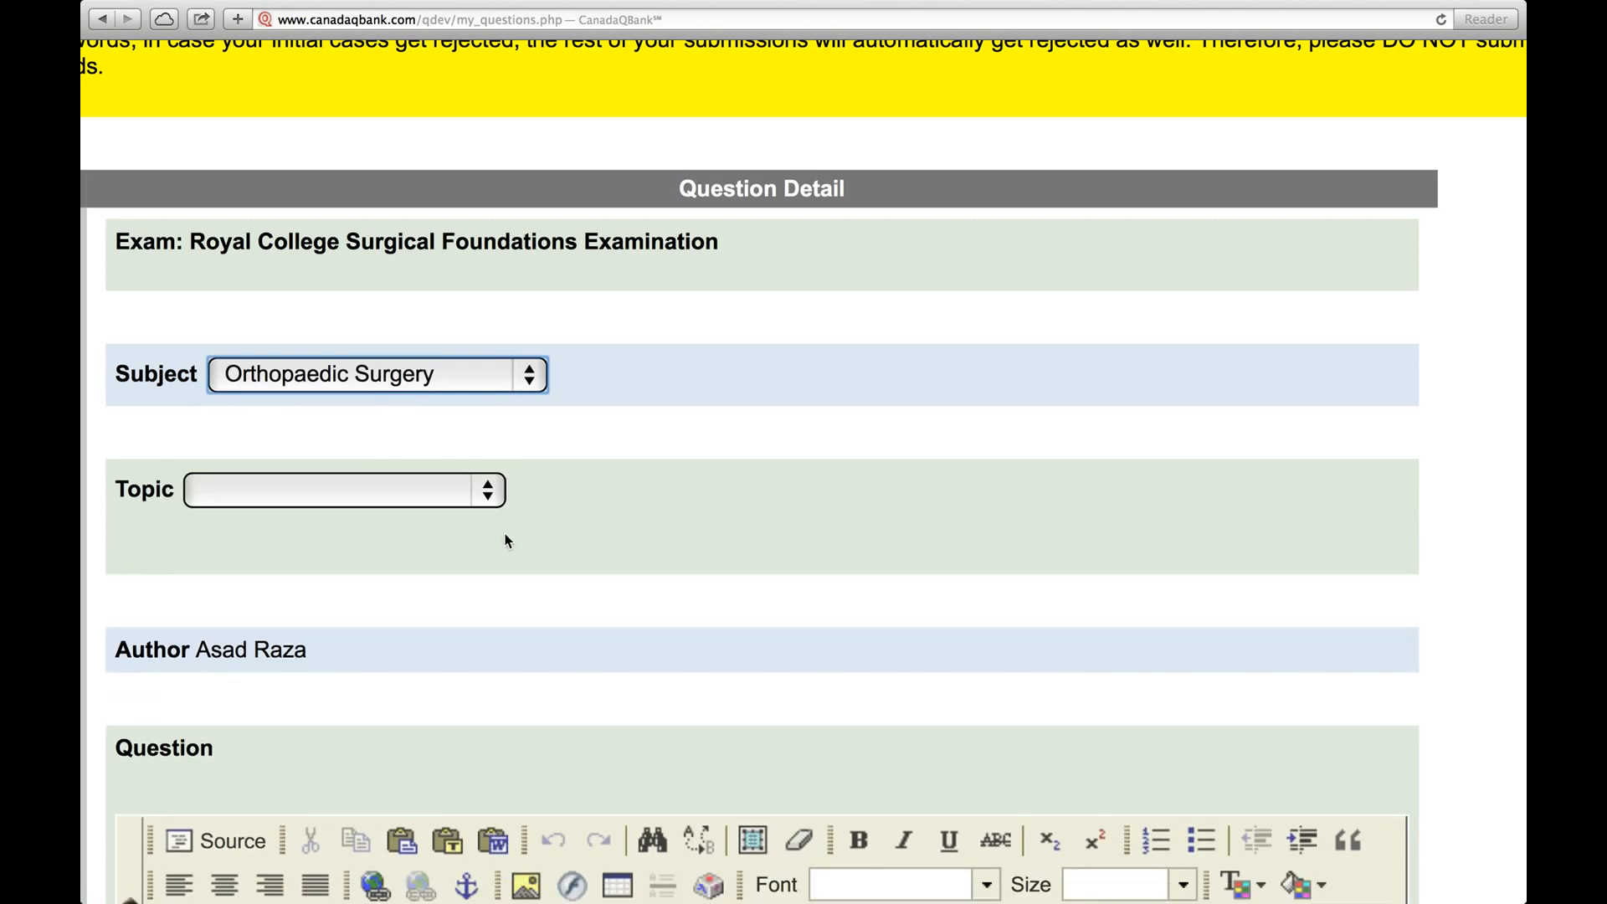
mouse_move(492, 511)
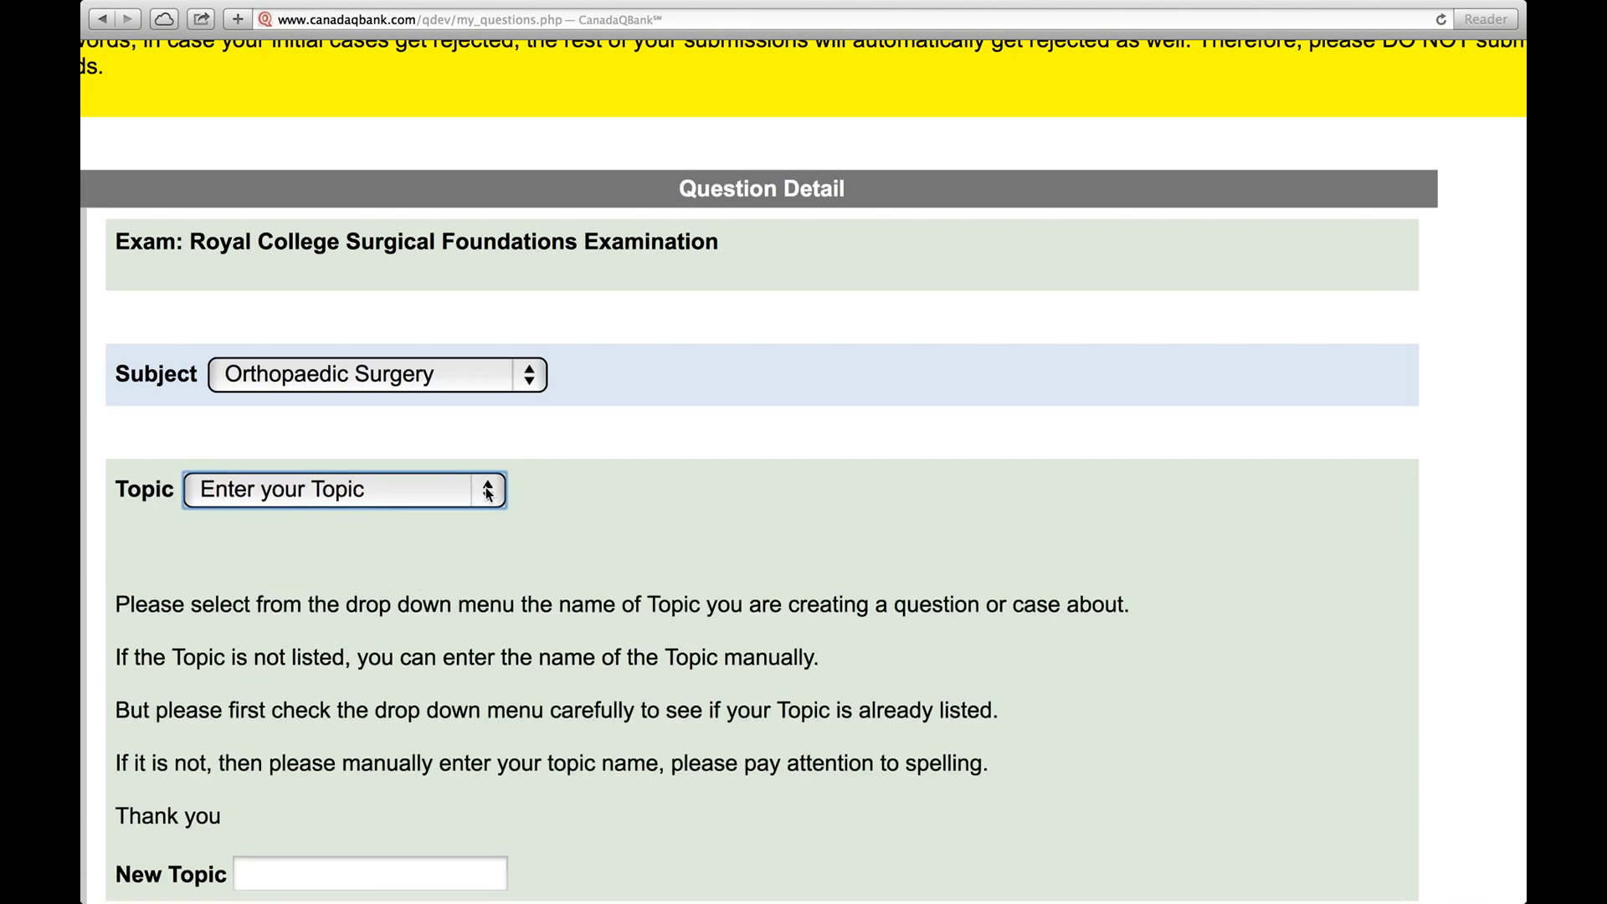
- Enter 'Achilles Tendon Inj' in the New Topic field and move to the Question editor
scroll(down, 3)
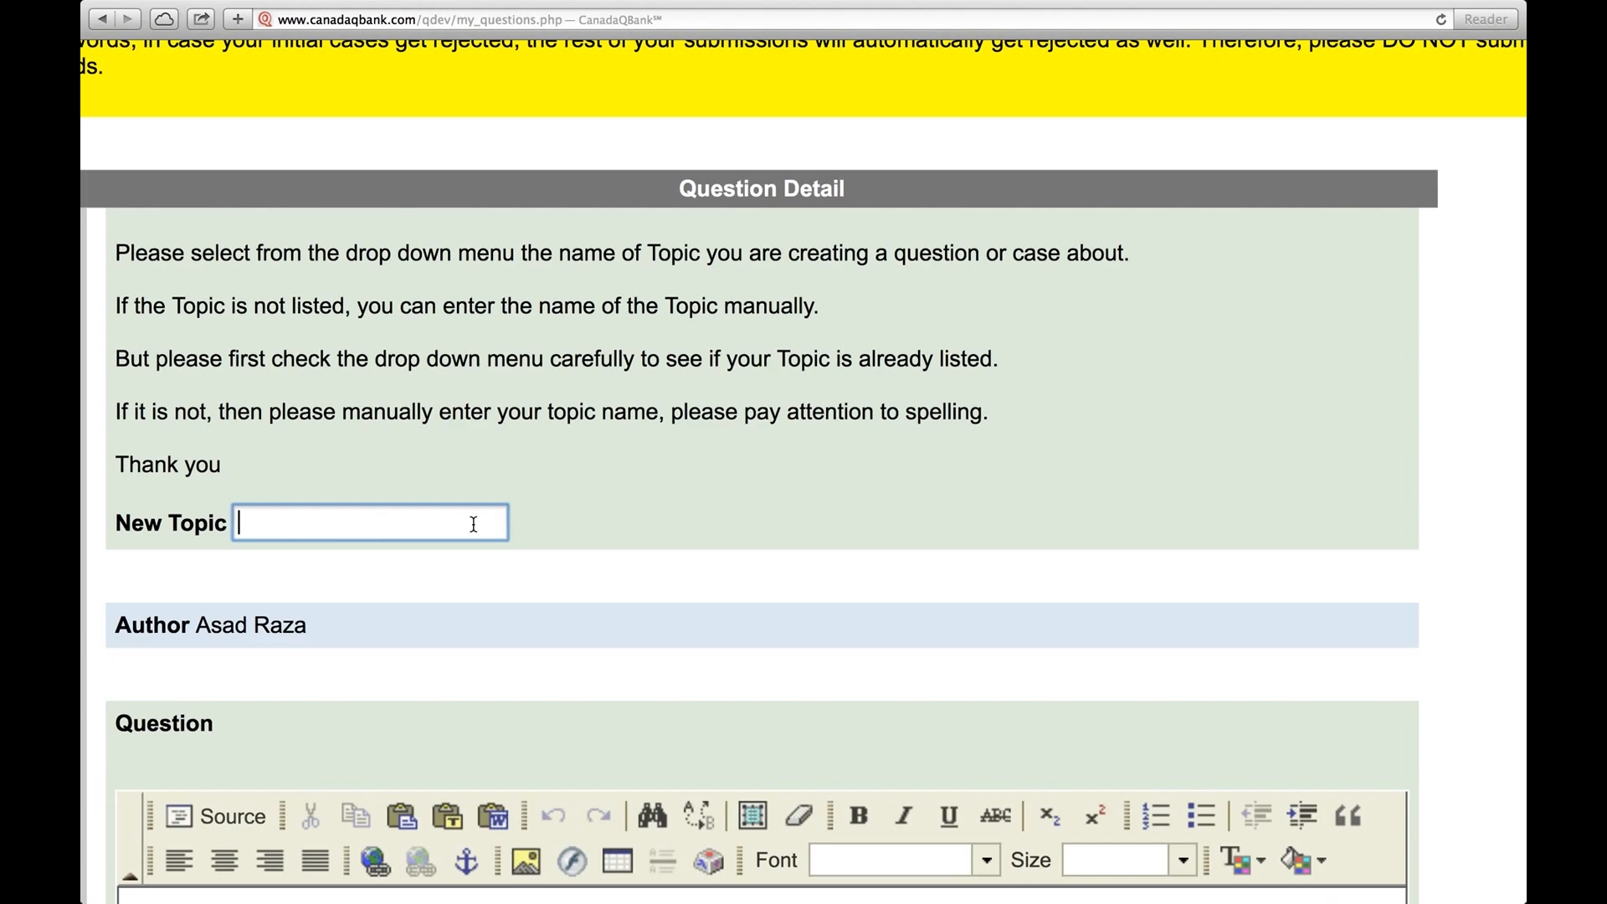
text(Achilles T)
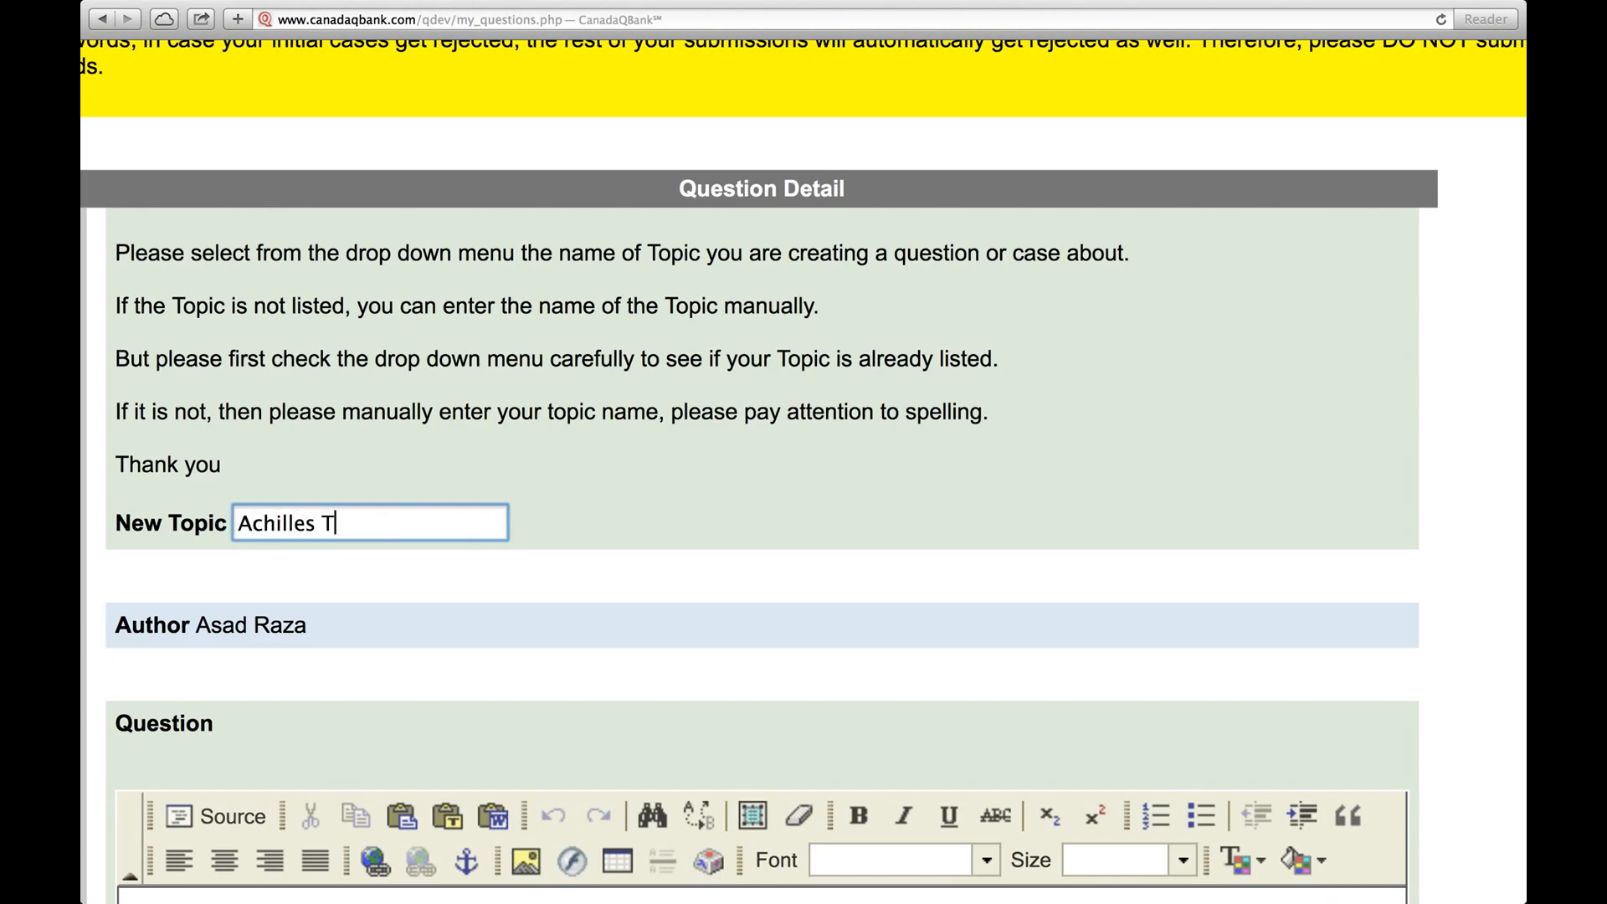
text(endon Inj)
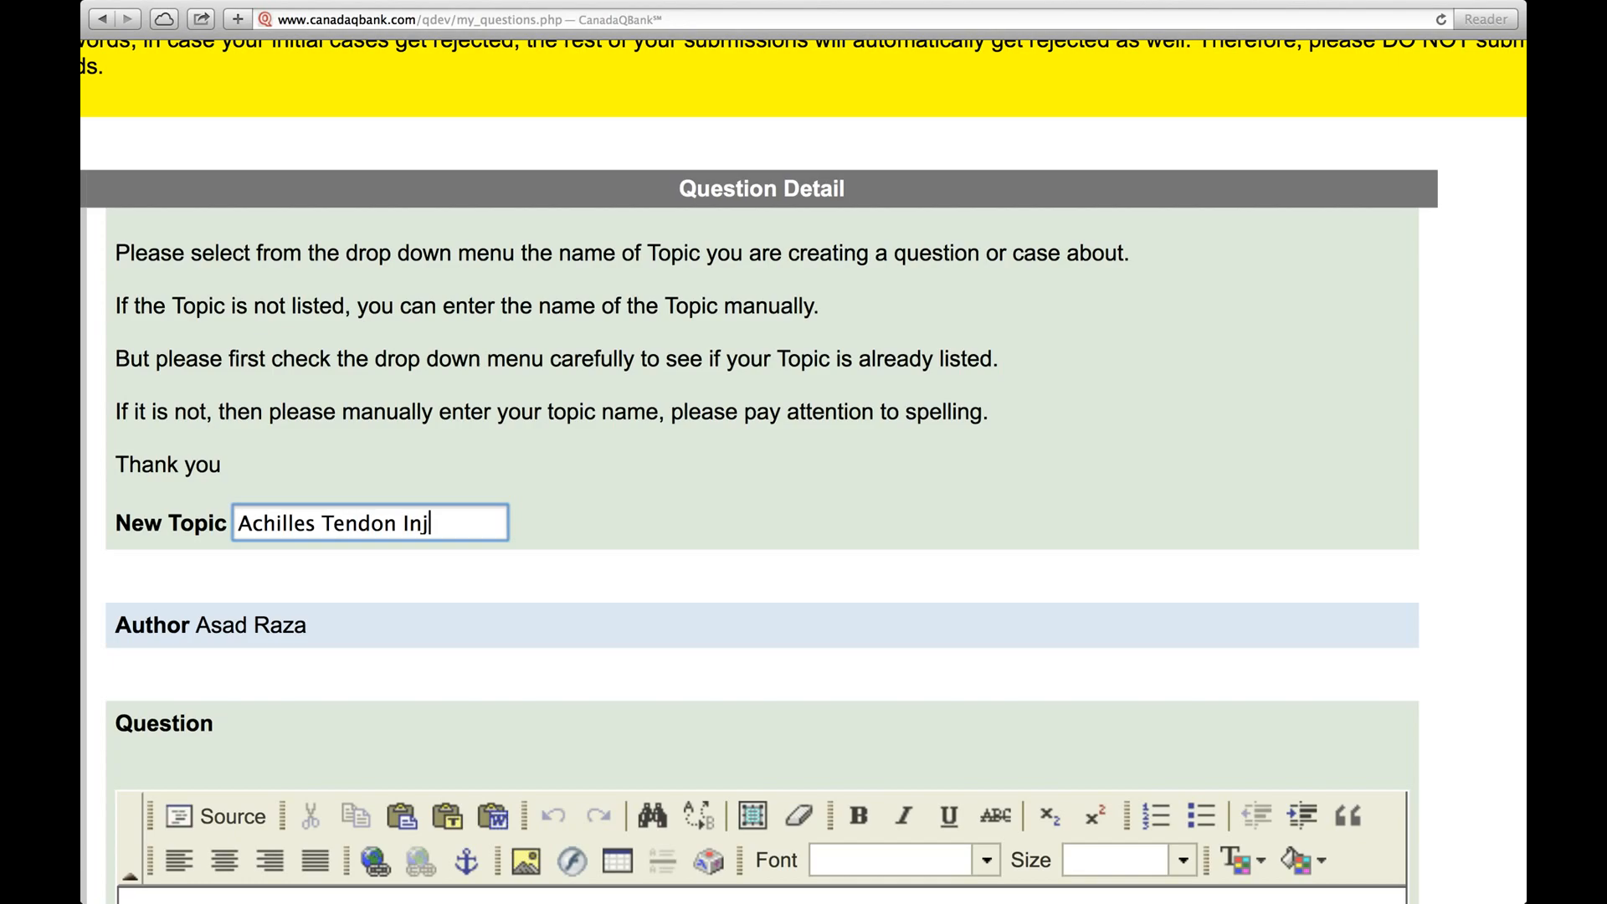
scroll(down, 3)
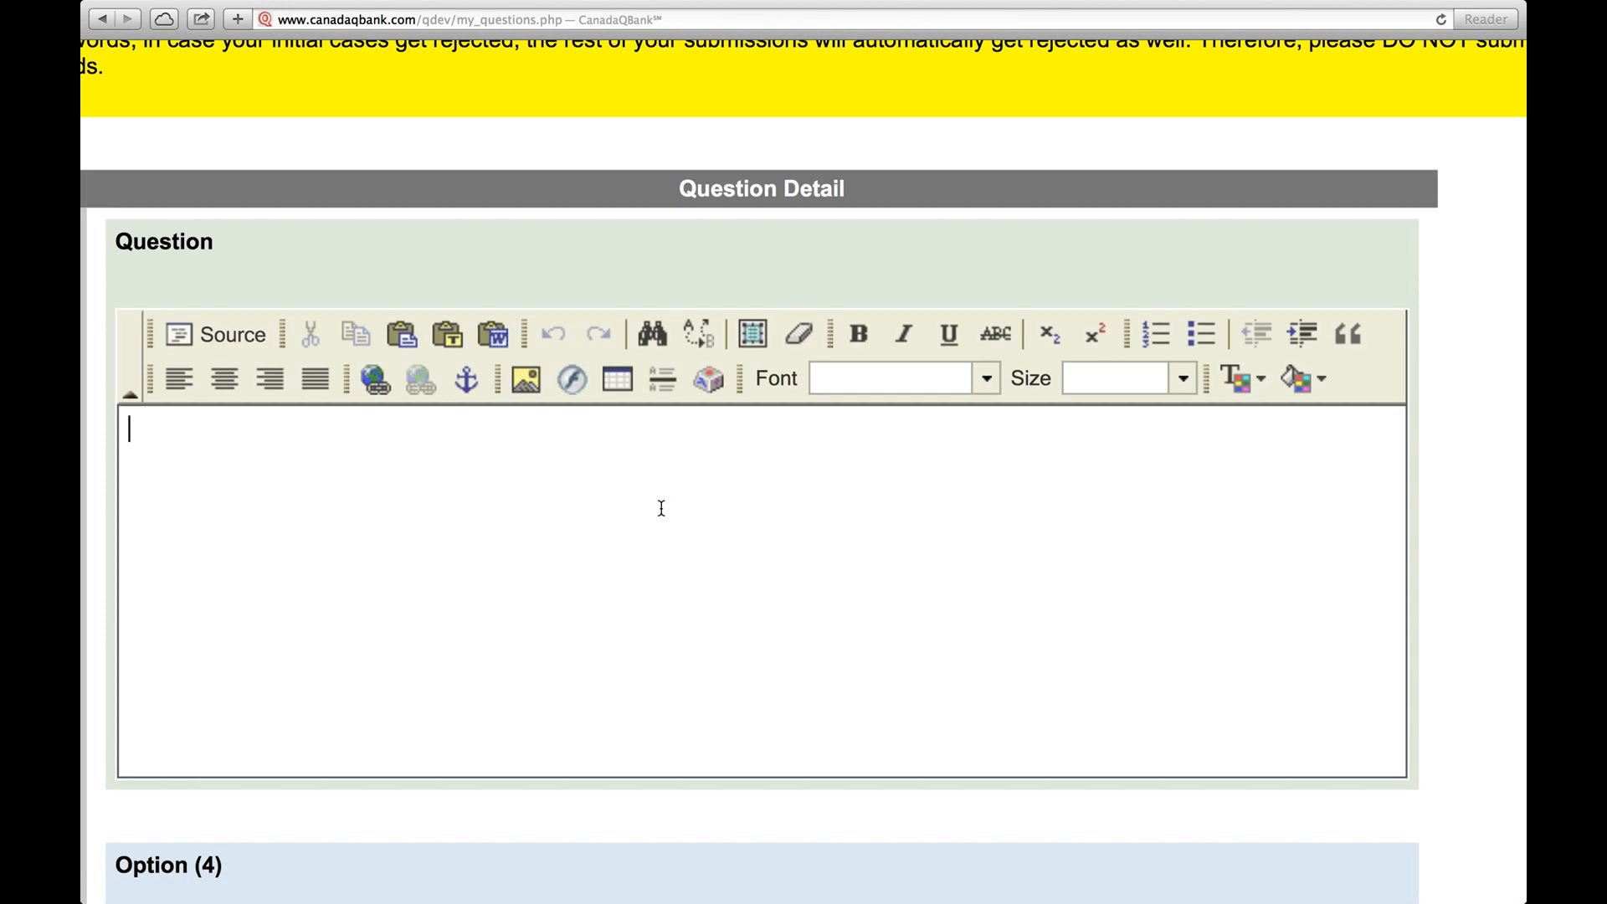
- Begin the stem with 'A 25 year old man come to' in the Question editor
text(A 25 year old)
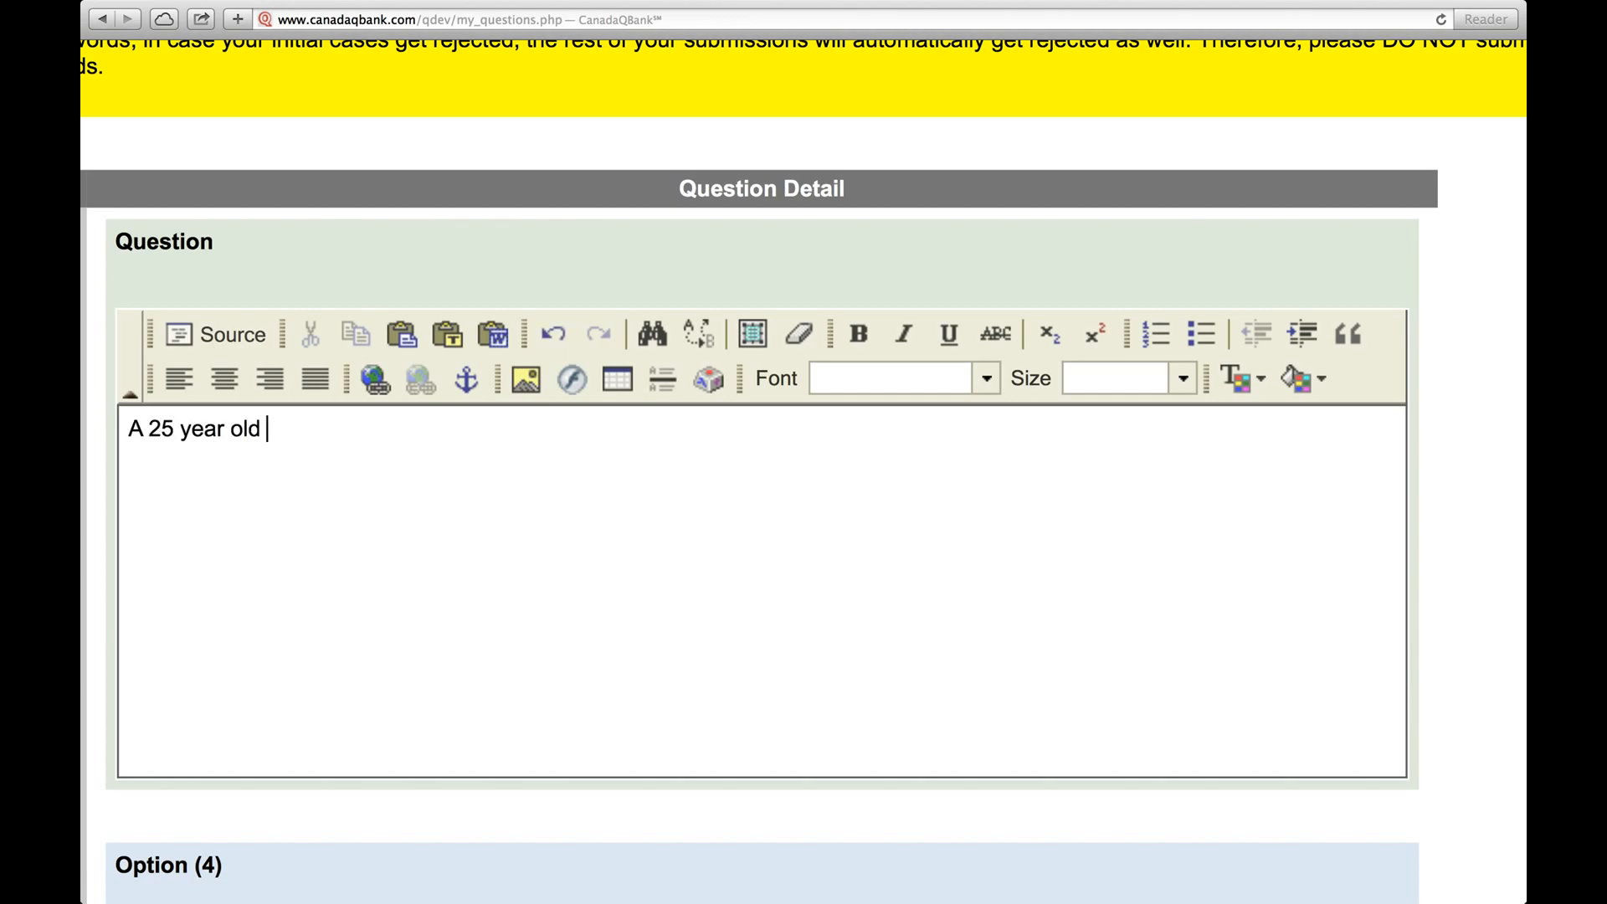
text(man come to)
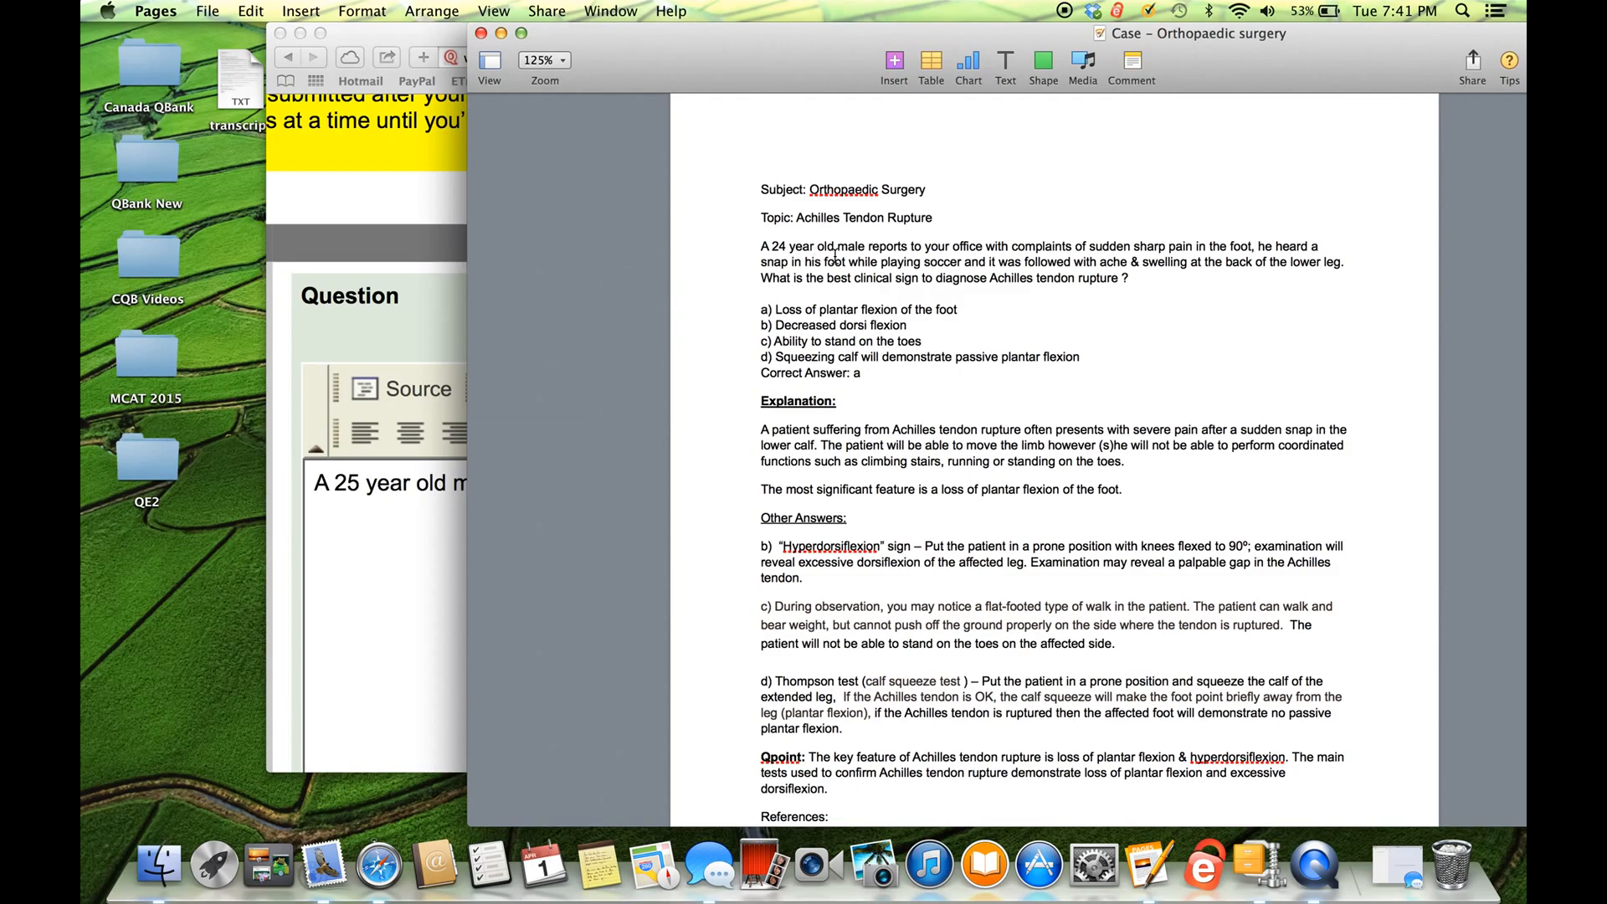
drag(773, 261, 1125, 278)
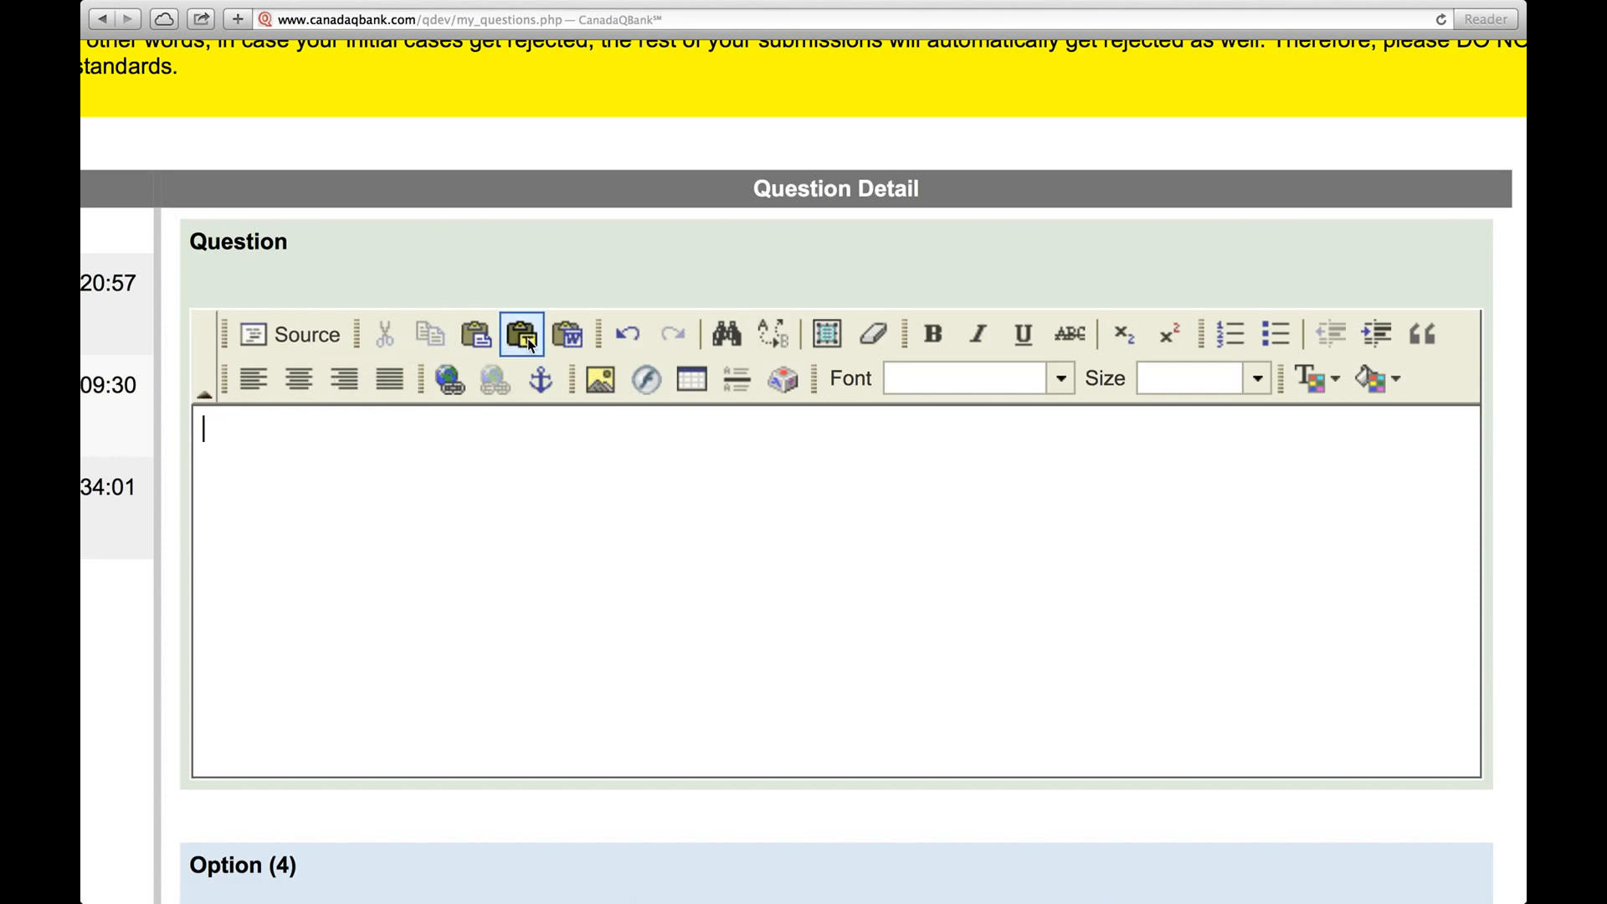
mouse_move(523, 335)
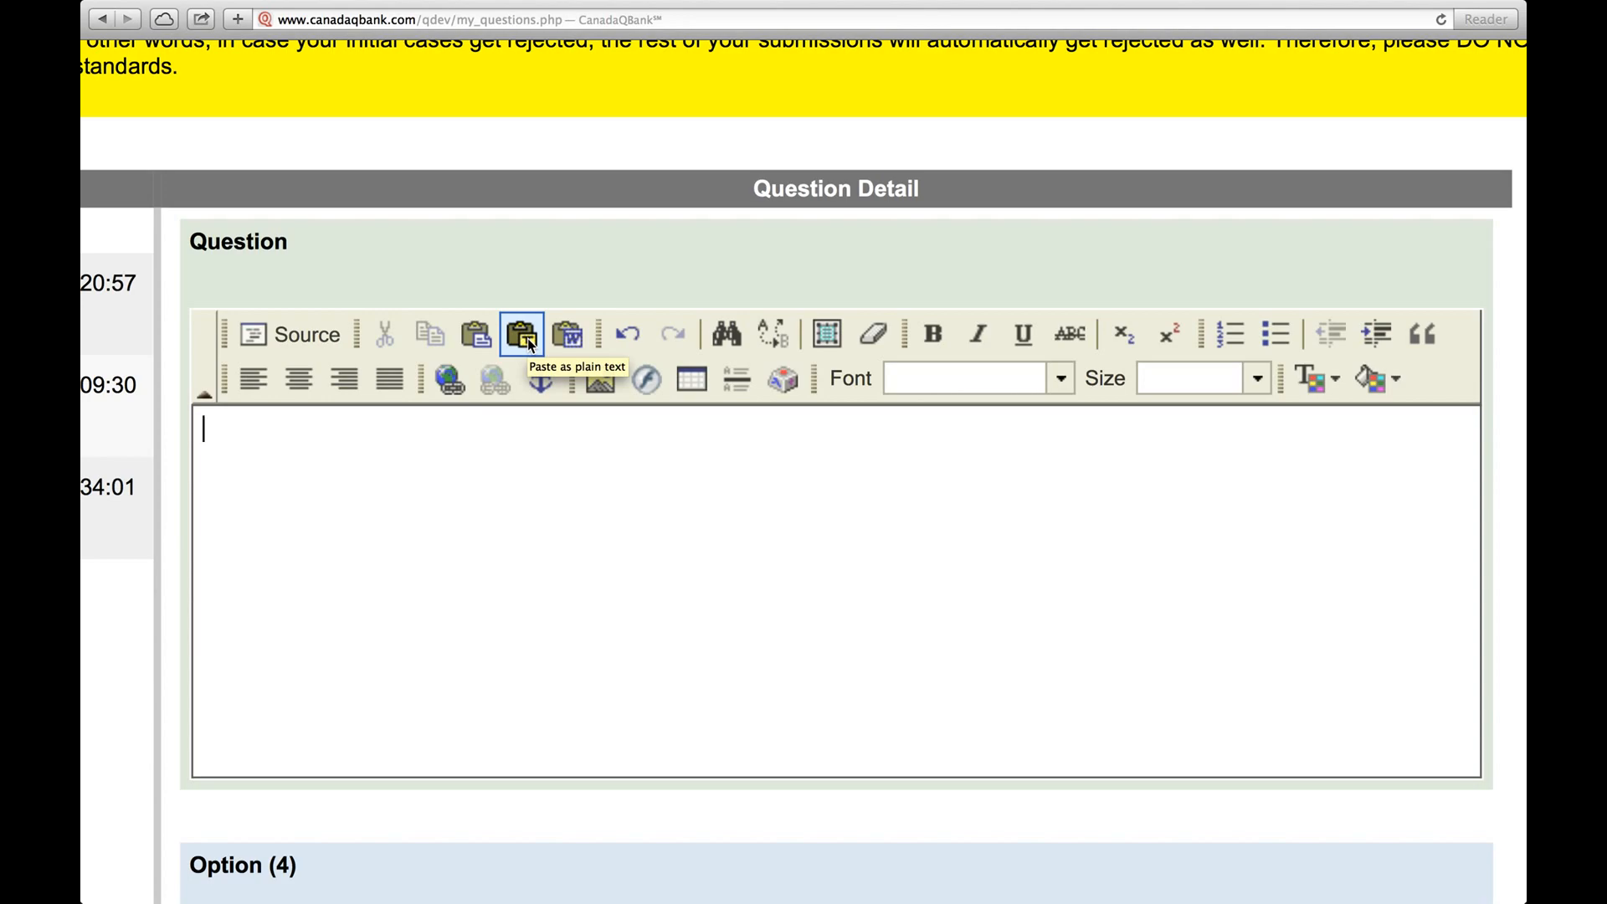
- Bring up the plain-text paste window for the question stem
click(522, 335)
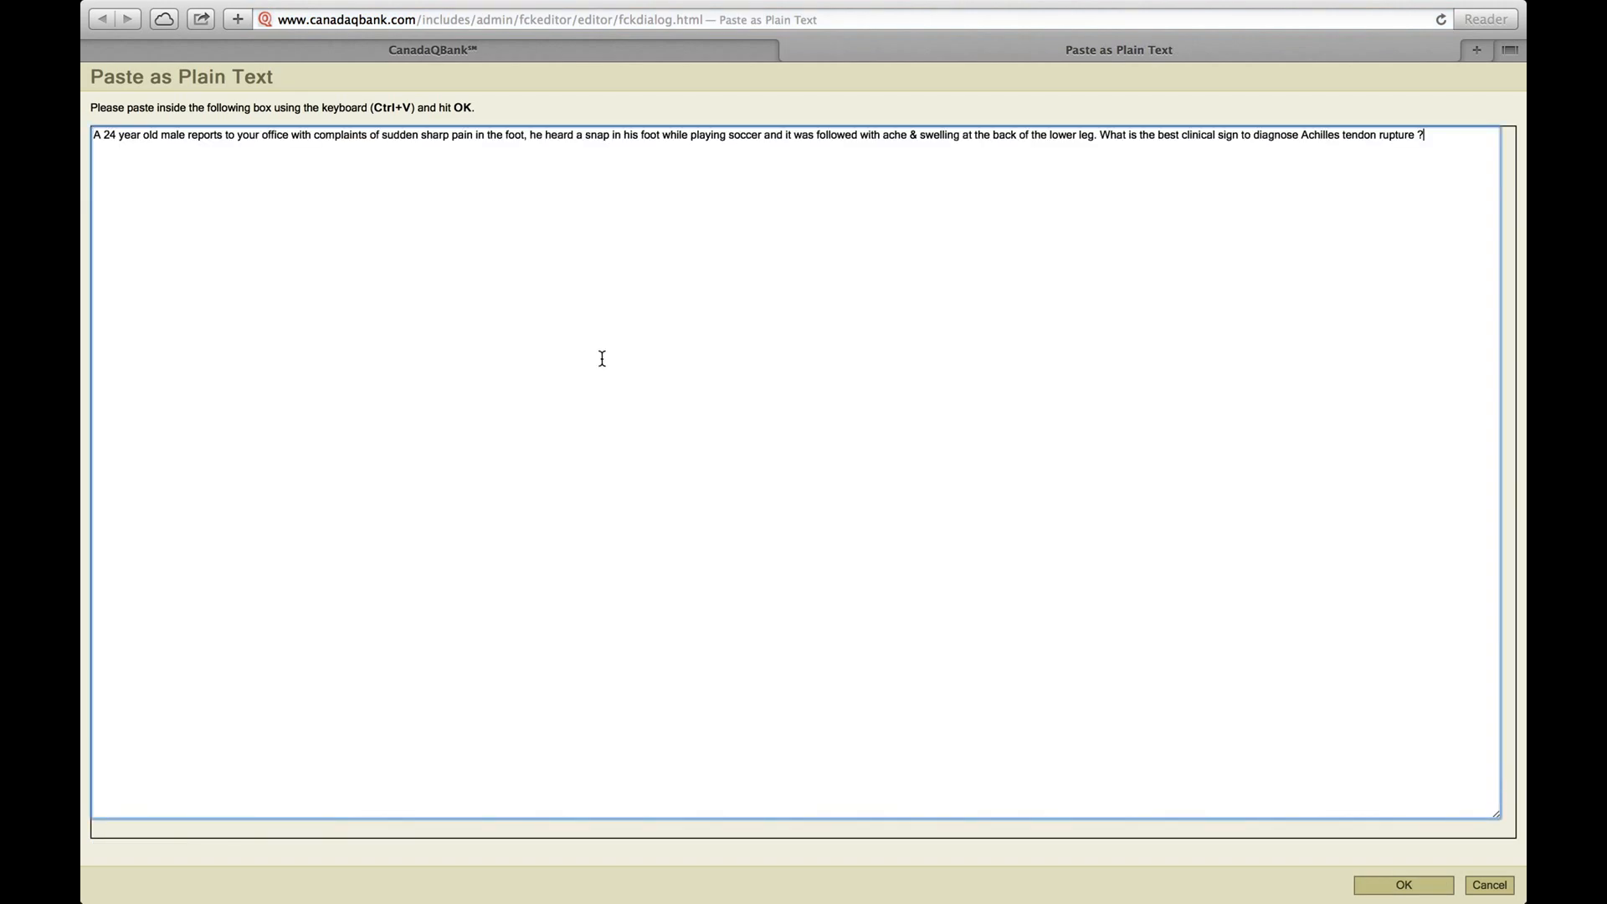
mouse_move(850, 425)
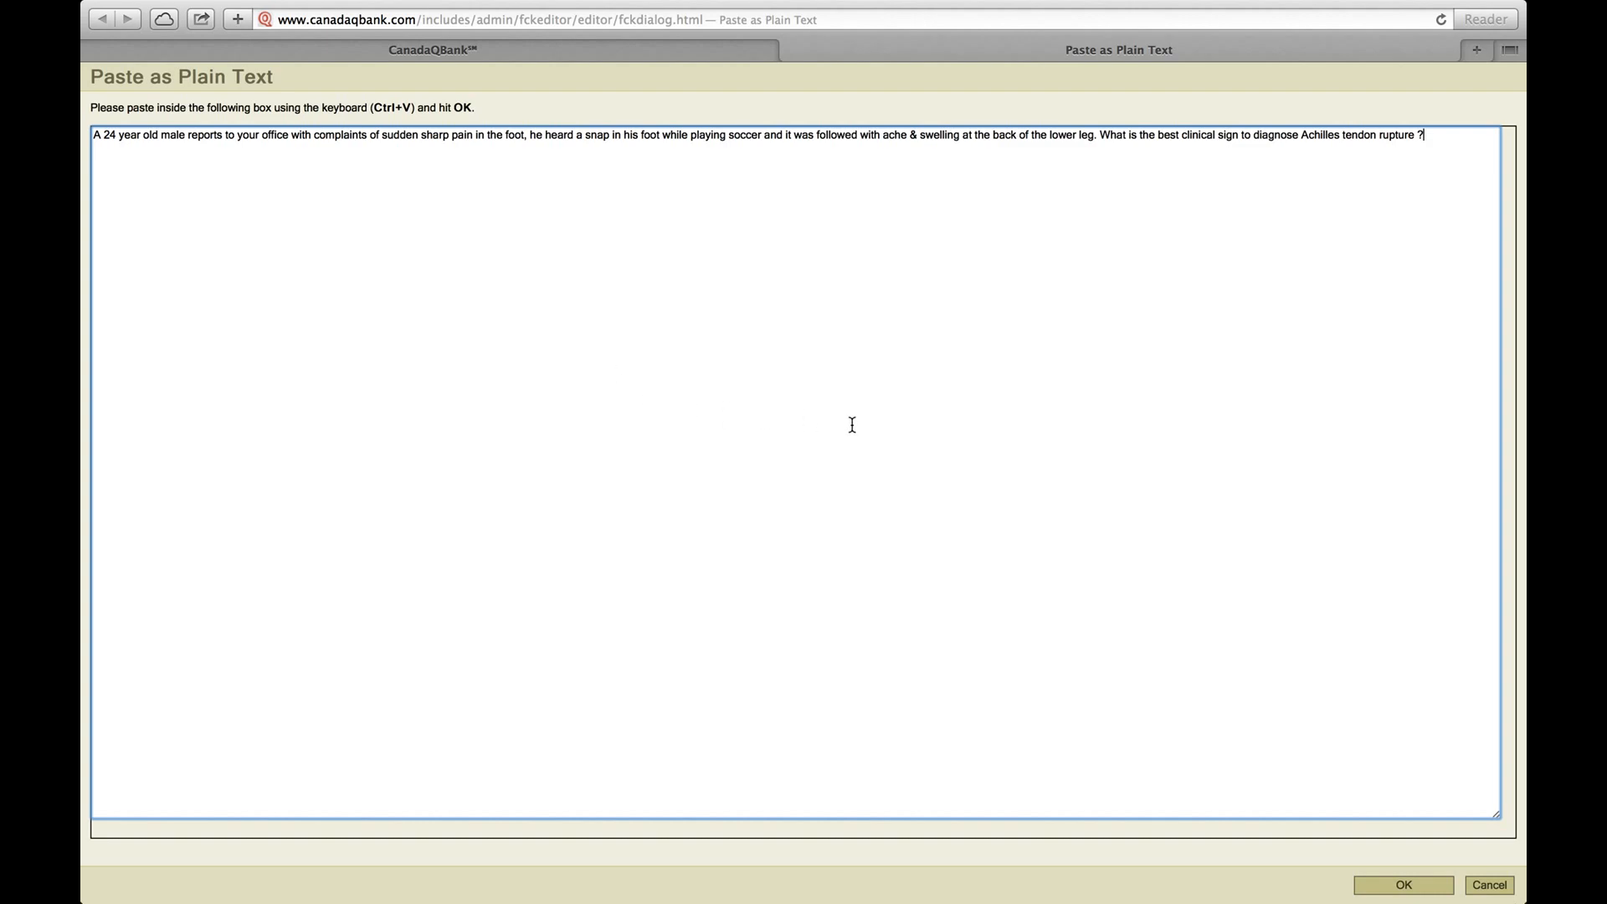
mouse_move(1403, 892)
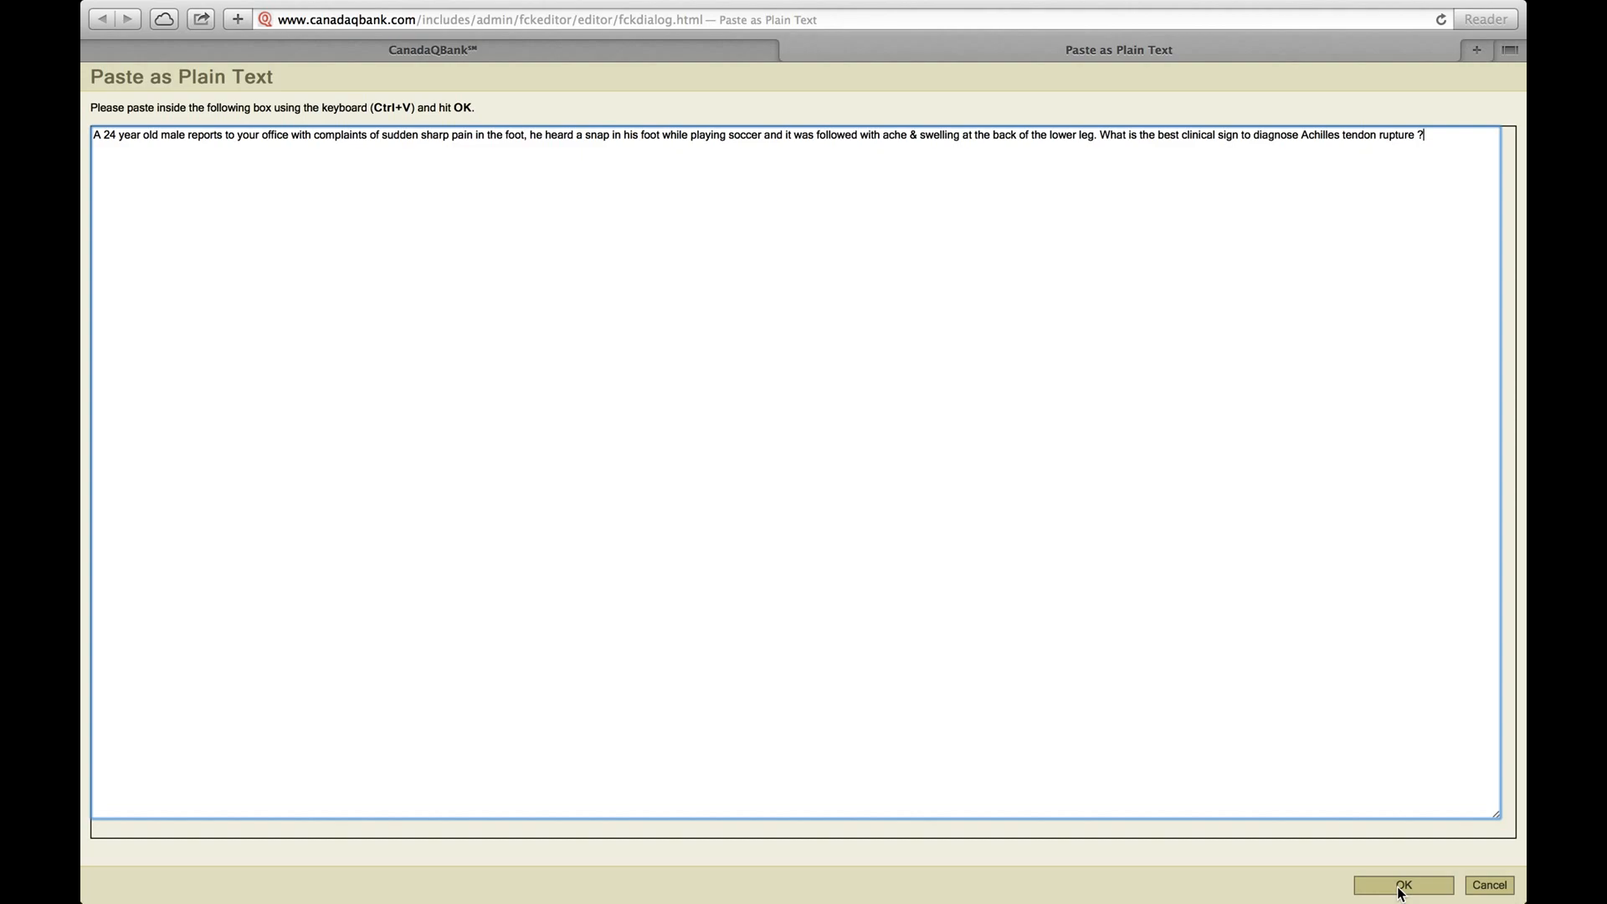
- Confirm the paste so the 24-year-old Achilles rupture stem fills the question body
click(1403, 884)
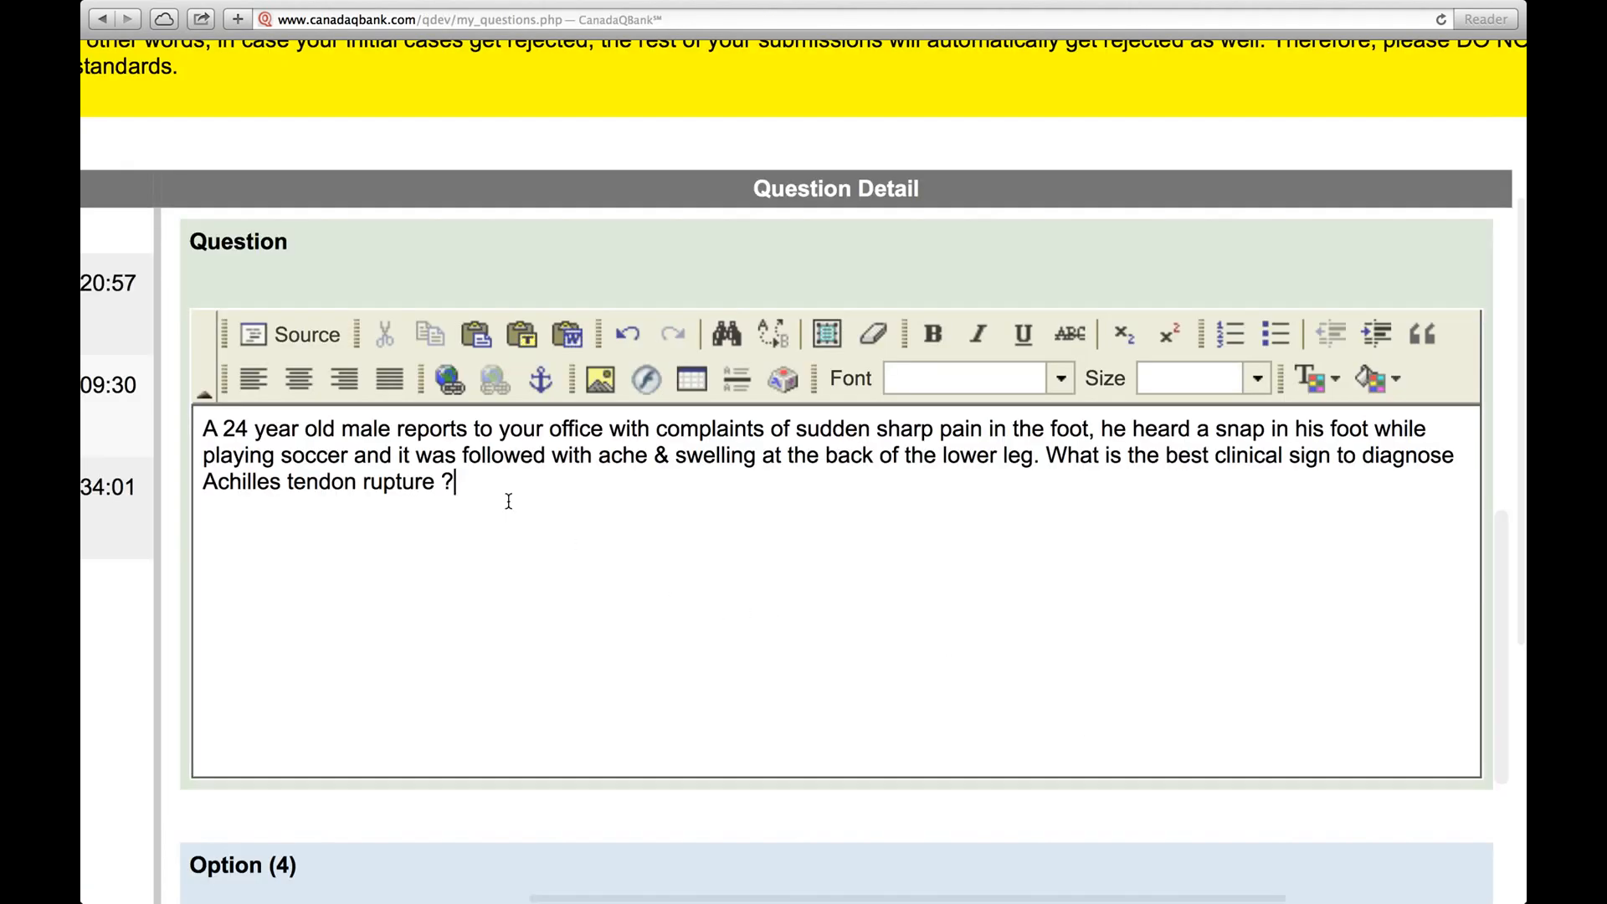
- Select the stem text and apply Block Justify alignment
click(390, 379)
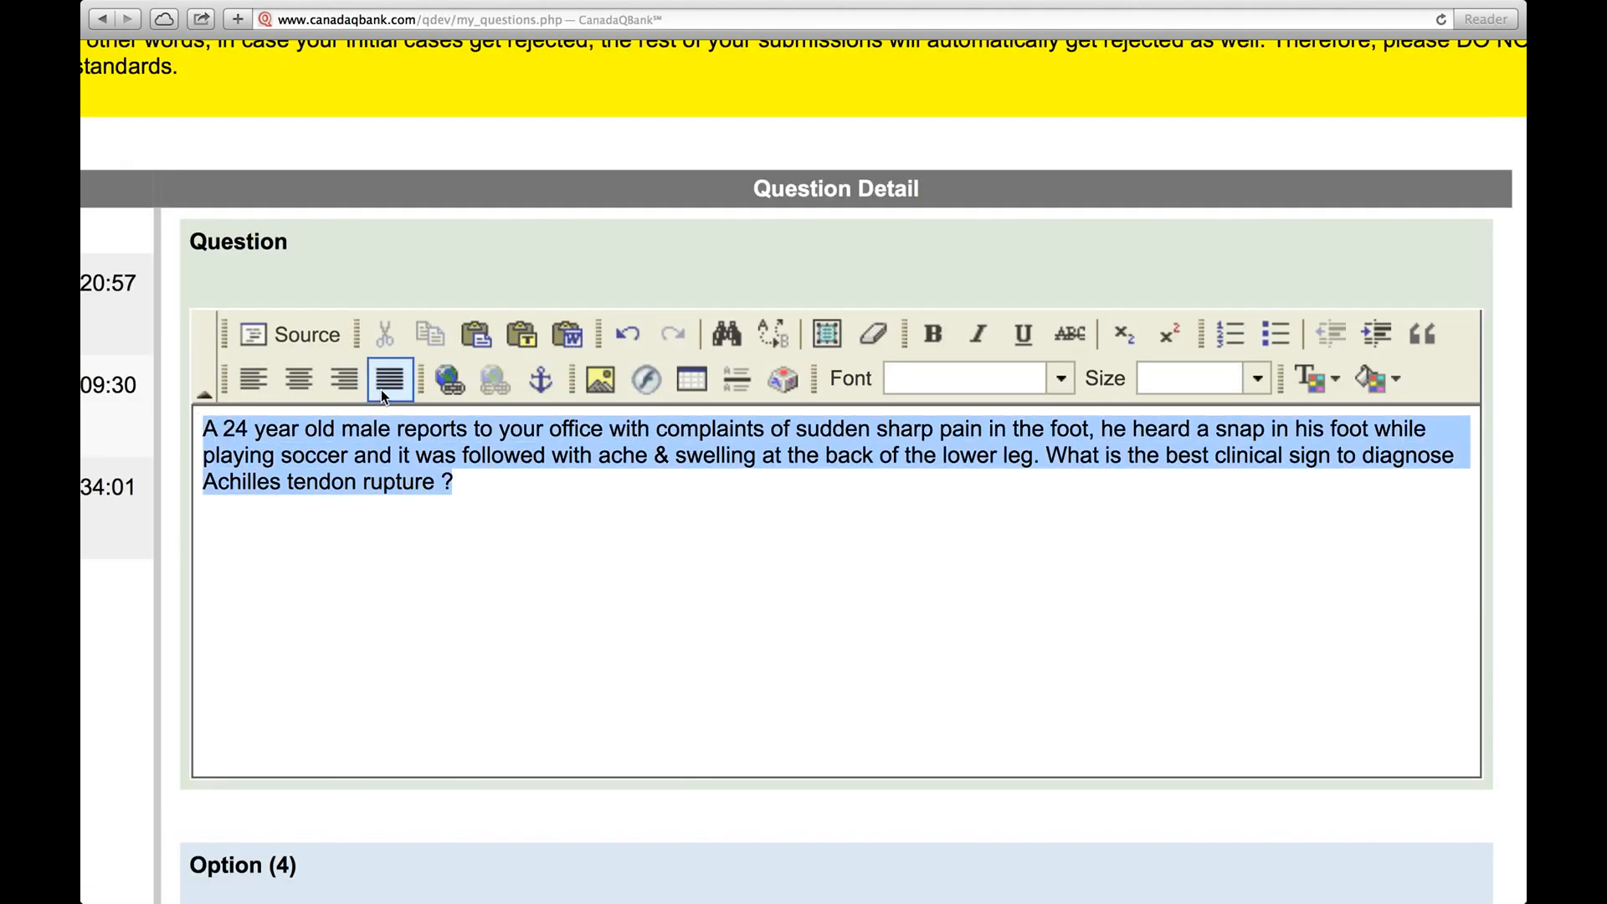
mouse_move(390, 378)
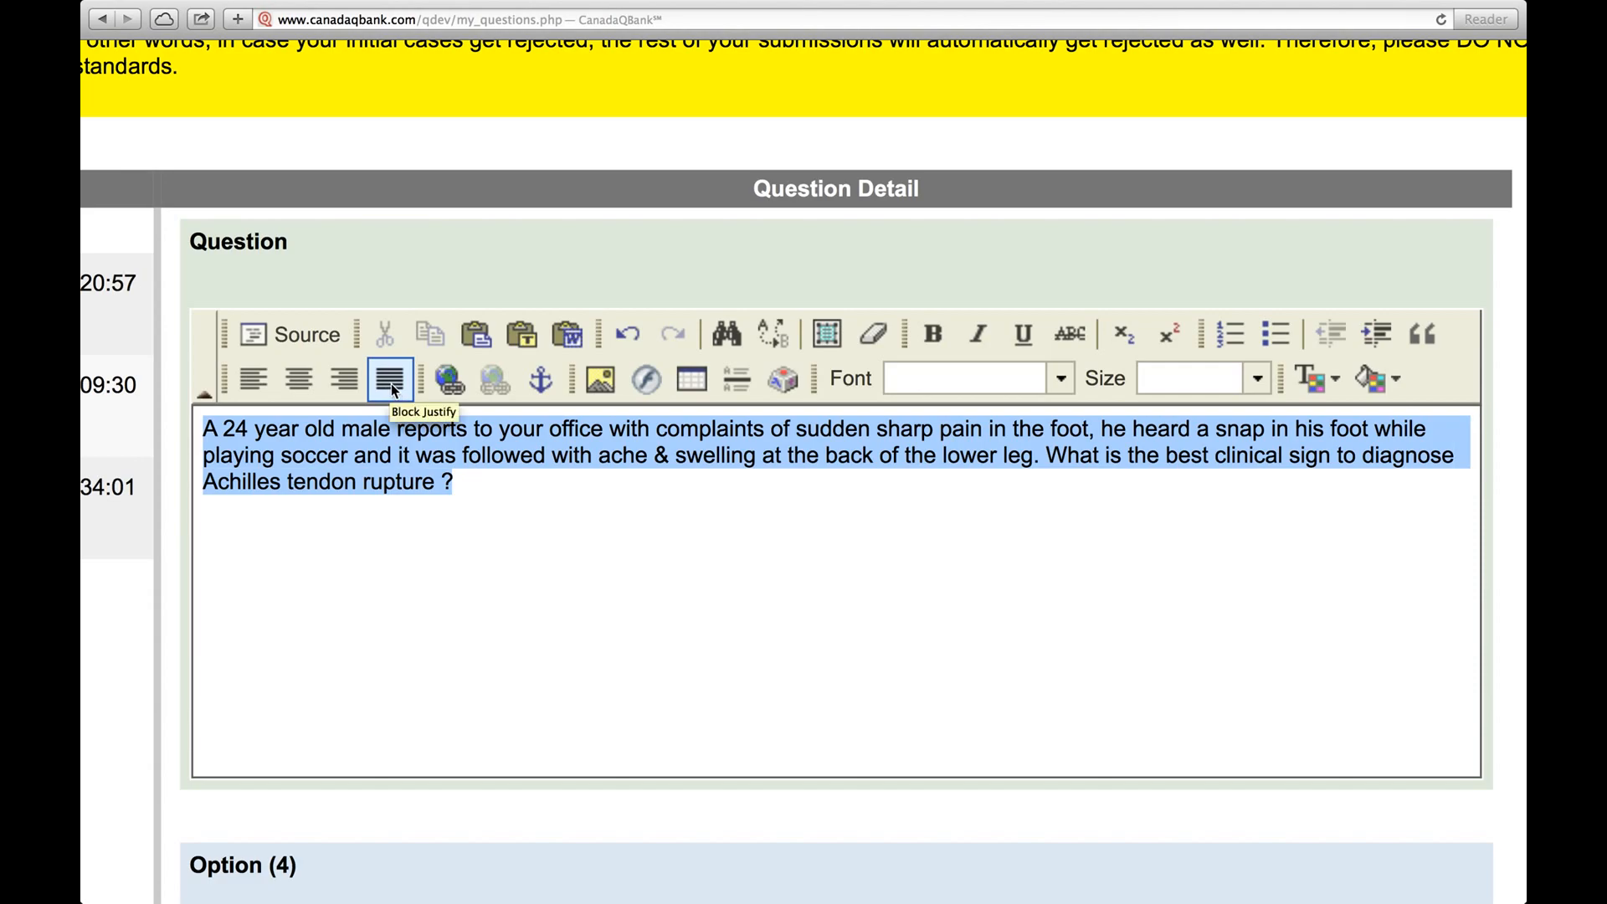
click(390, 377)
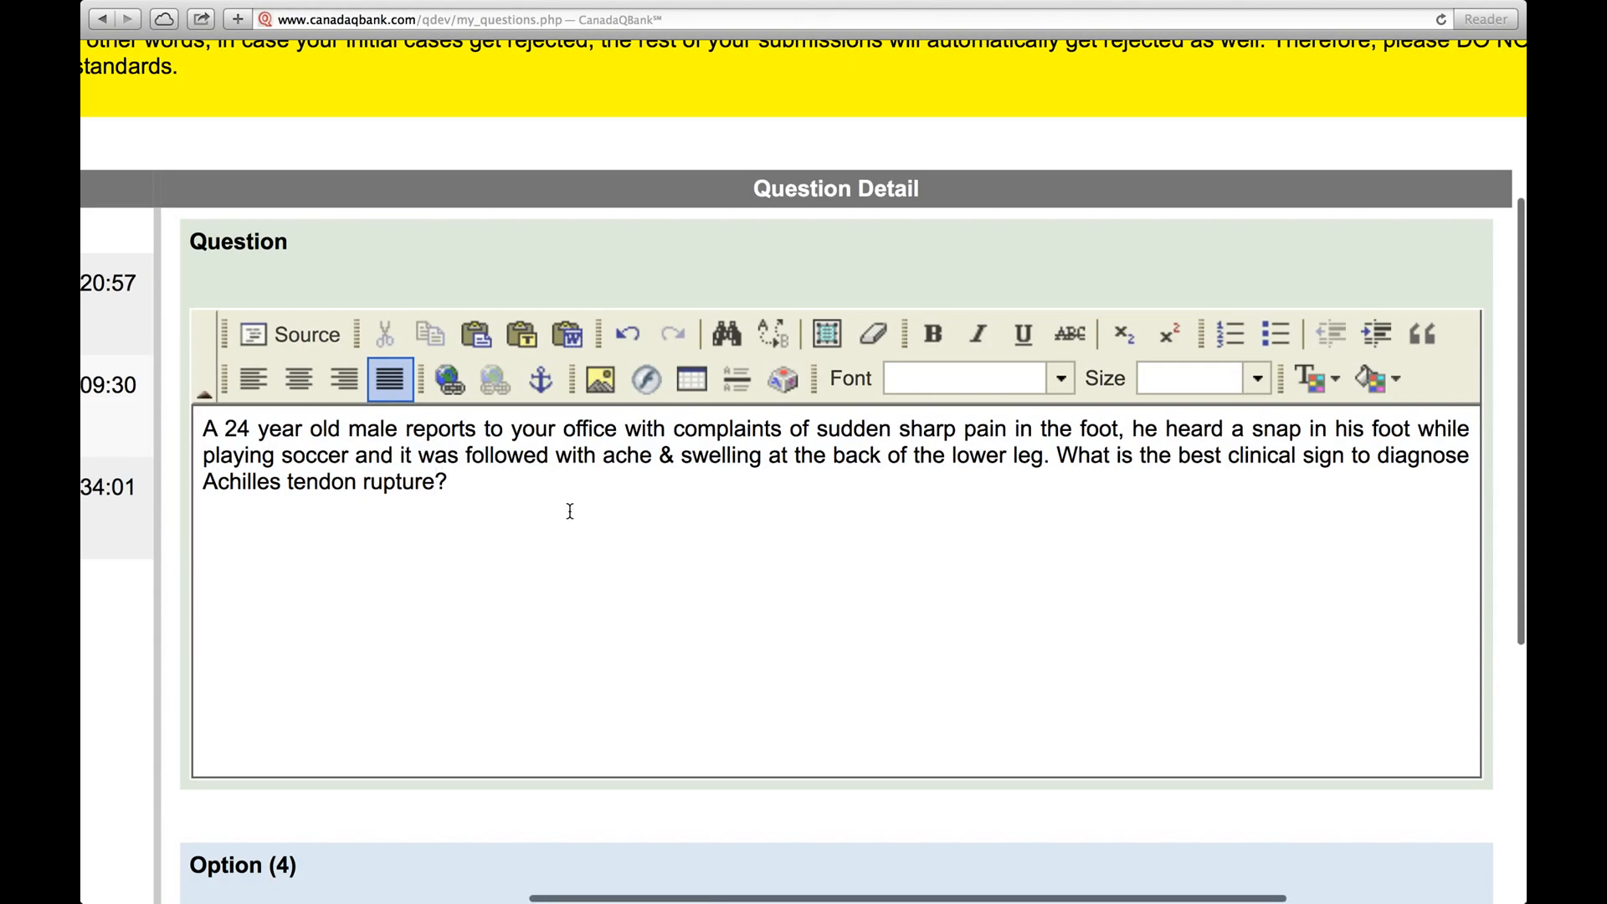
- Scroll through the Options area while pasting choices a–d into their boxes
scroll(down, 3)
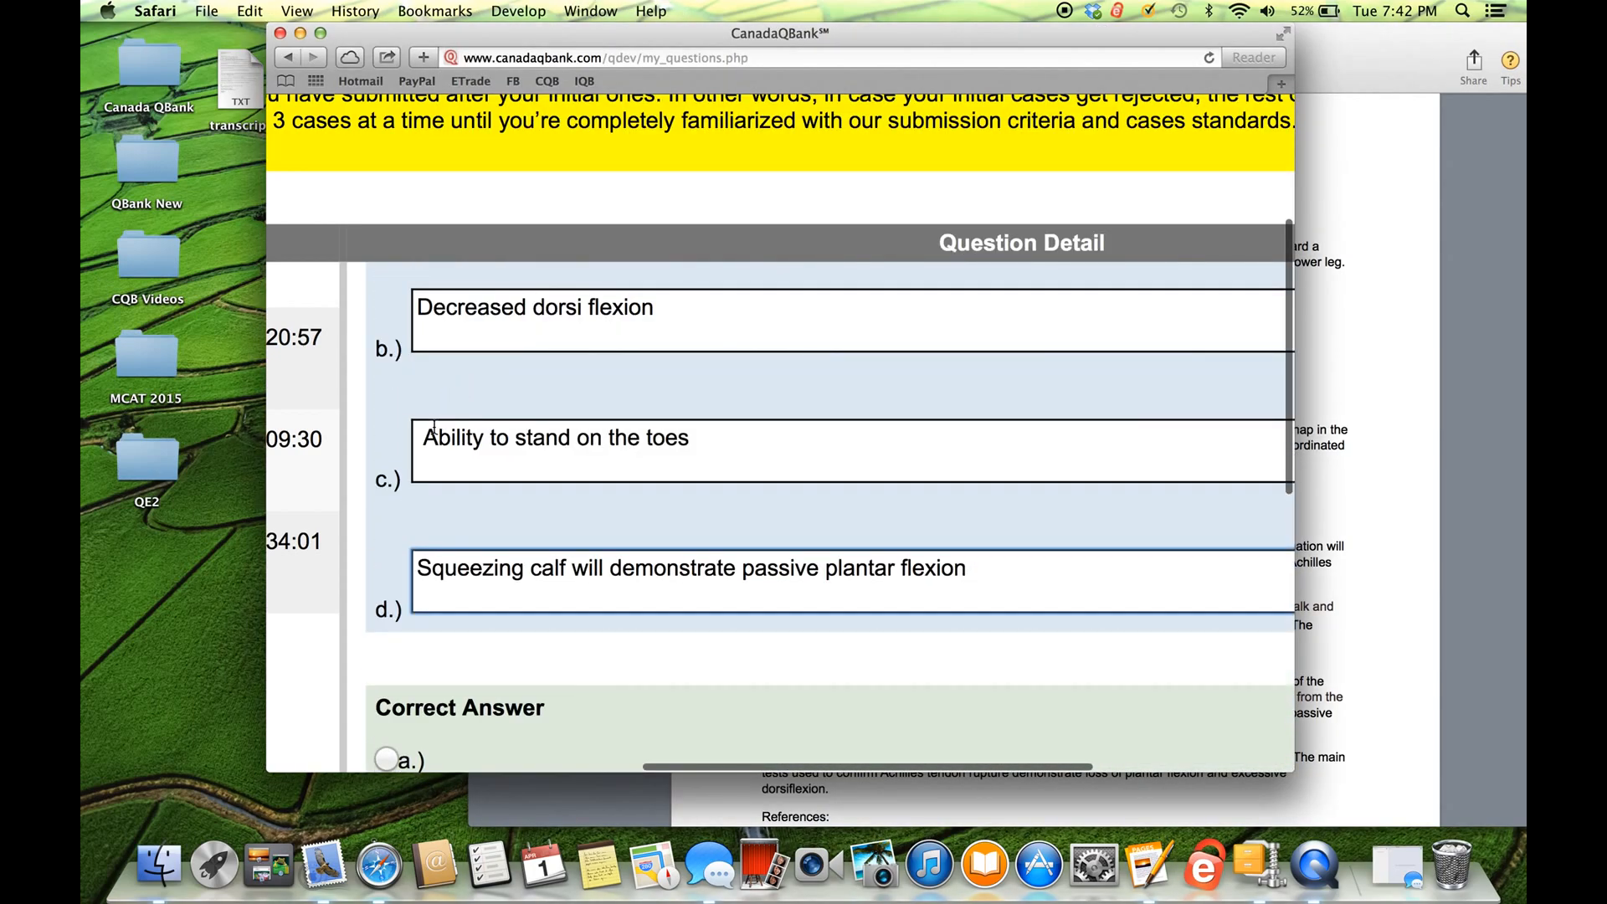
scroll(down, 3)
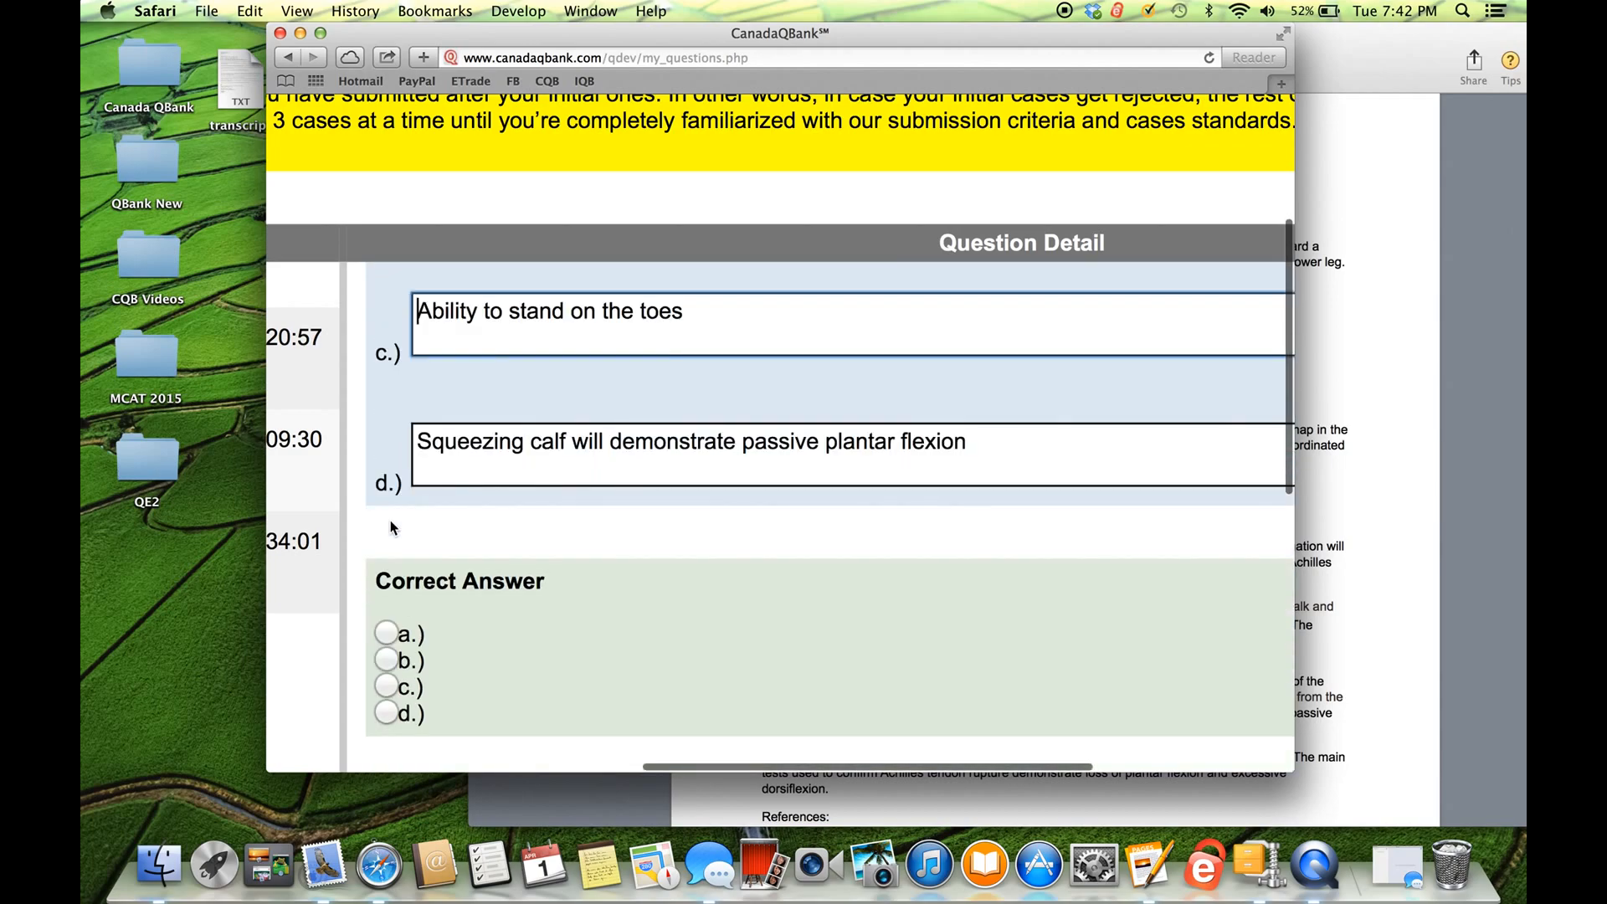
scroll(down, 3)
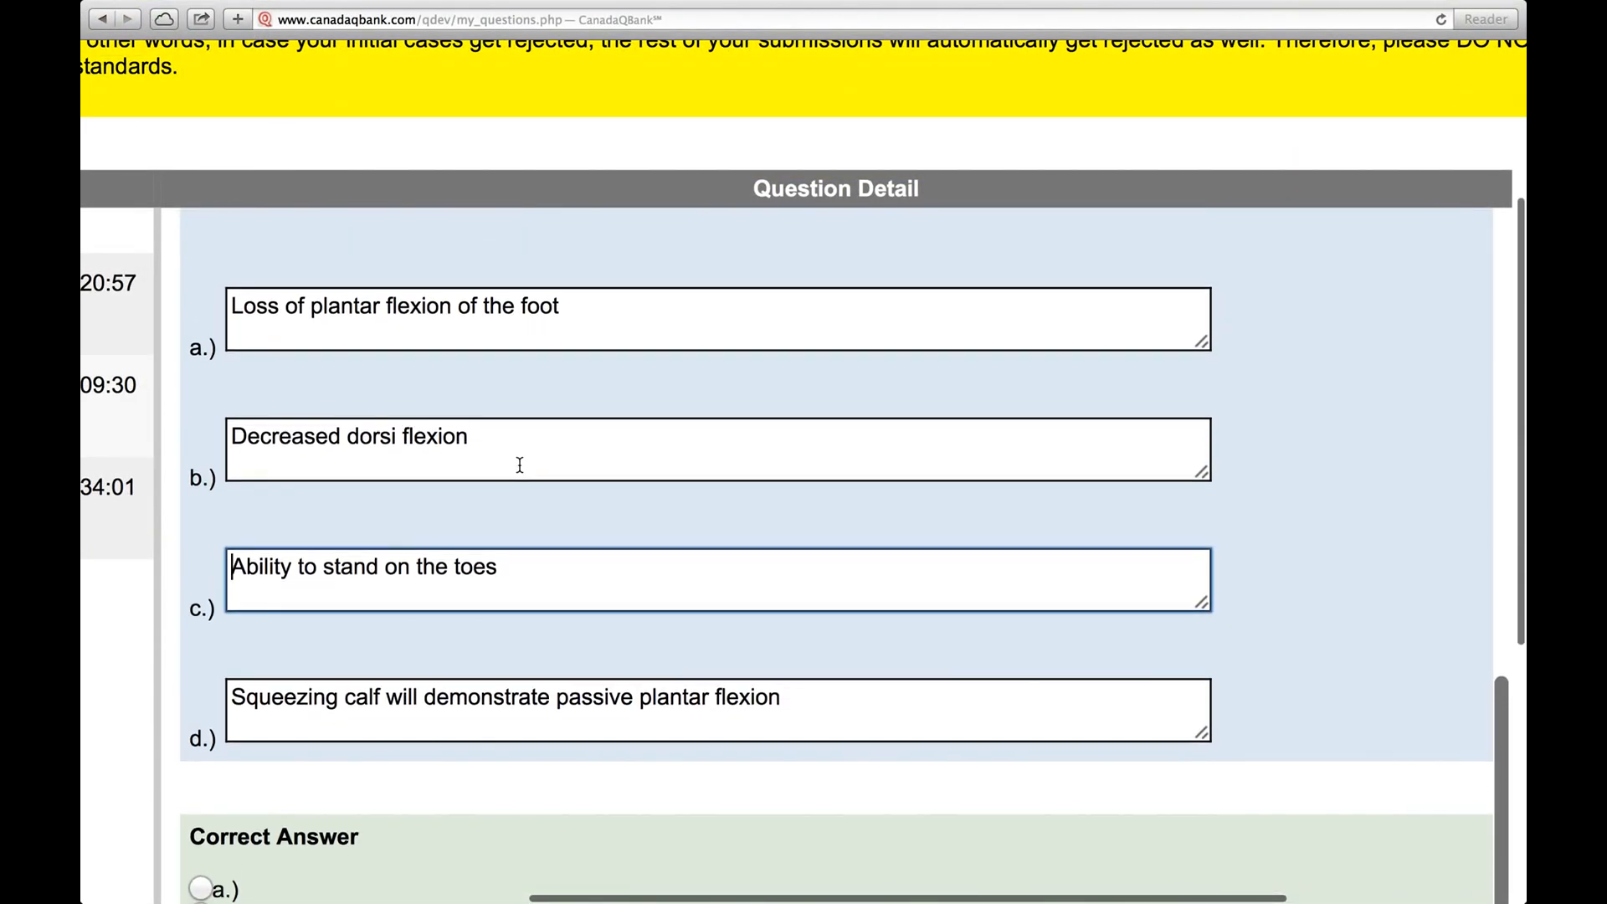
scroll(down, 3)
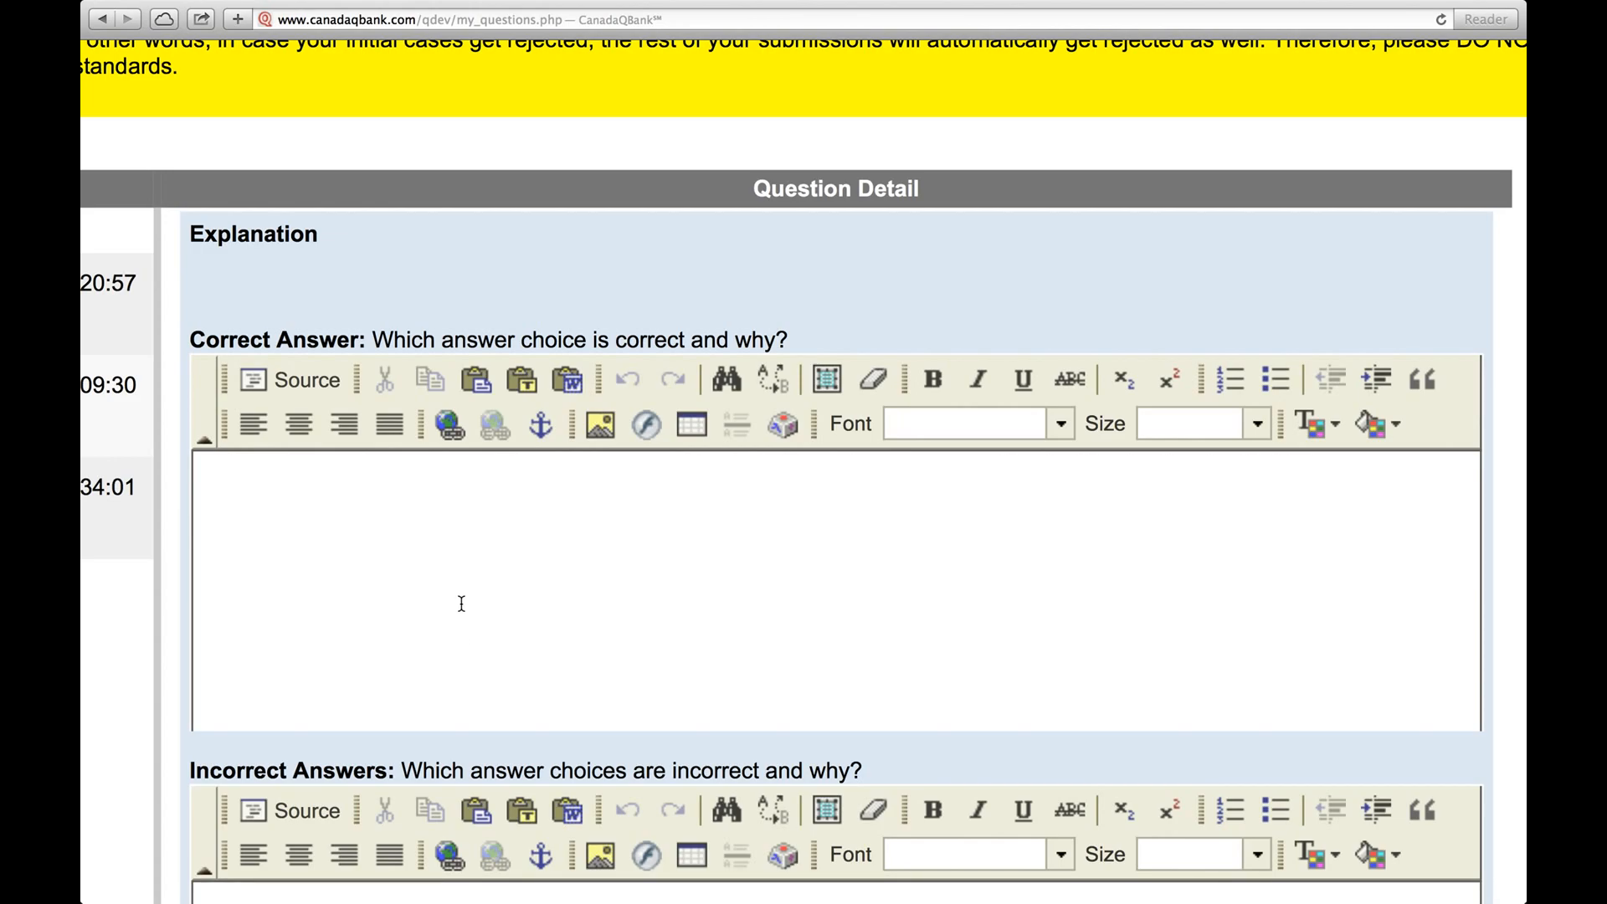
- Paste the Achilles rupture rationale as plain text into Correct Answer and block-justify it
scroll(down, 3)
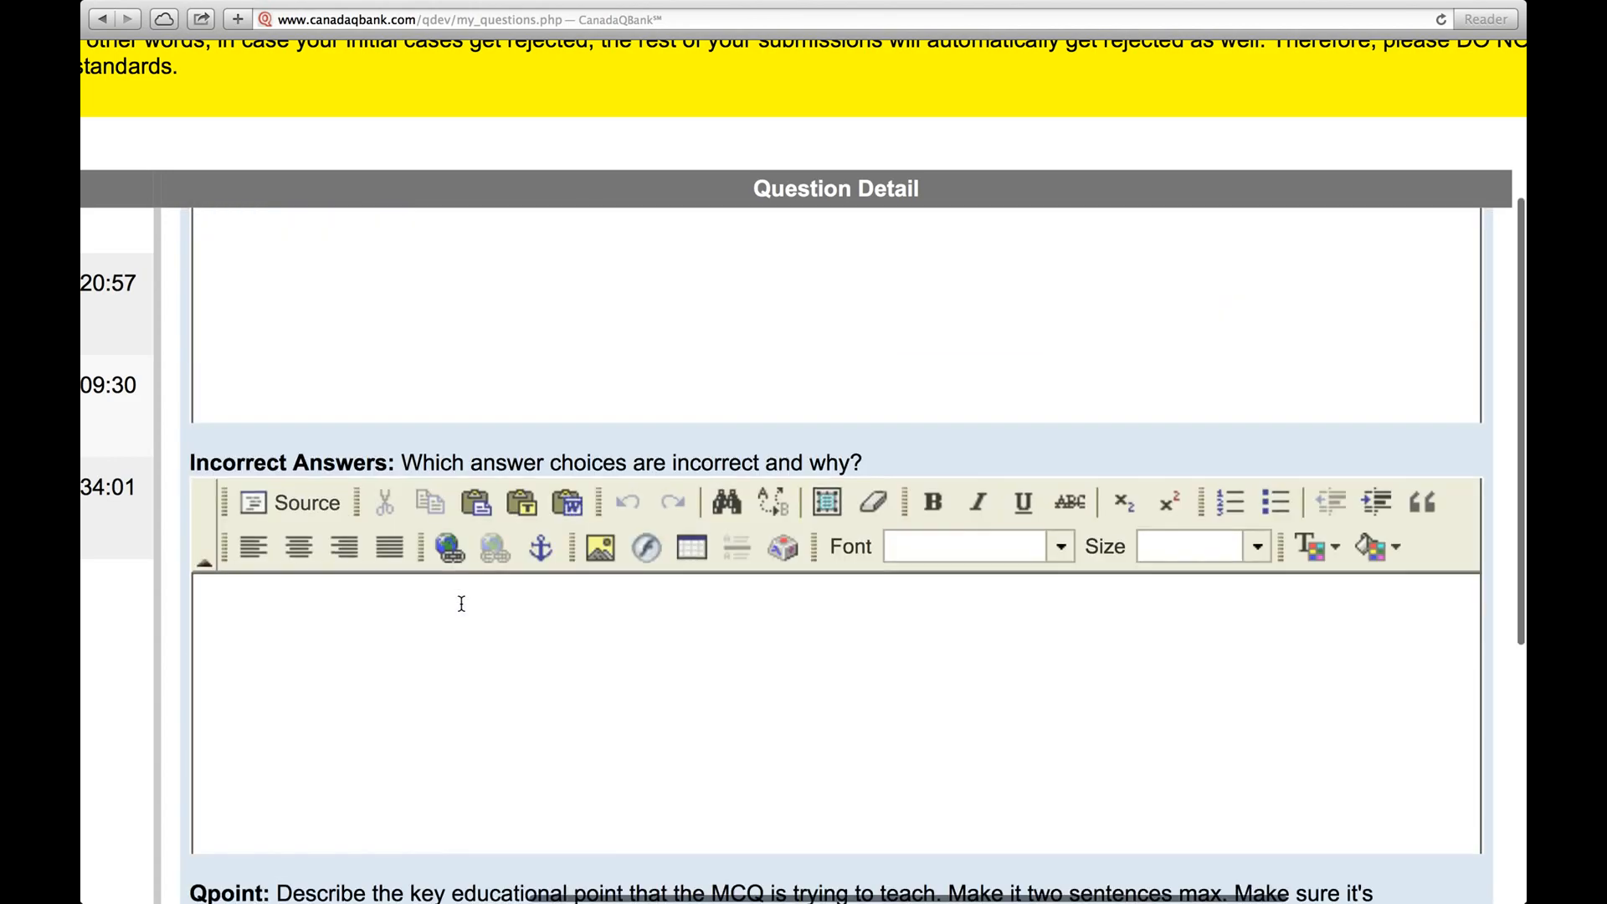
scroll(up, 3)
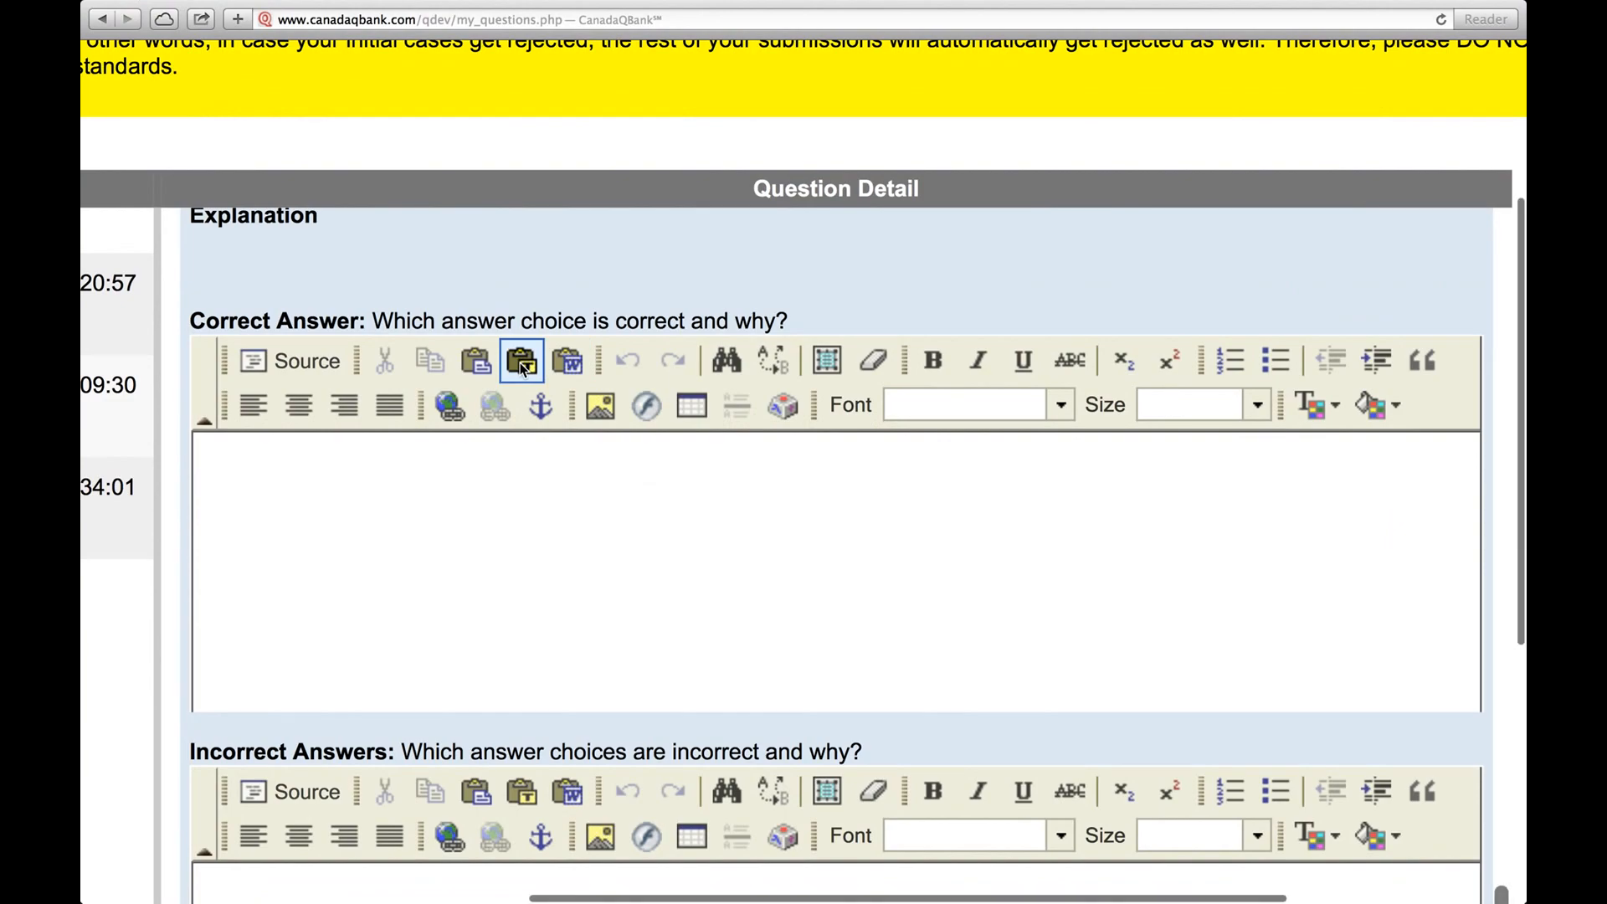
click(521, 362)
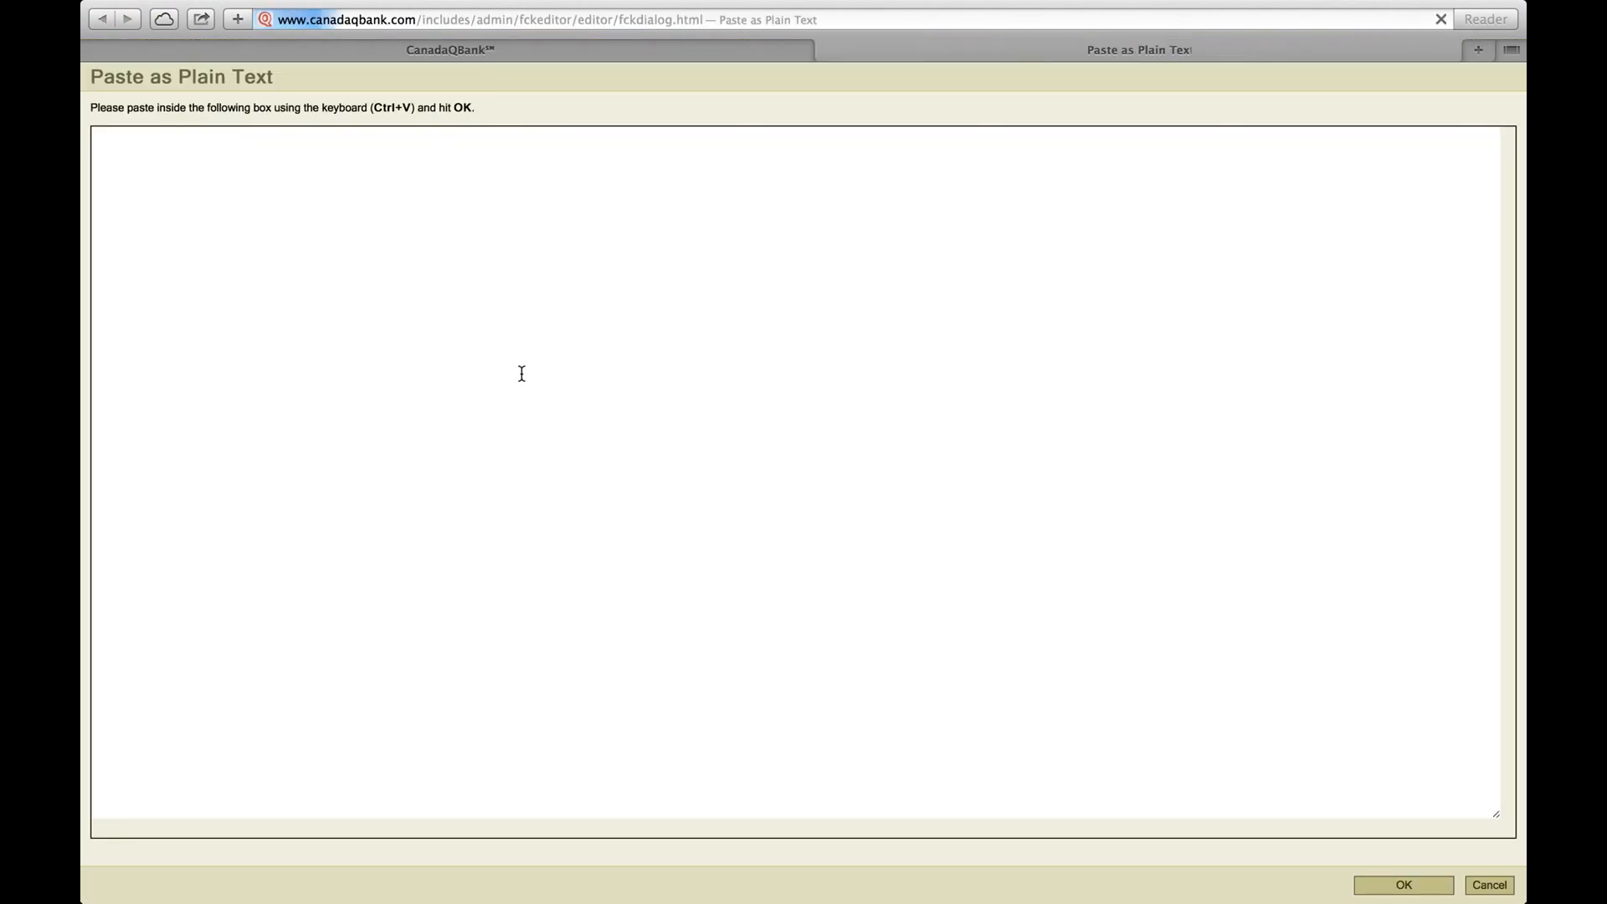
key(ctrl+v)
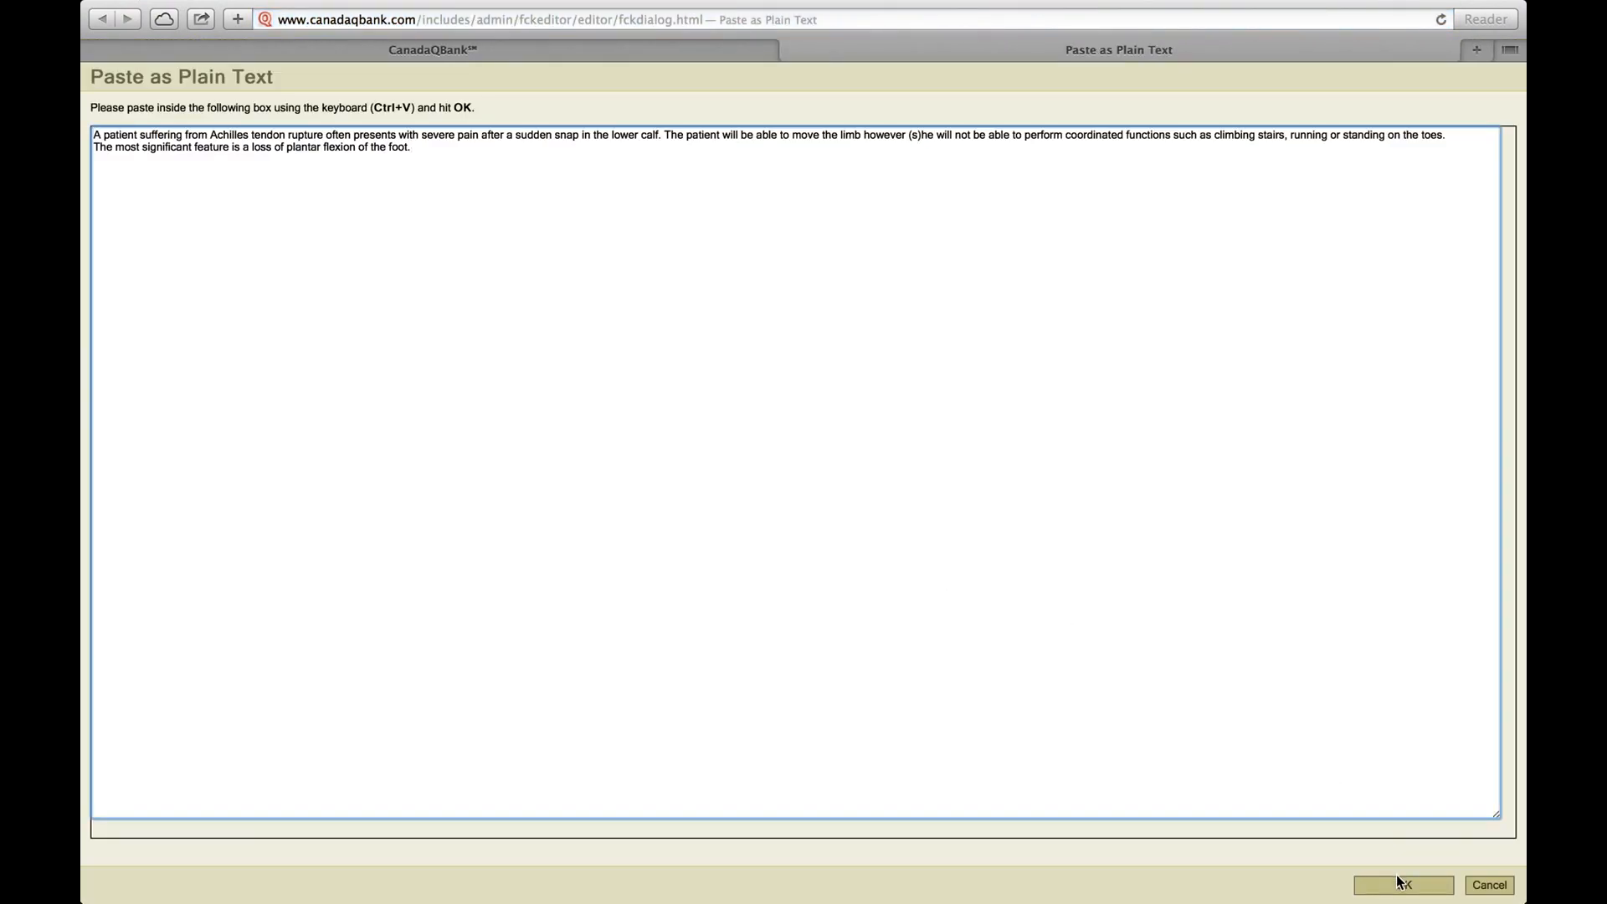
click(1403, 884)
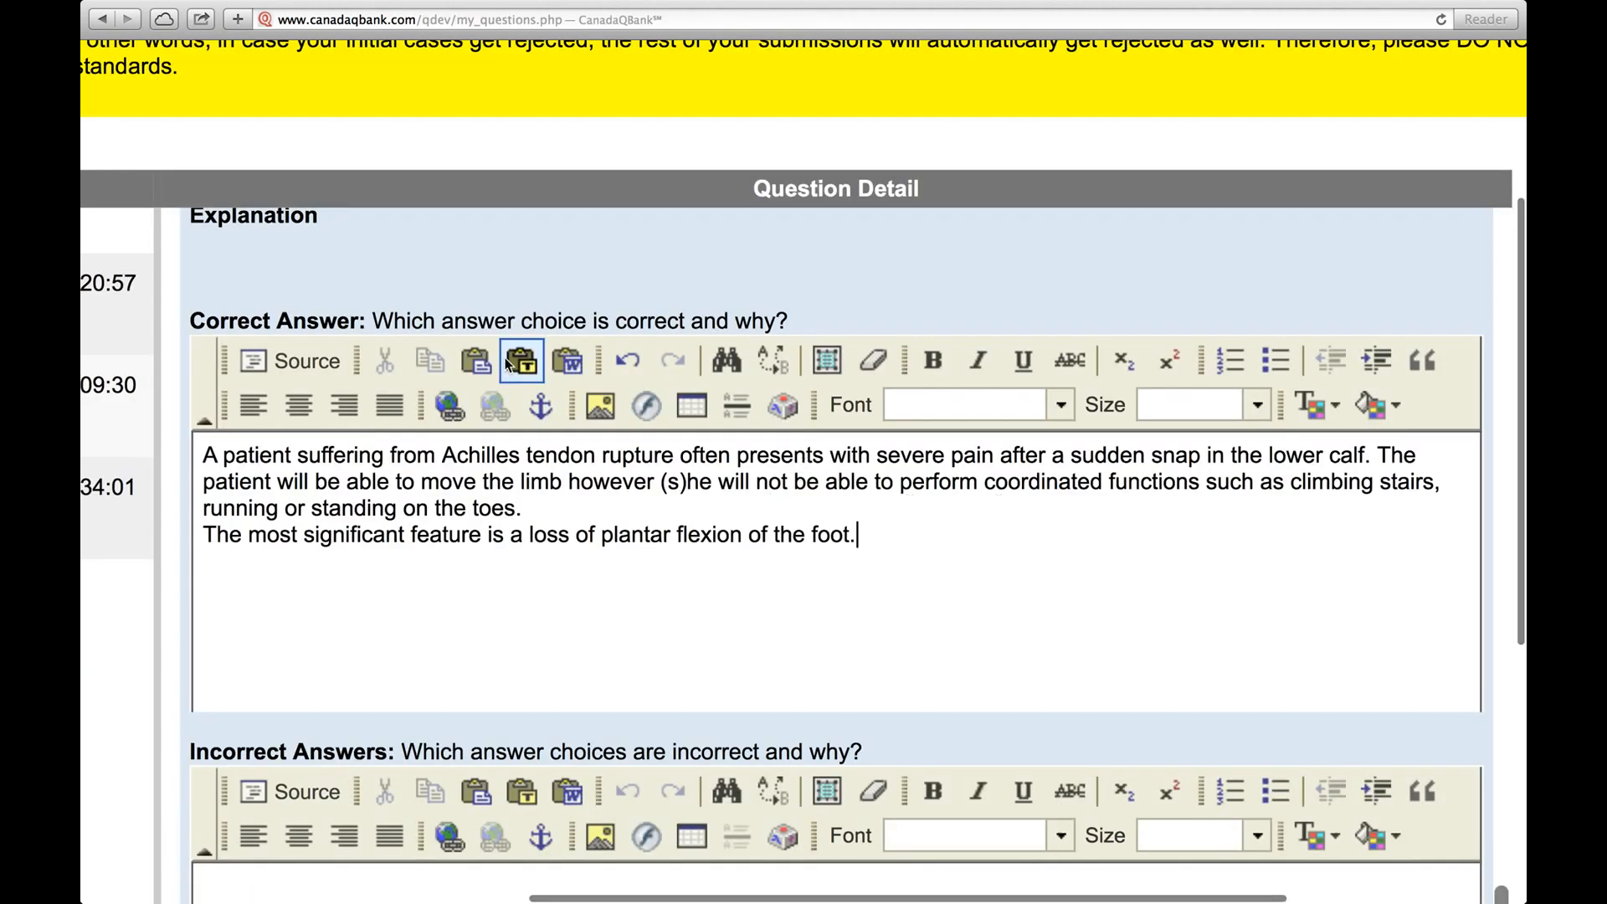
mouse_move(523, 361)
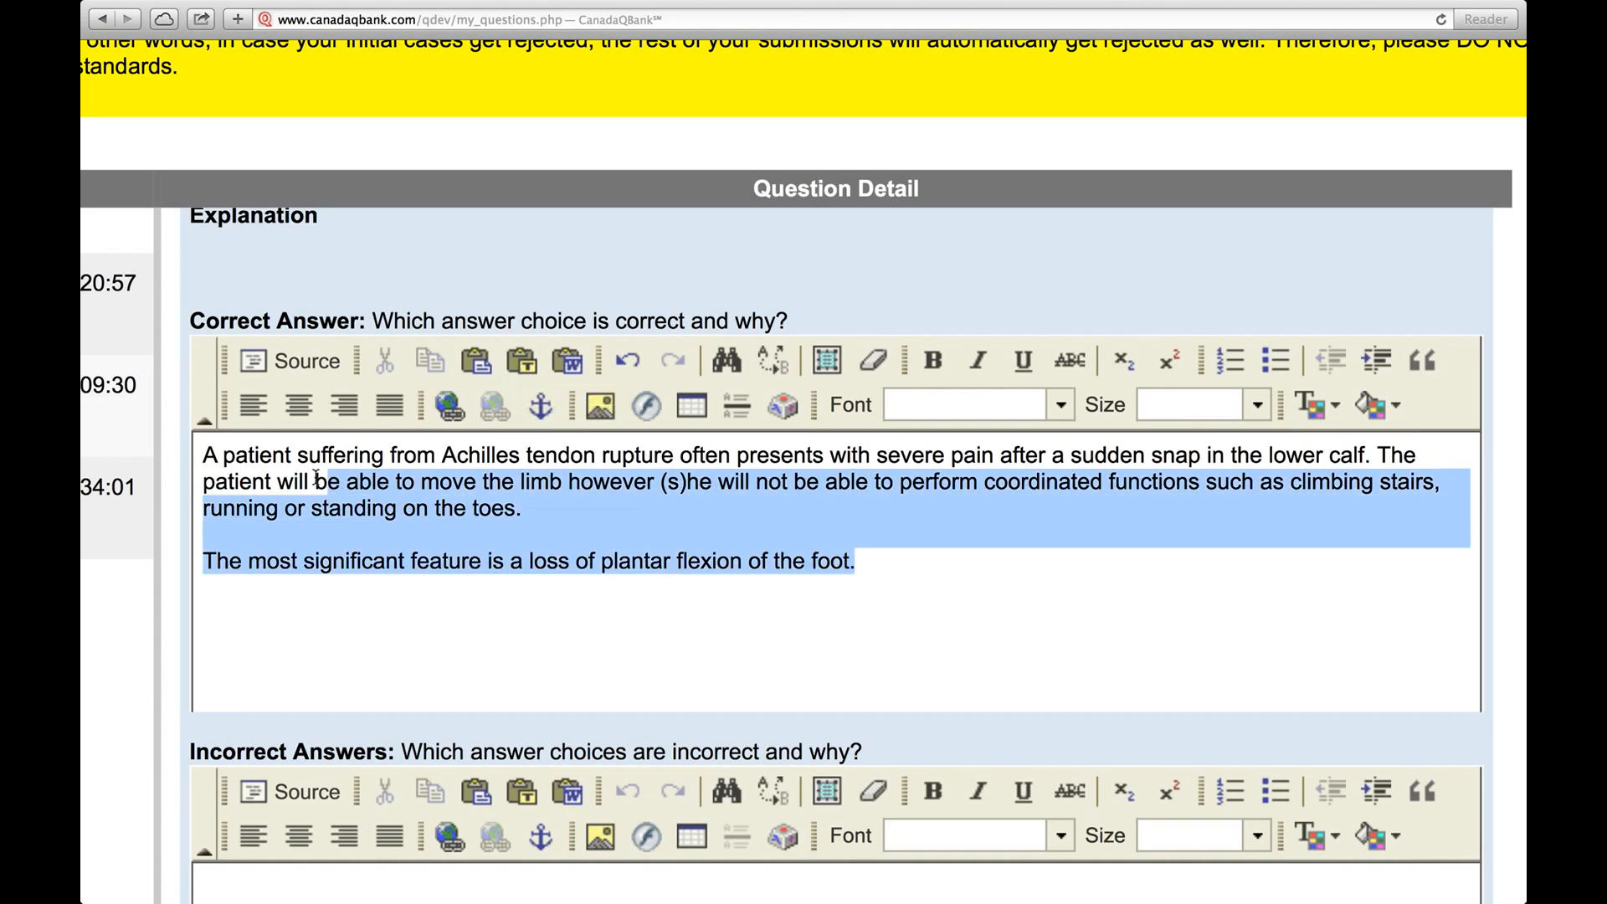
click(385, 404)
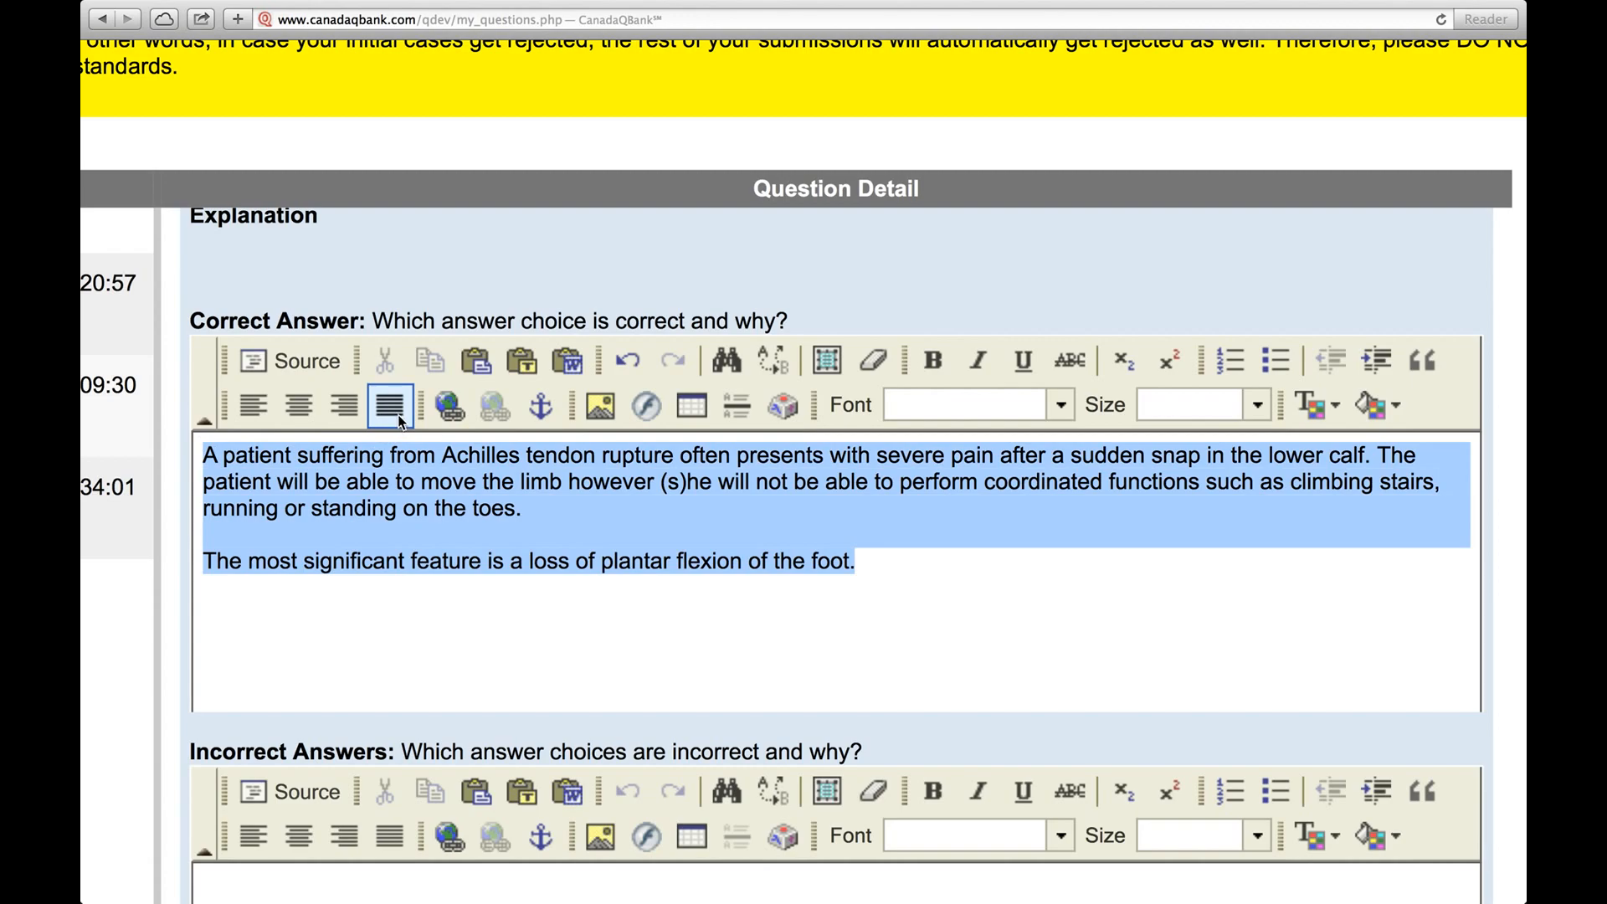
click(950, 604)
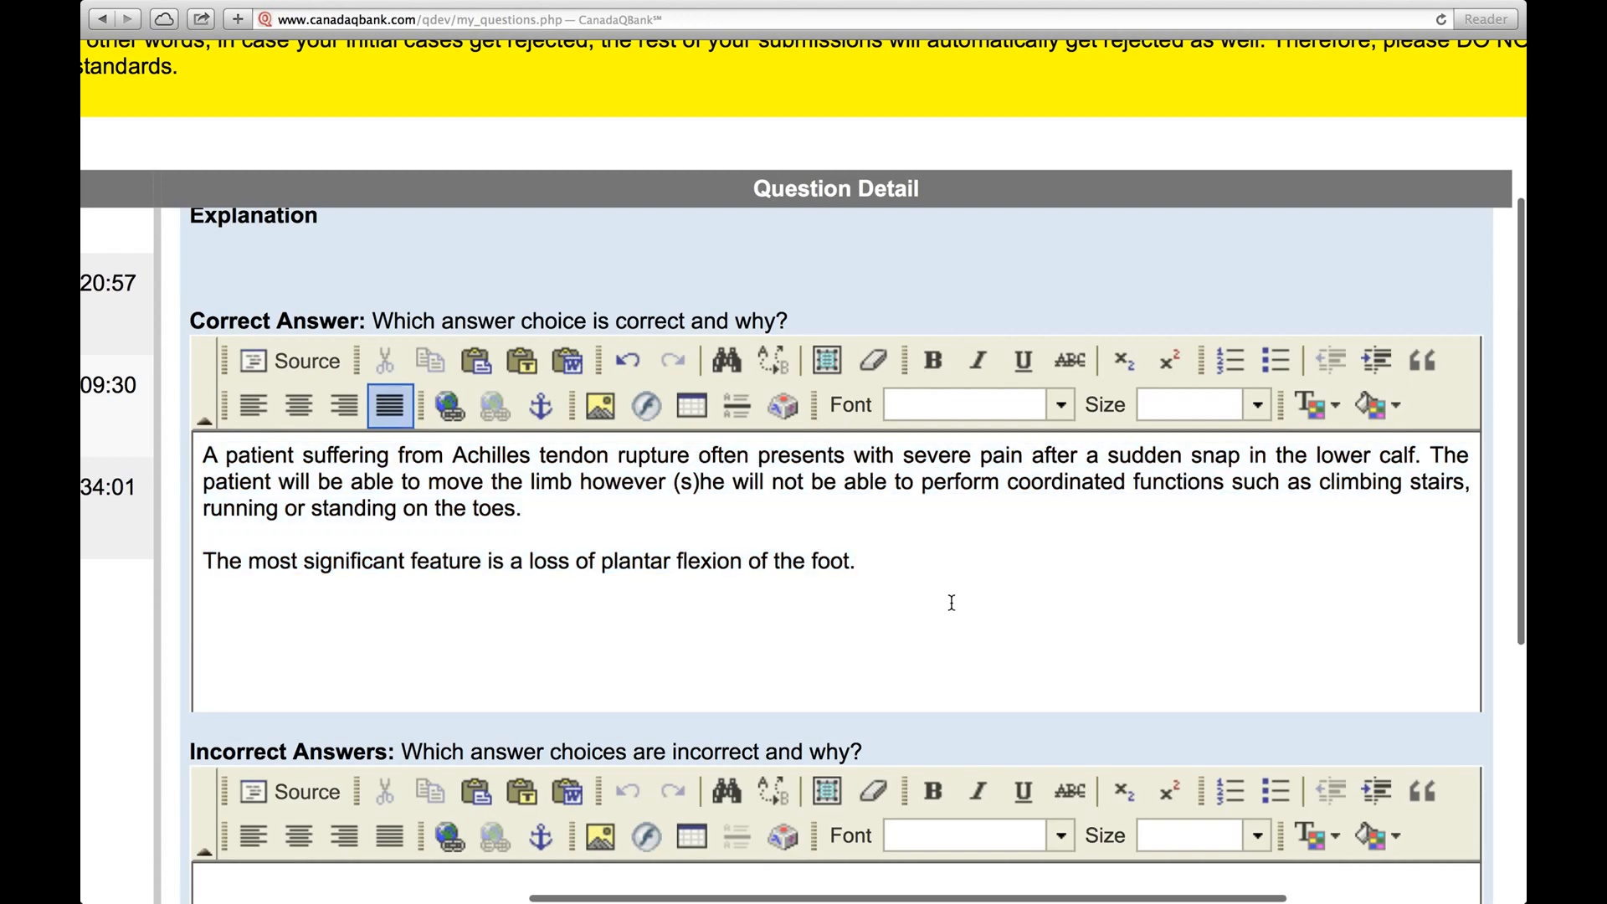
scroll(down, 3)
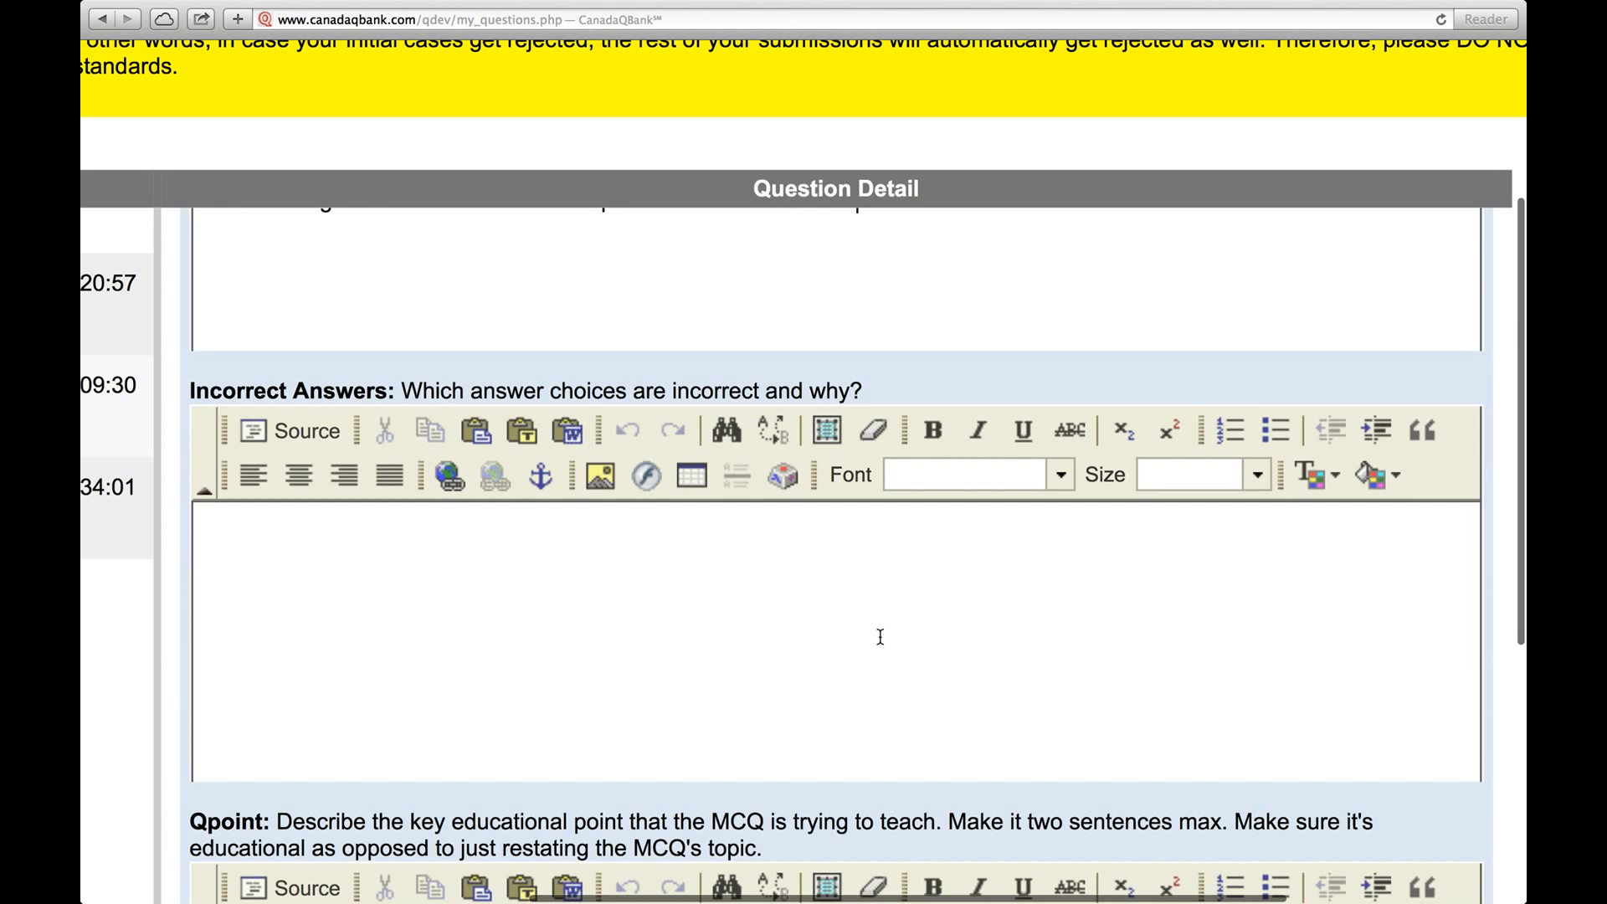
- Insert the plain-text explanations for options b, c and d into Incorrect Answers and space them
scroll(down, 3)
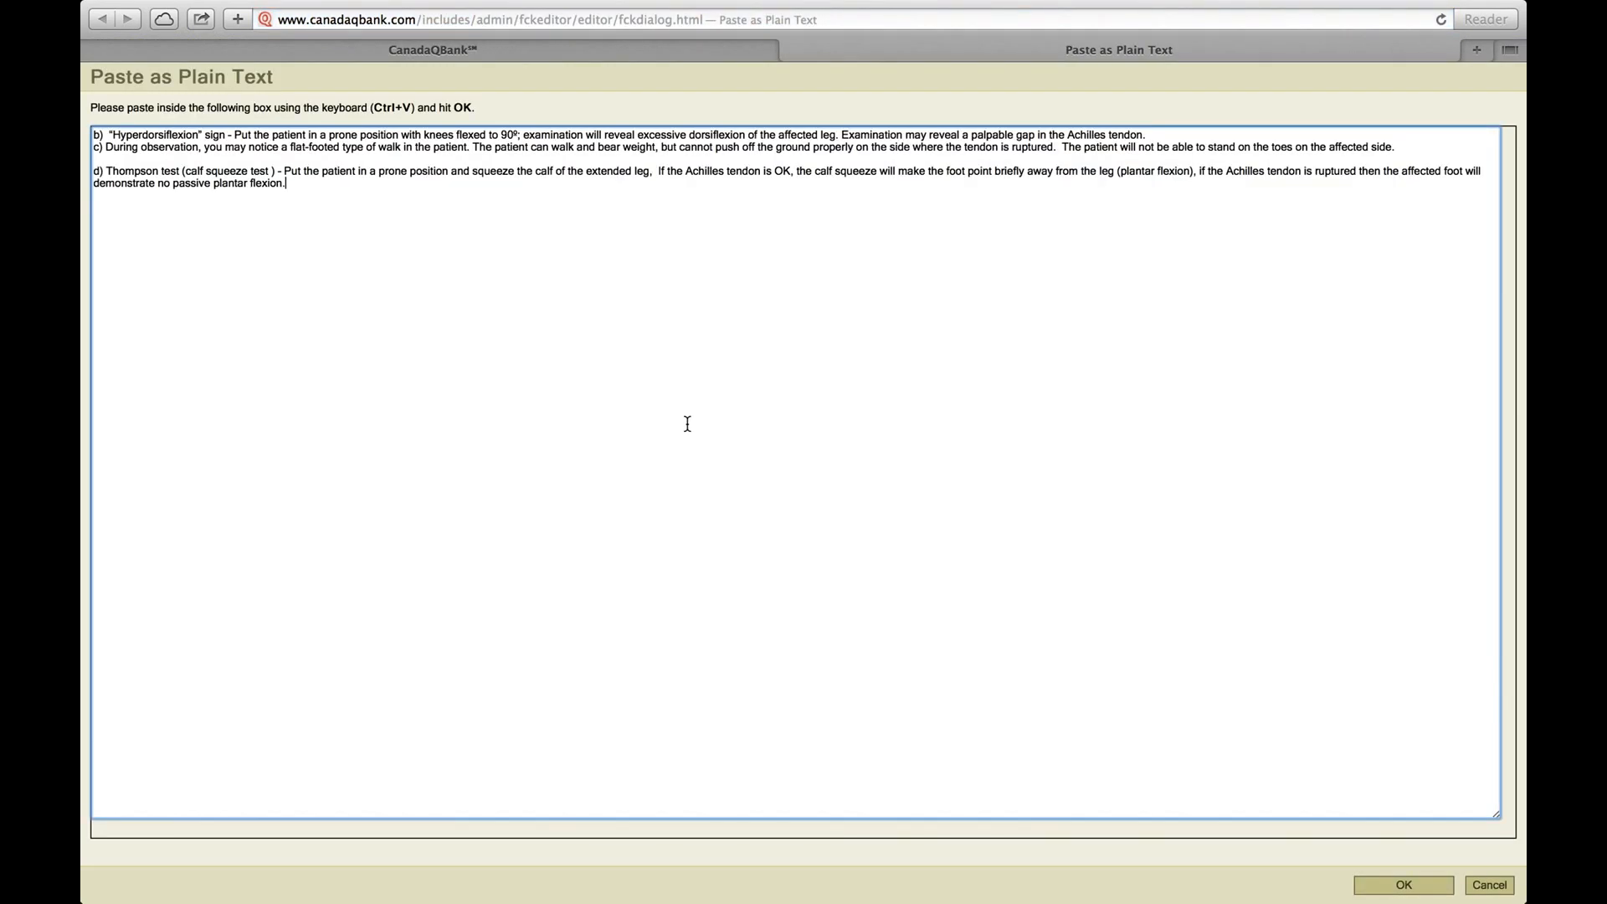
click(1402, 884)
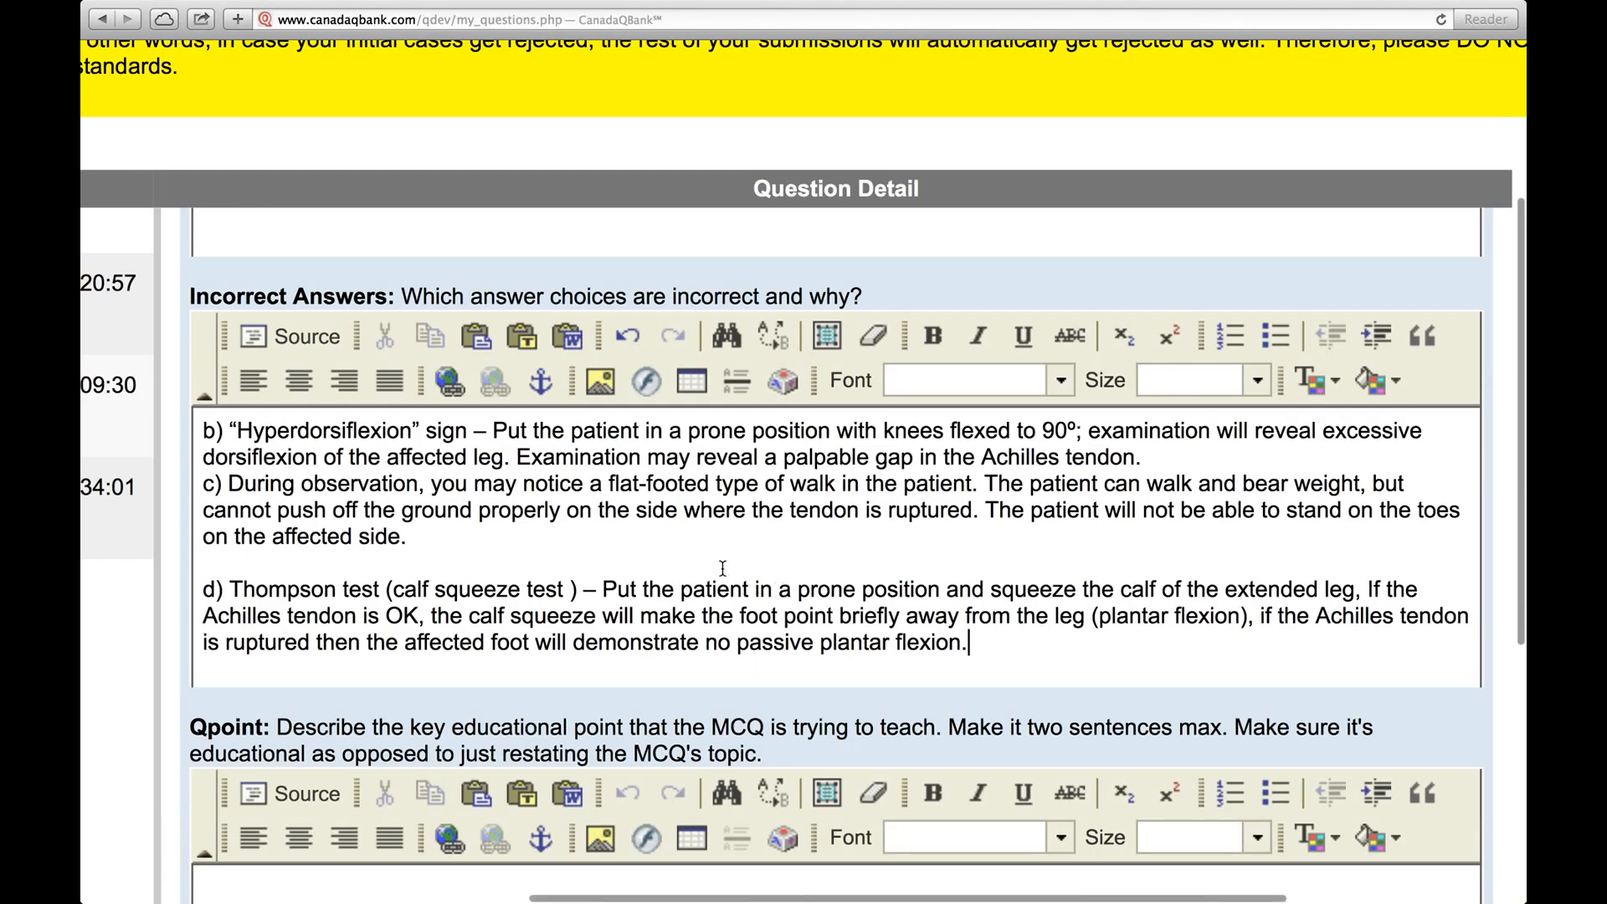
click(1145, 457)
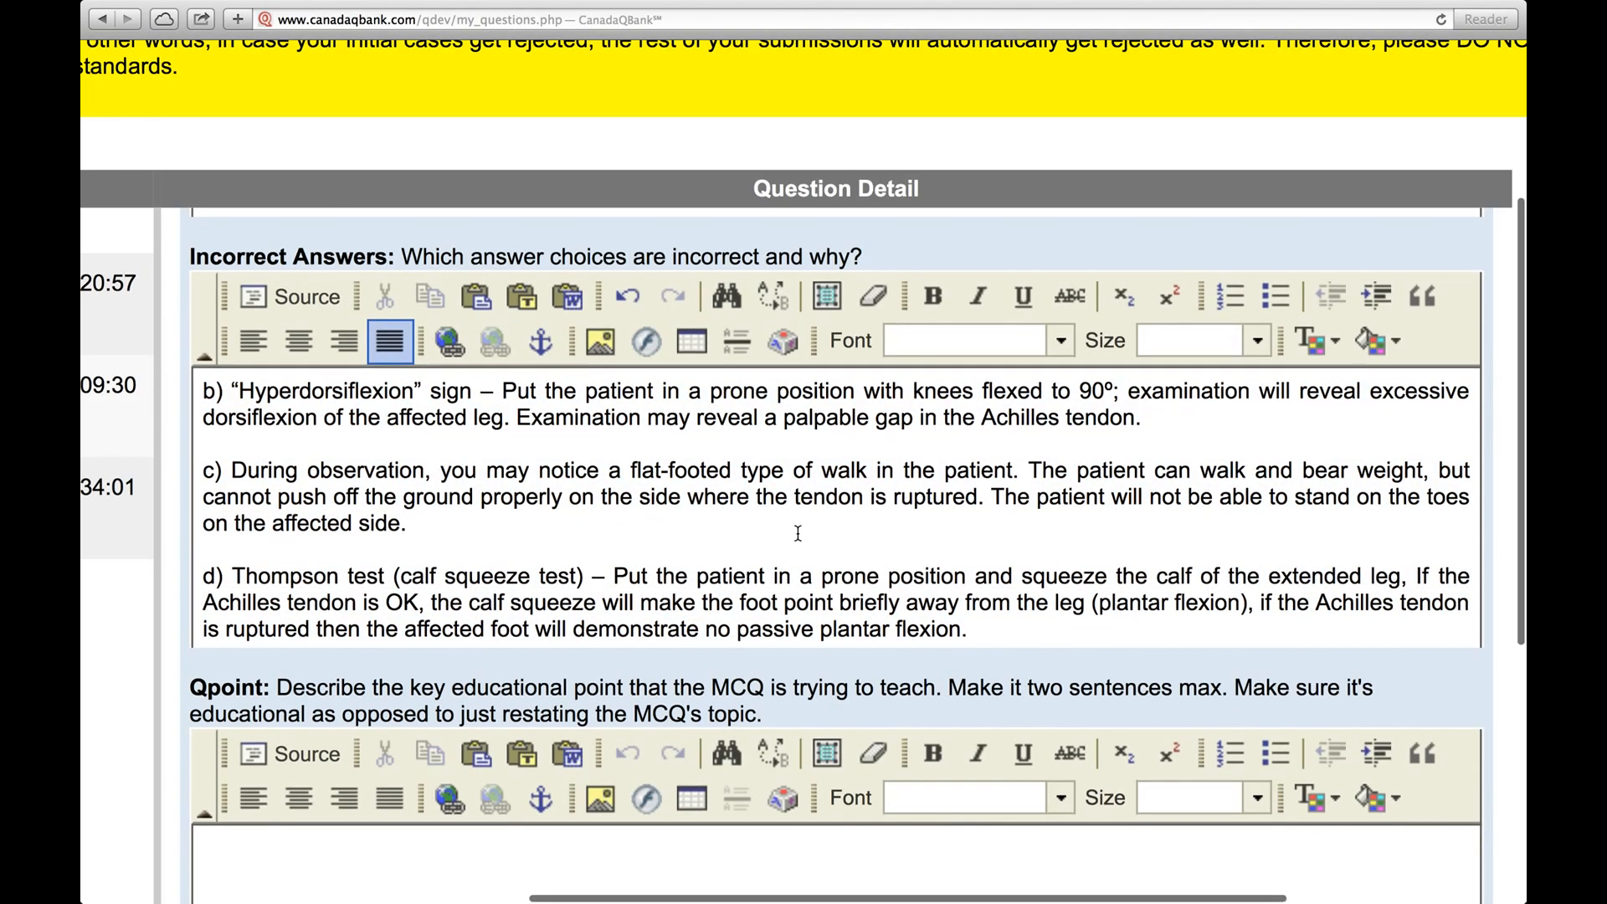
scroll(down, 3)
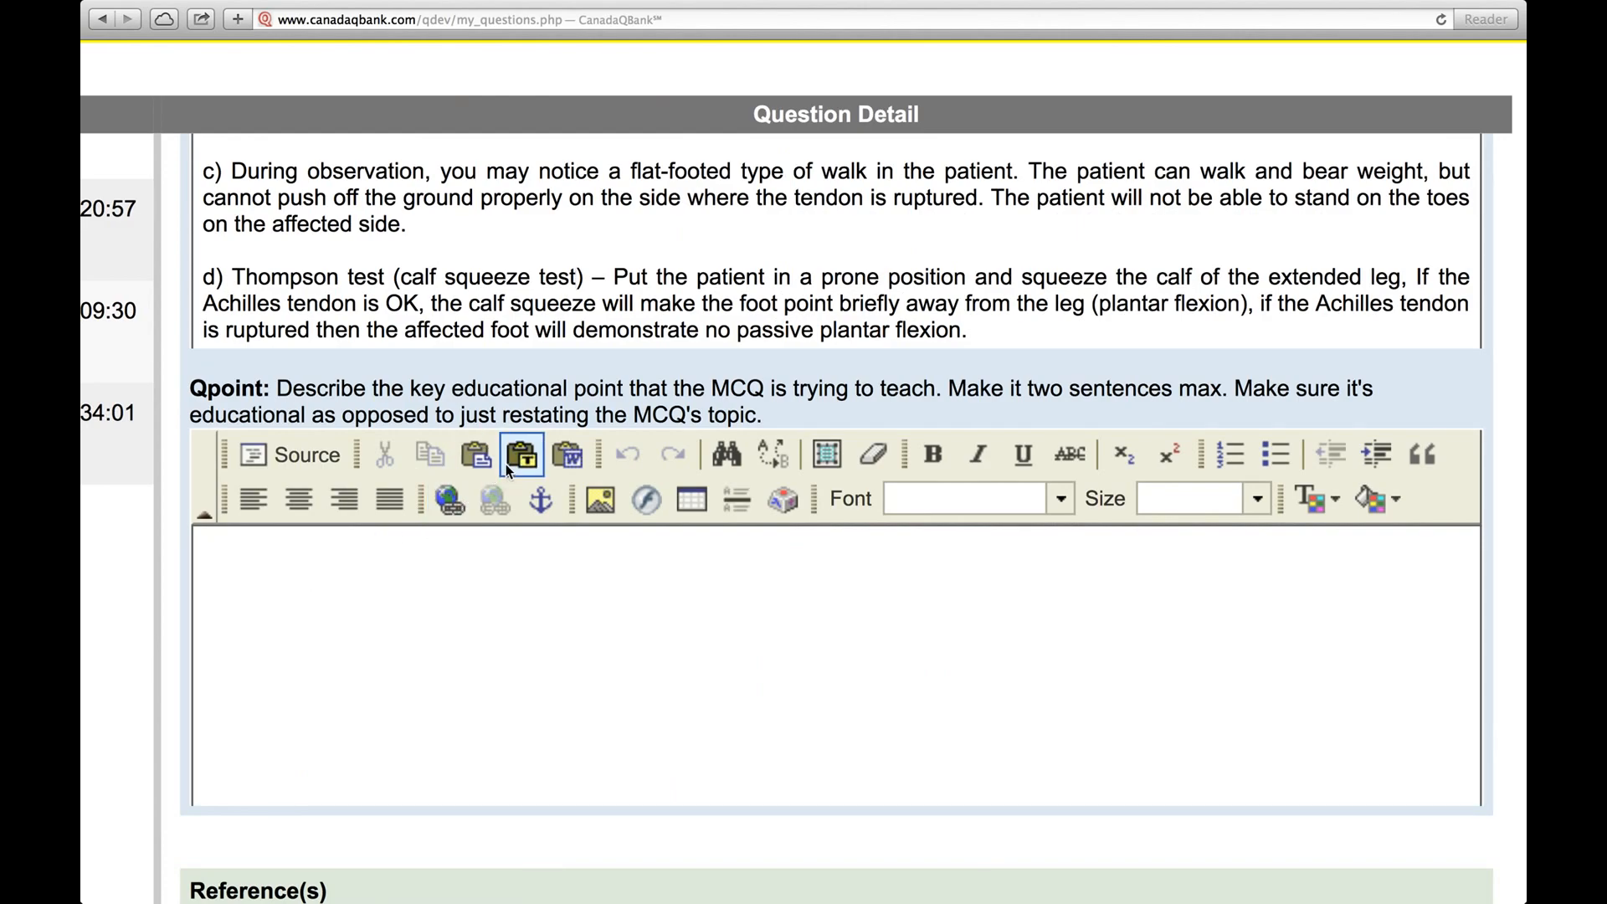
- Paste the plantar flexion and hyperdorsiflexion summary as plain text into Qpoint and select it
click(521, 454)
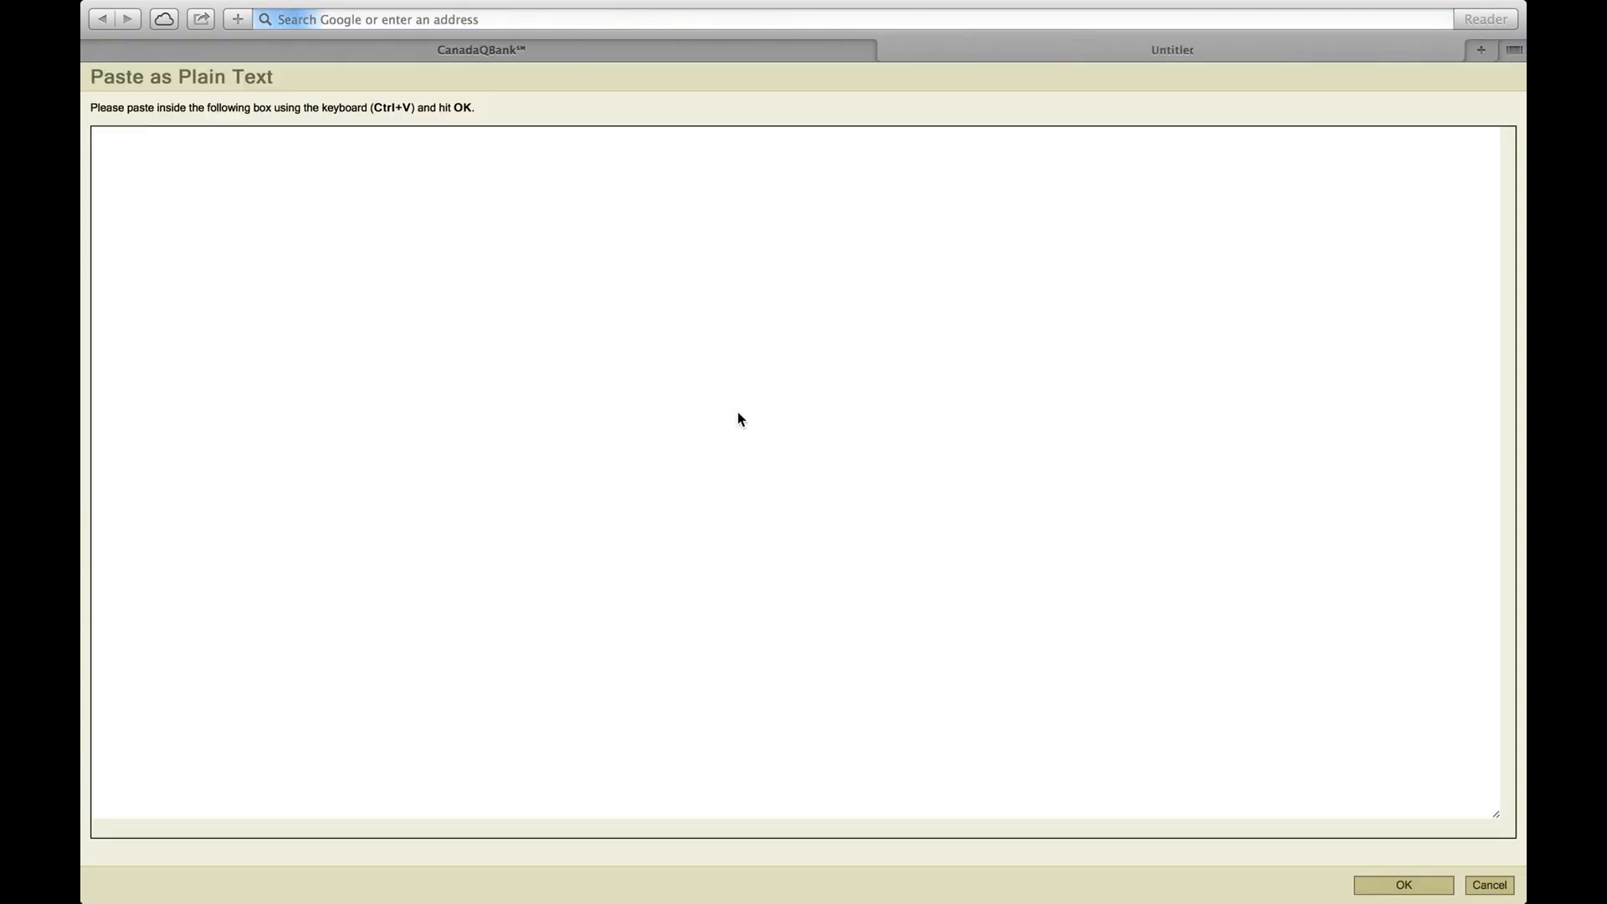
key(ctrl+v)
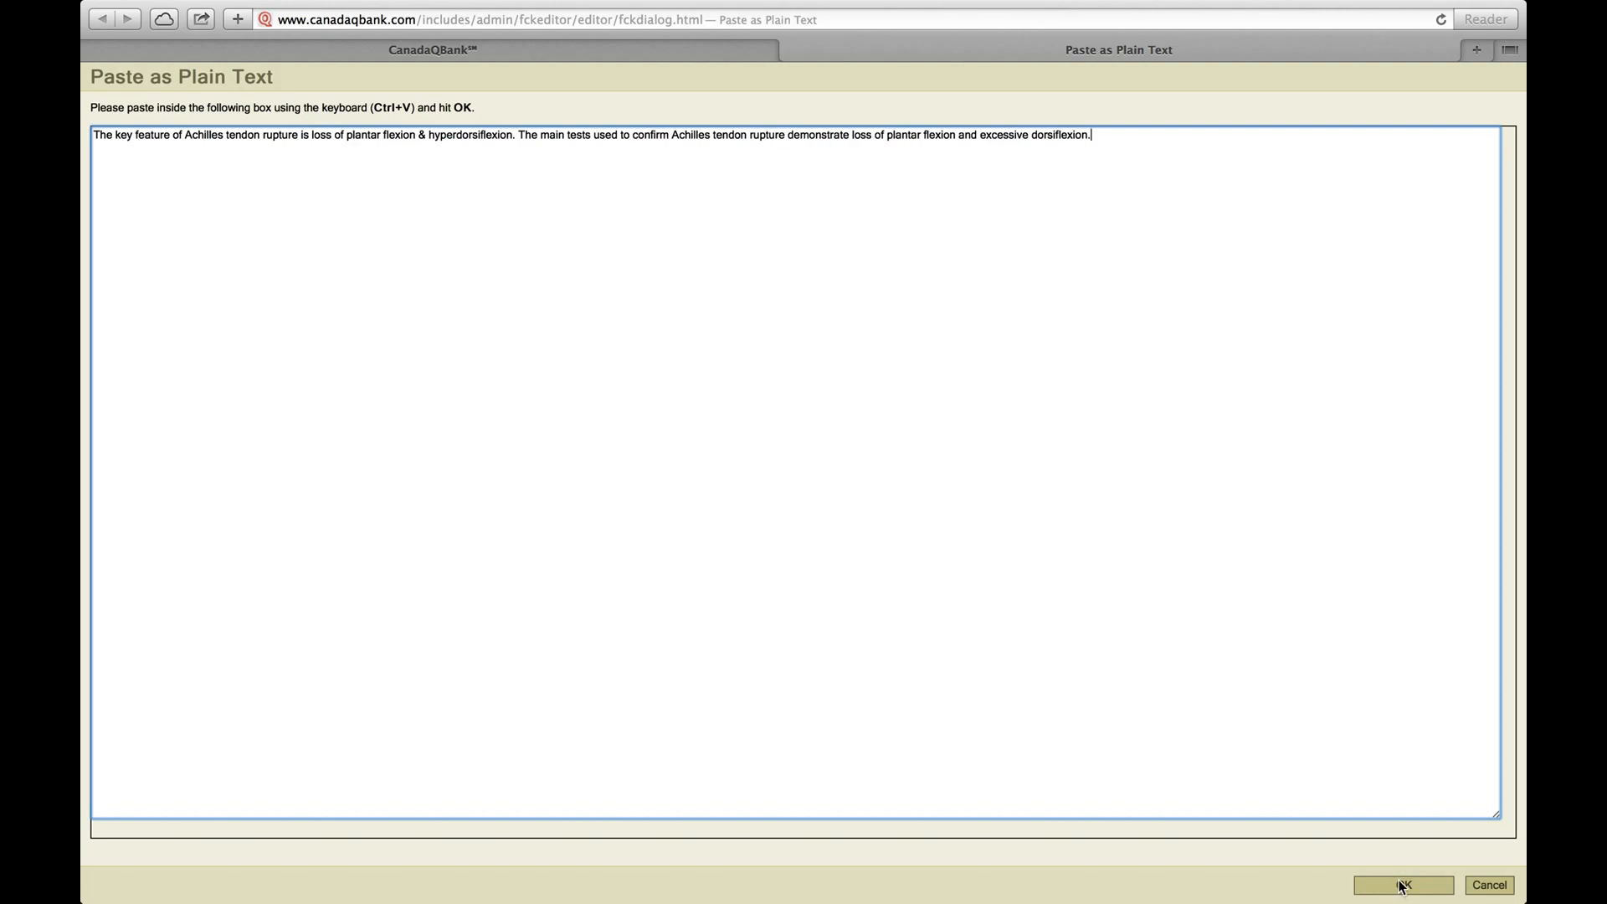
click(1402, 884)
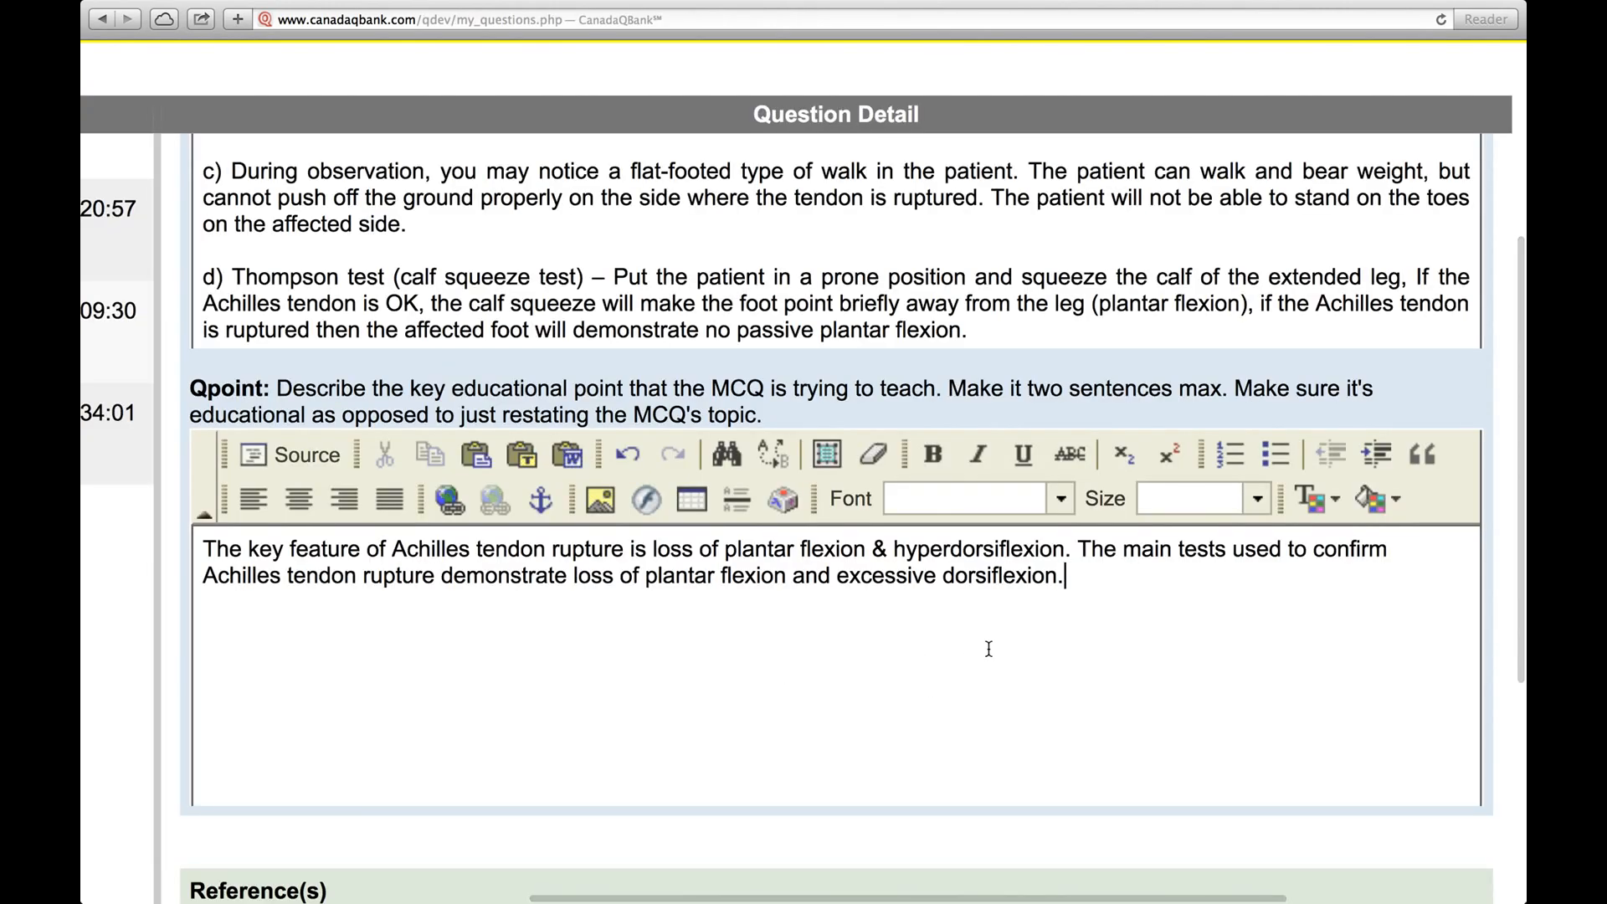
click(389, 501)
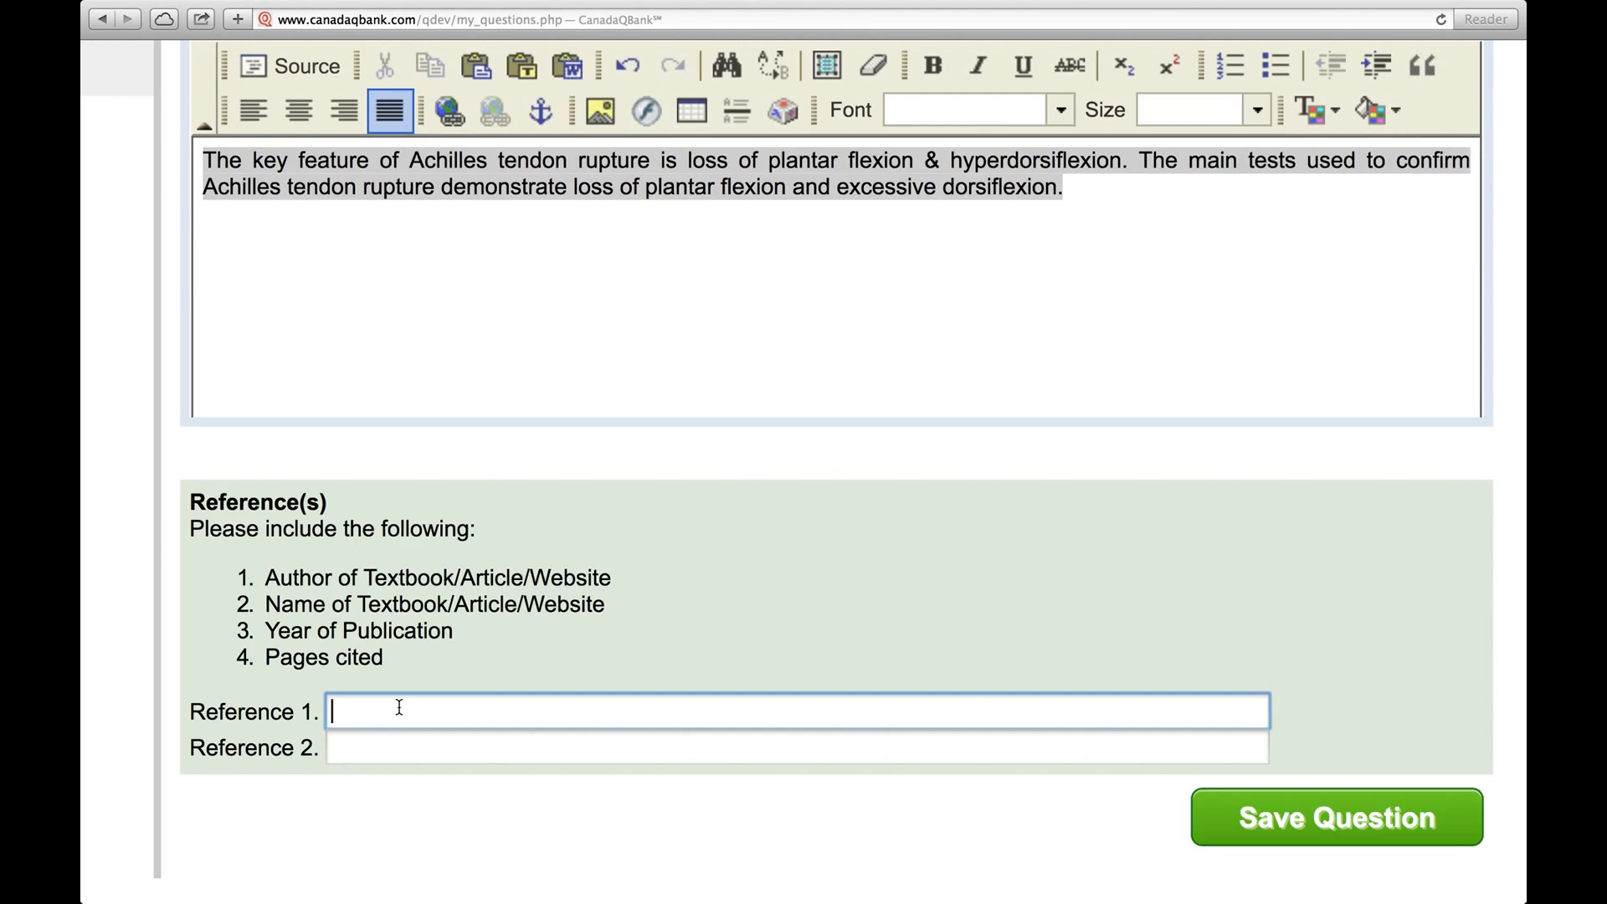
- Enter Reference 1 as 'Lee Smith, Sports Injuries 2008, pages 25-45'
text(Lee)
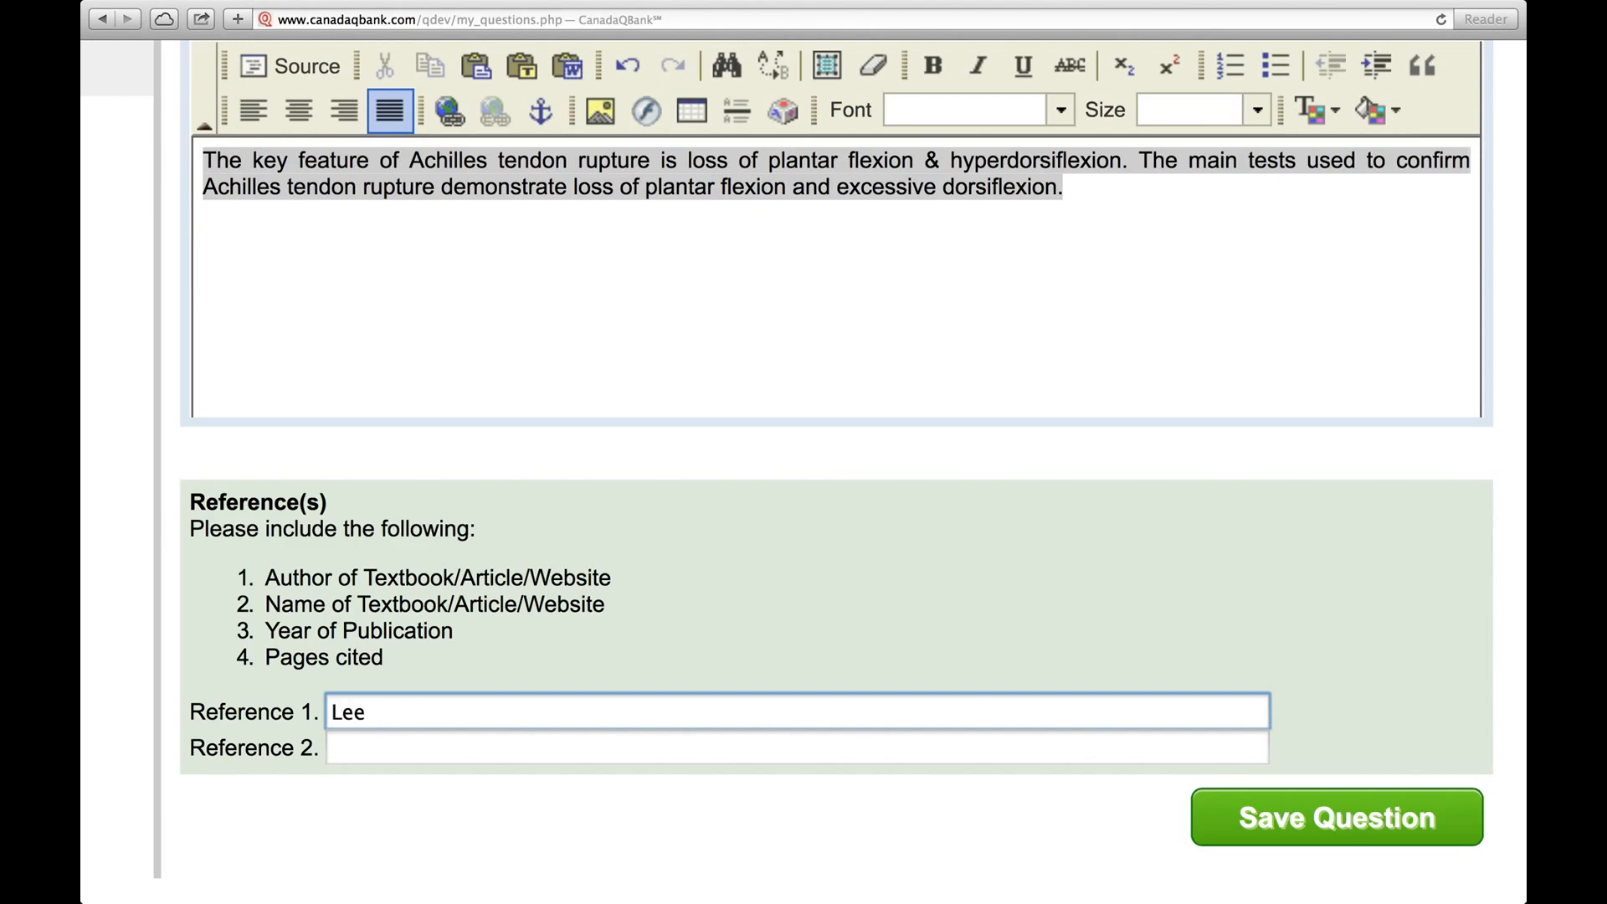
text(Smith)
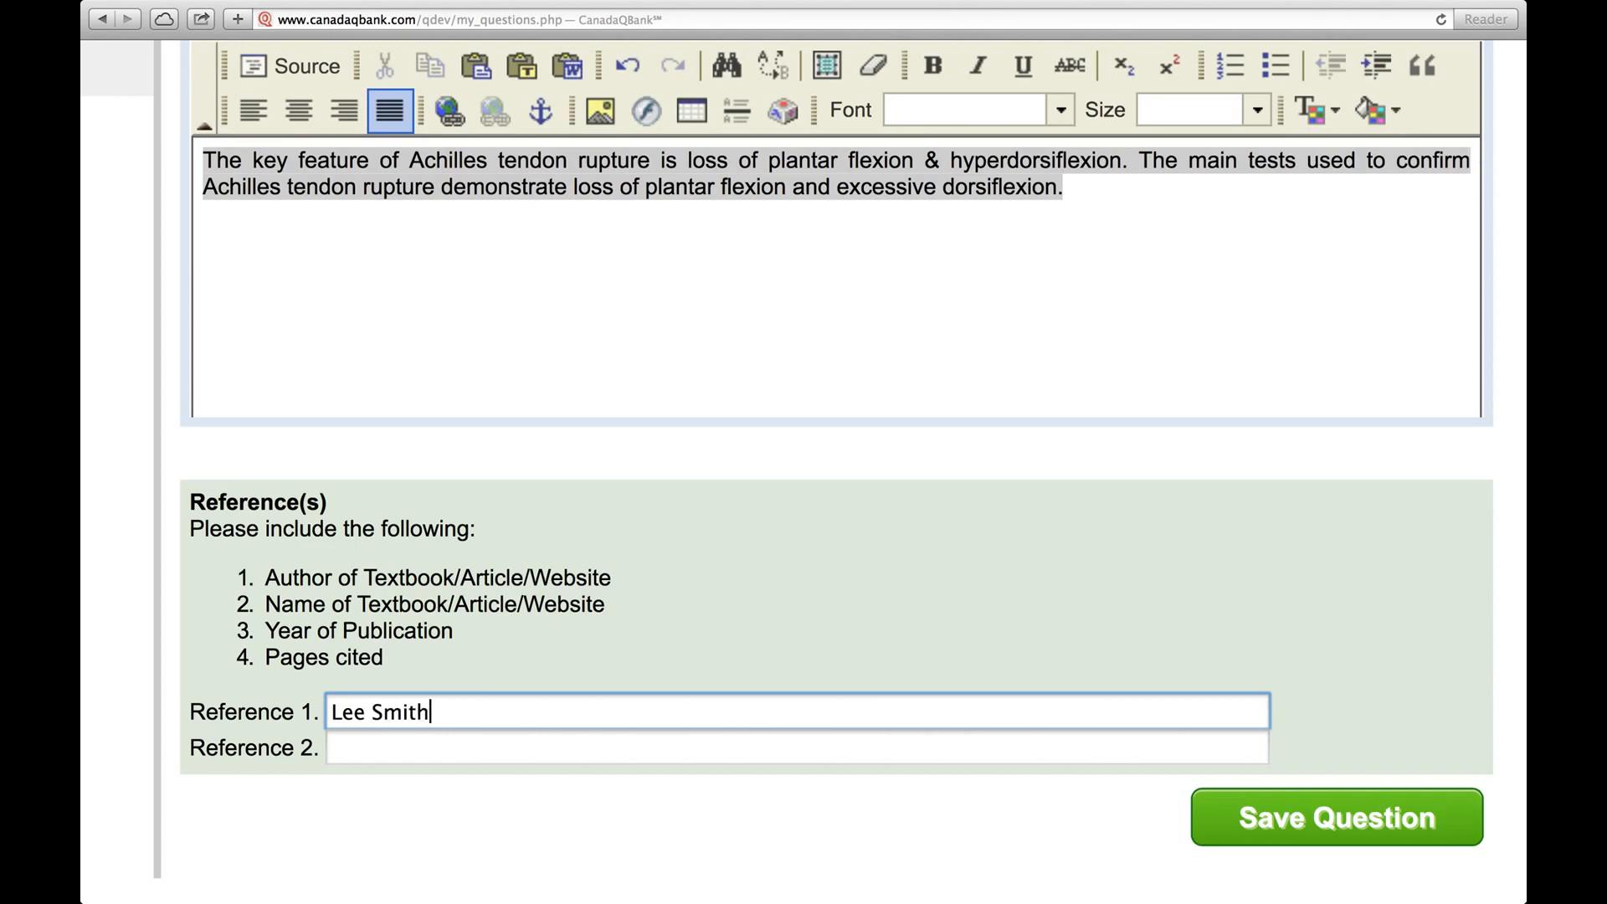
text(,)
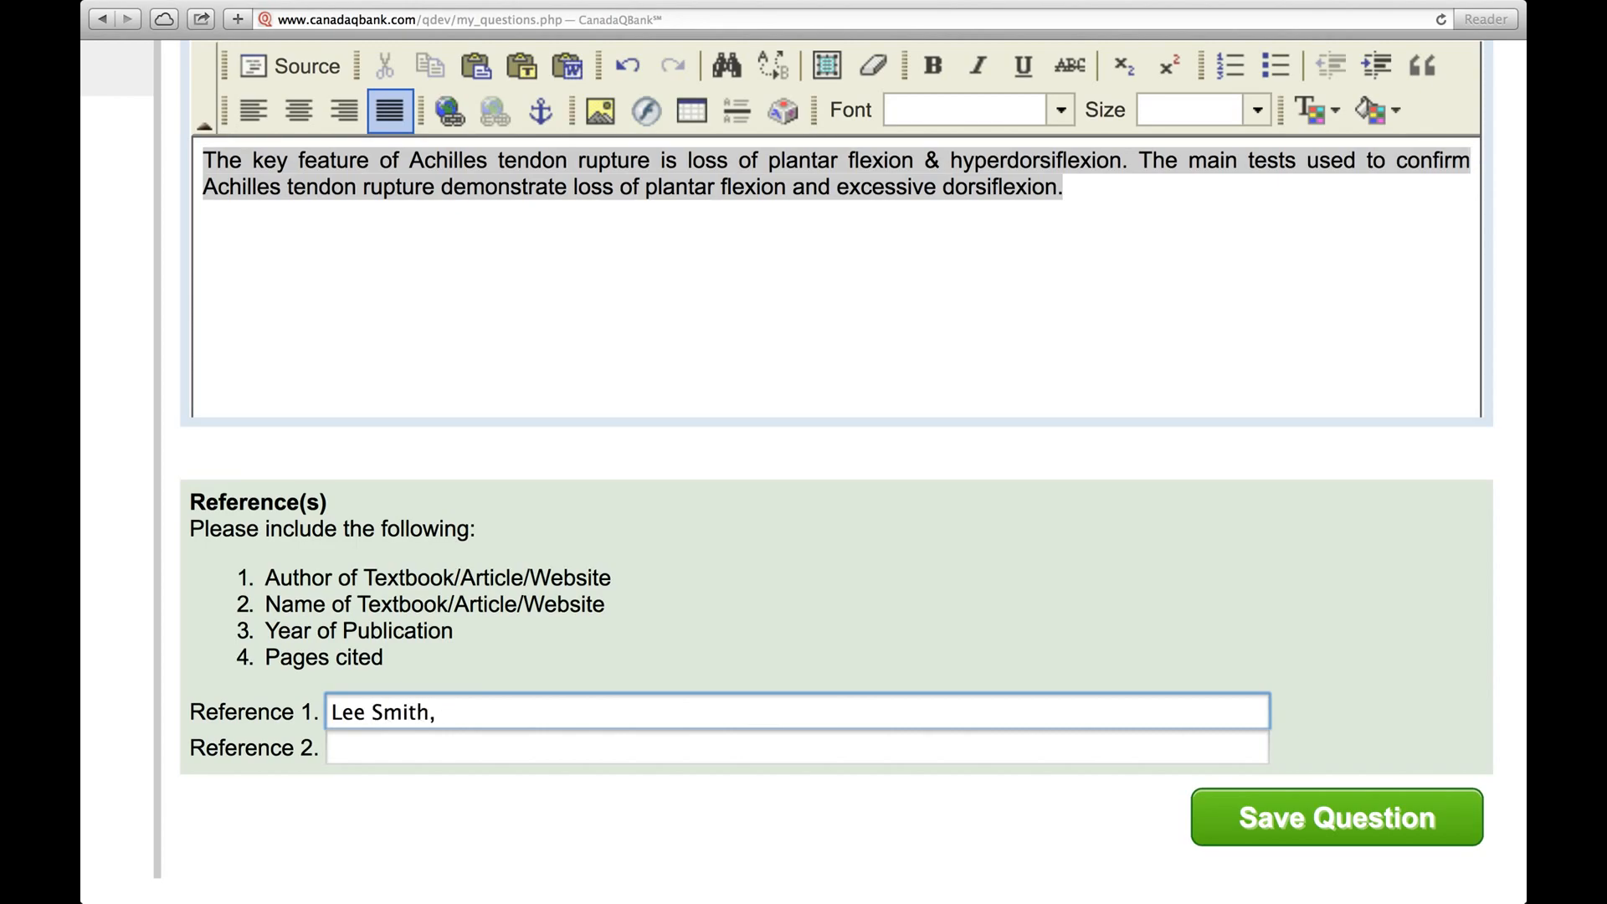
text(Sports)
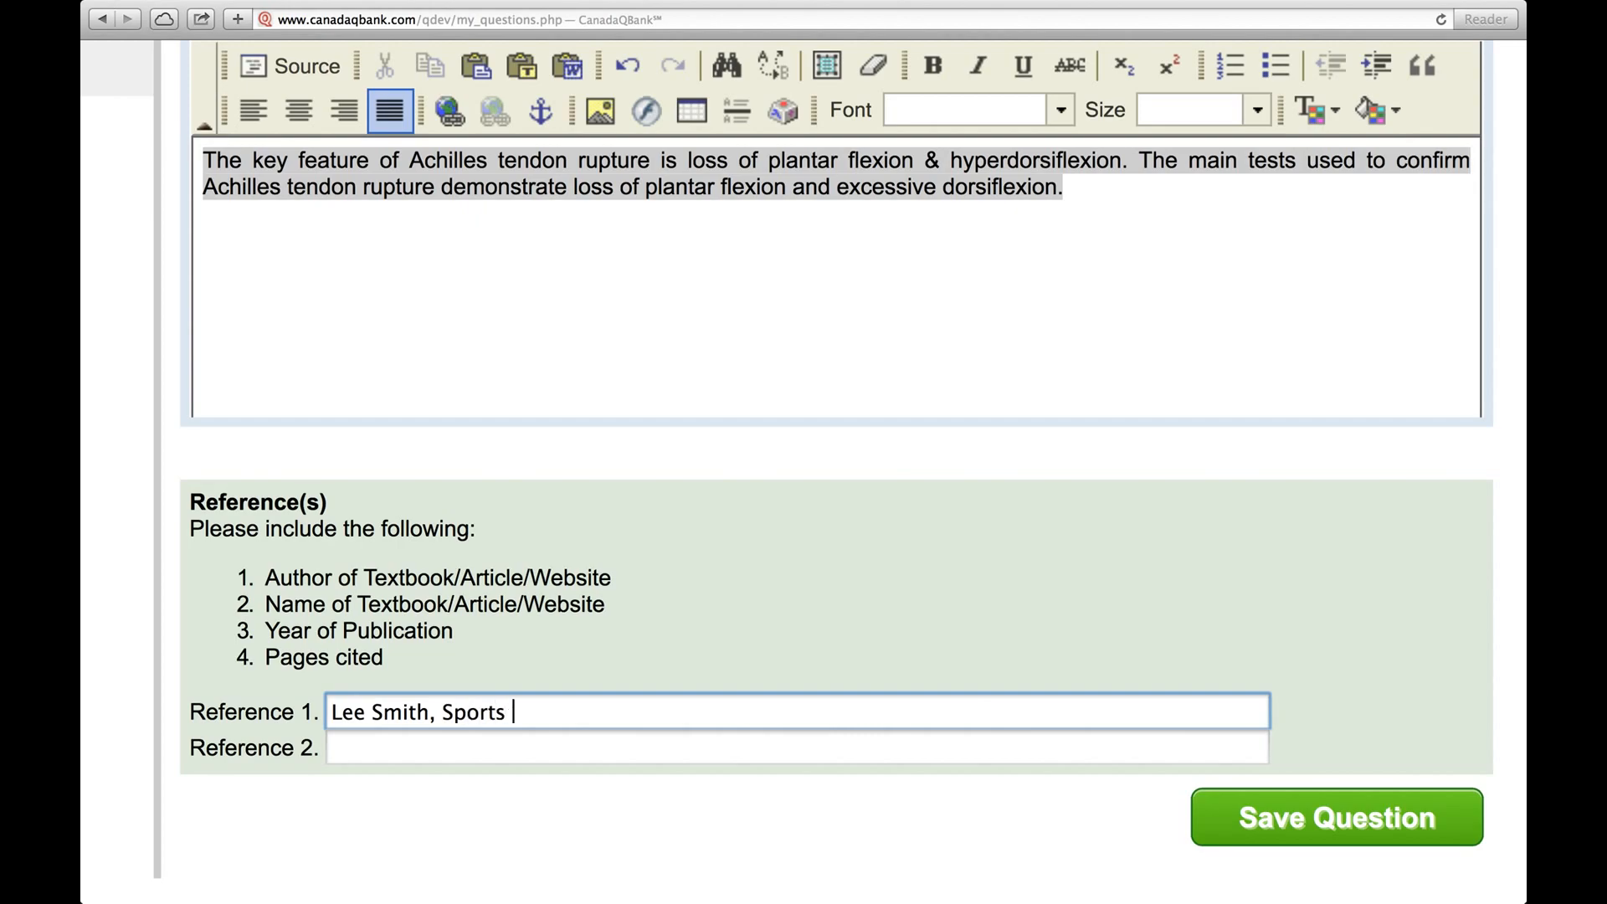
text(Injuries,)
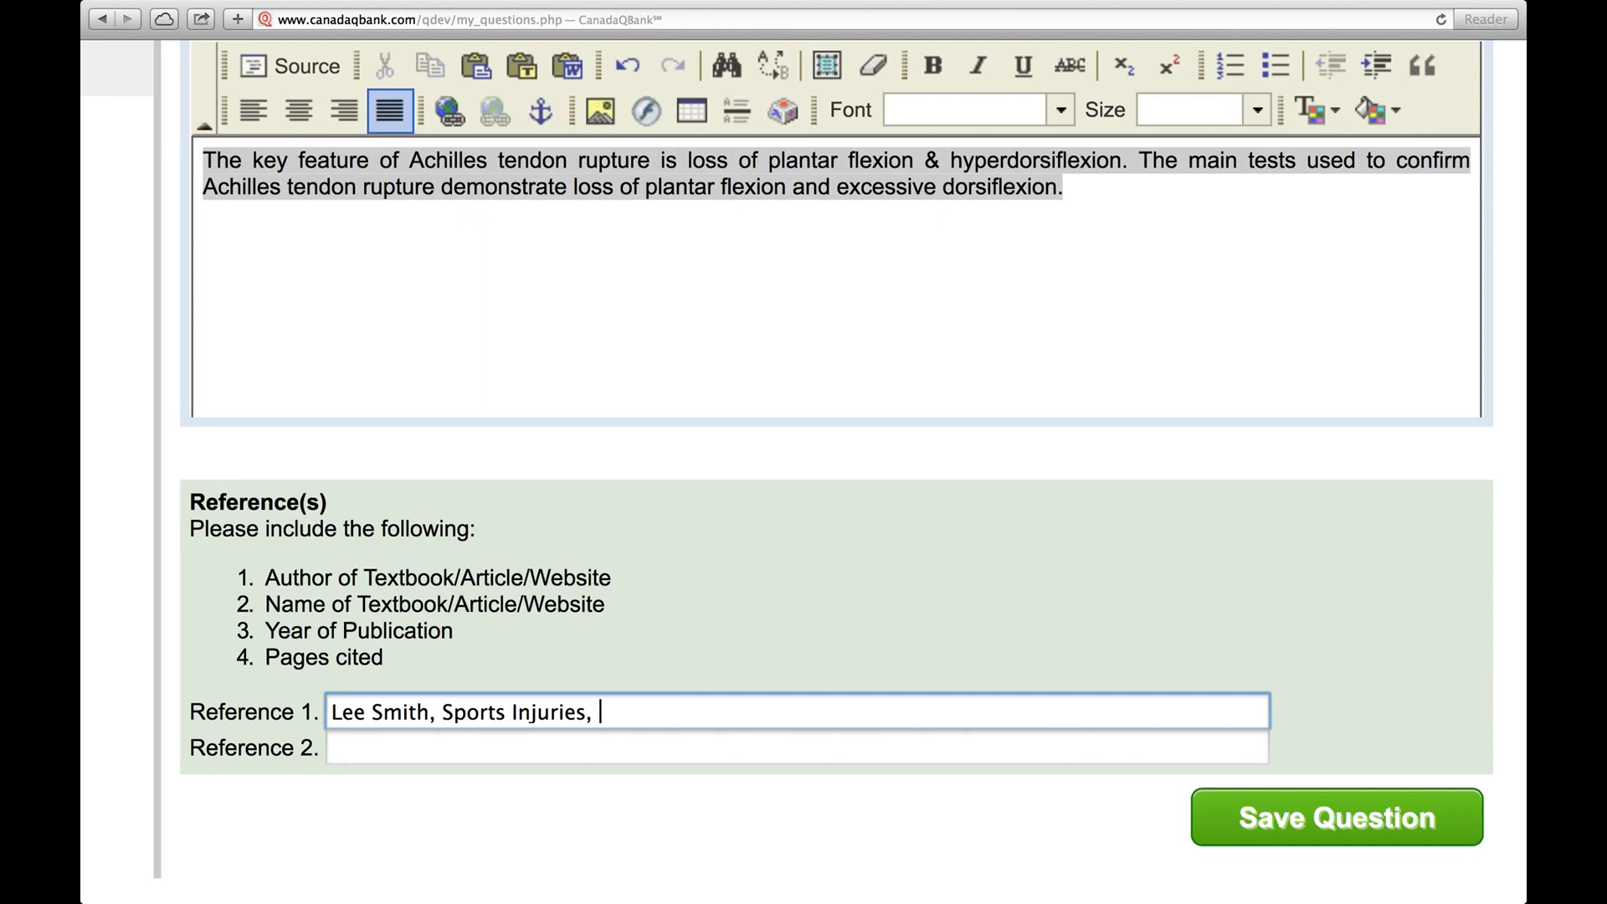
text(2008,)
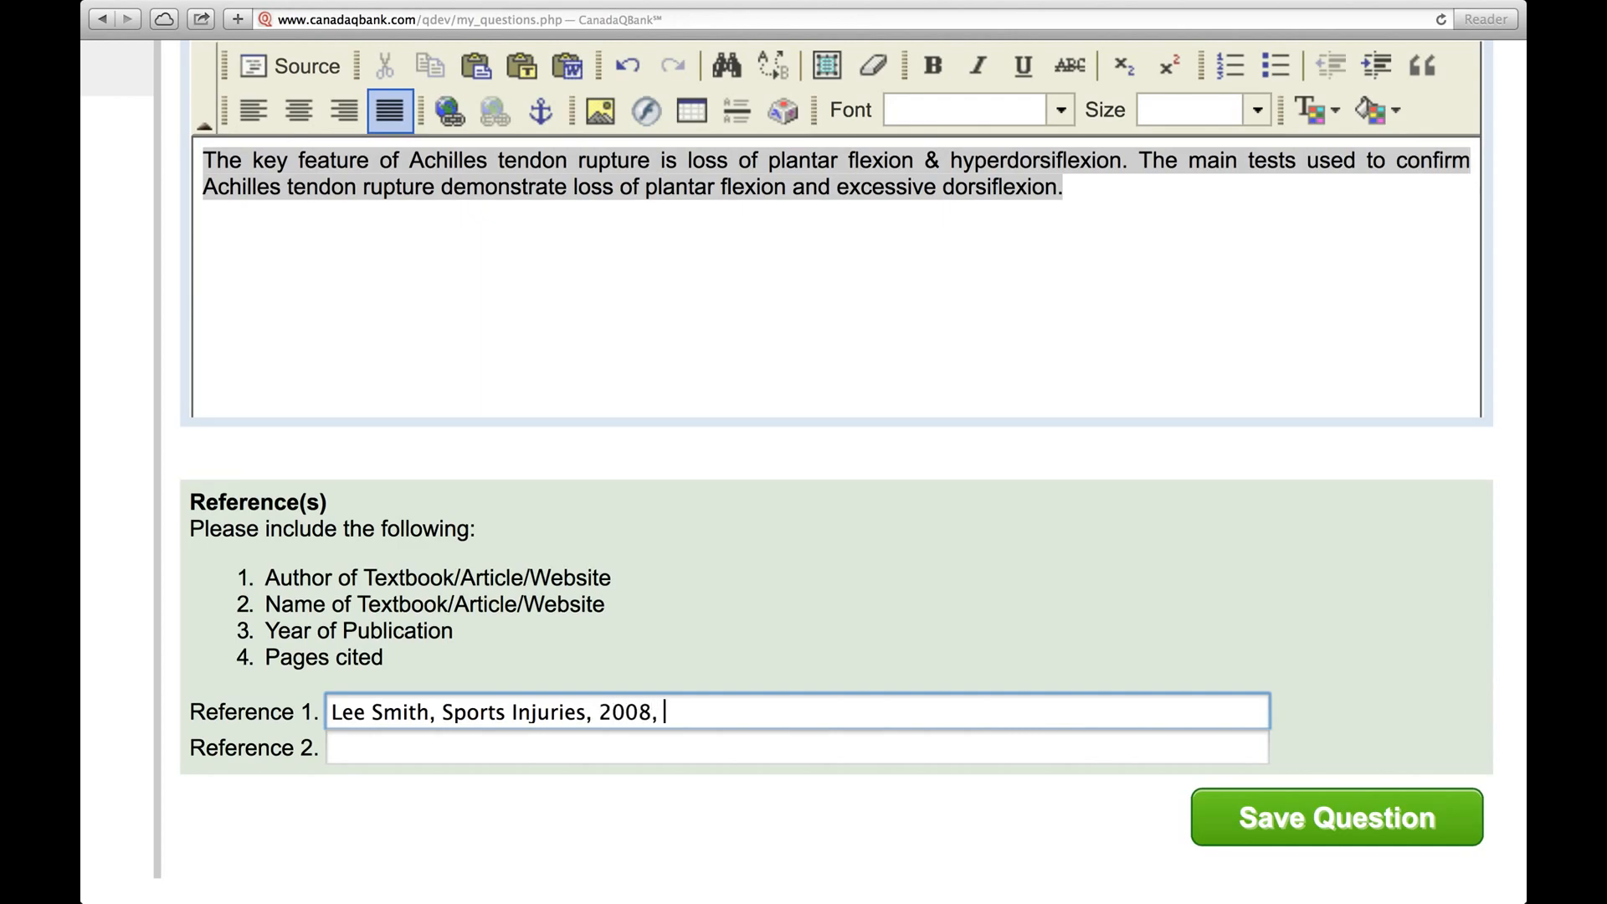
text(pages)
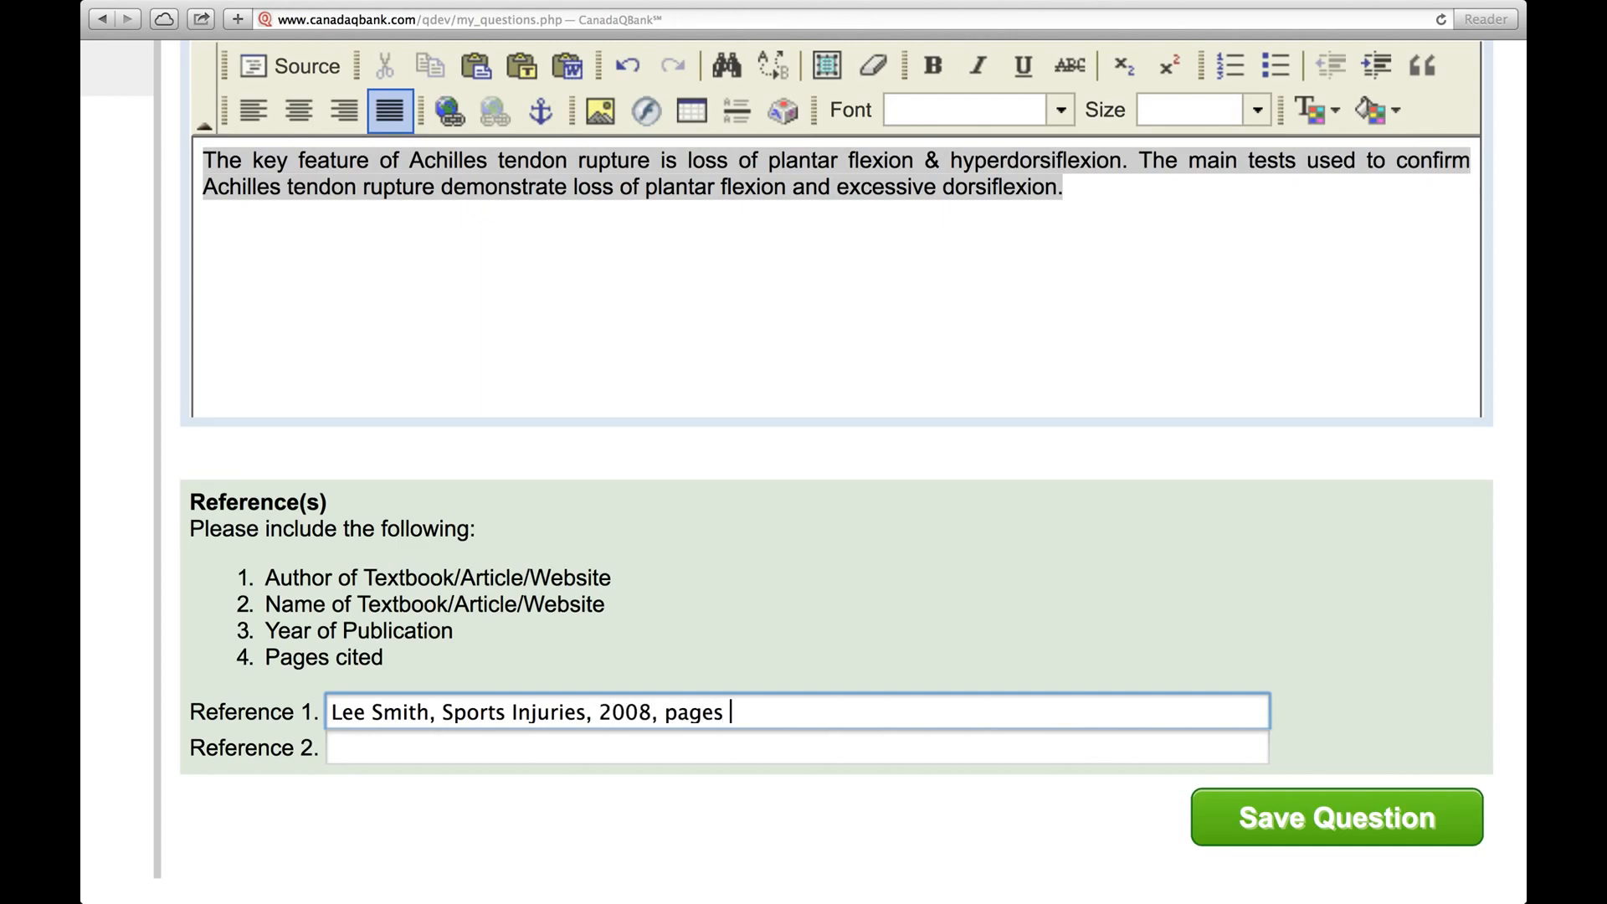
text(25-45)
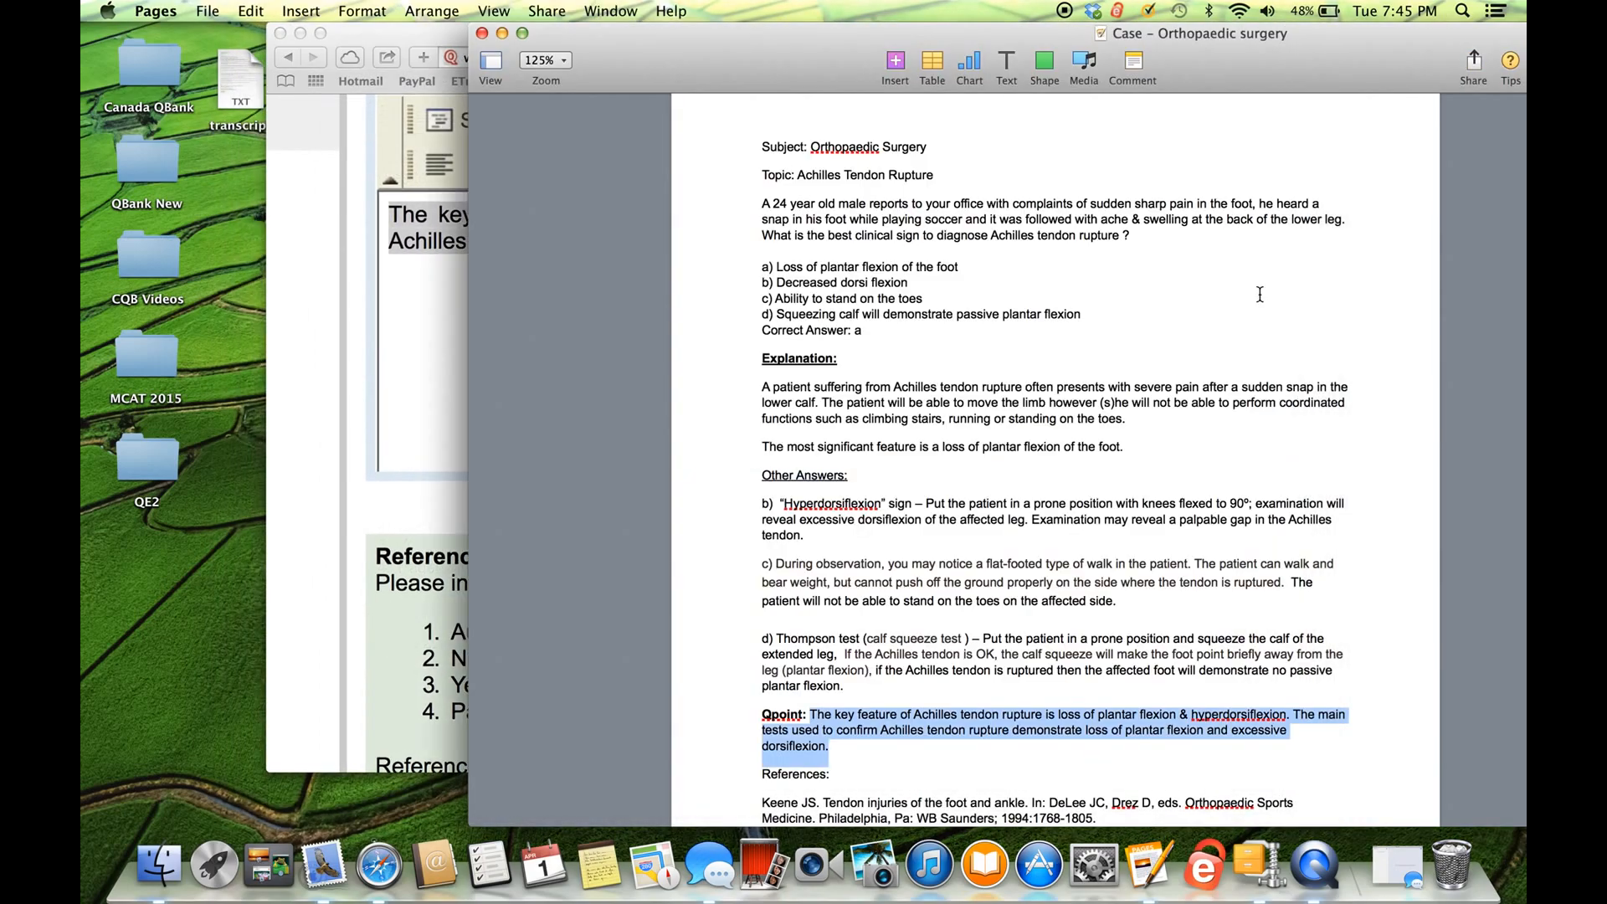
- Scroll the Pages case document down to its Qpoint and References section
scroll(down, 3)
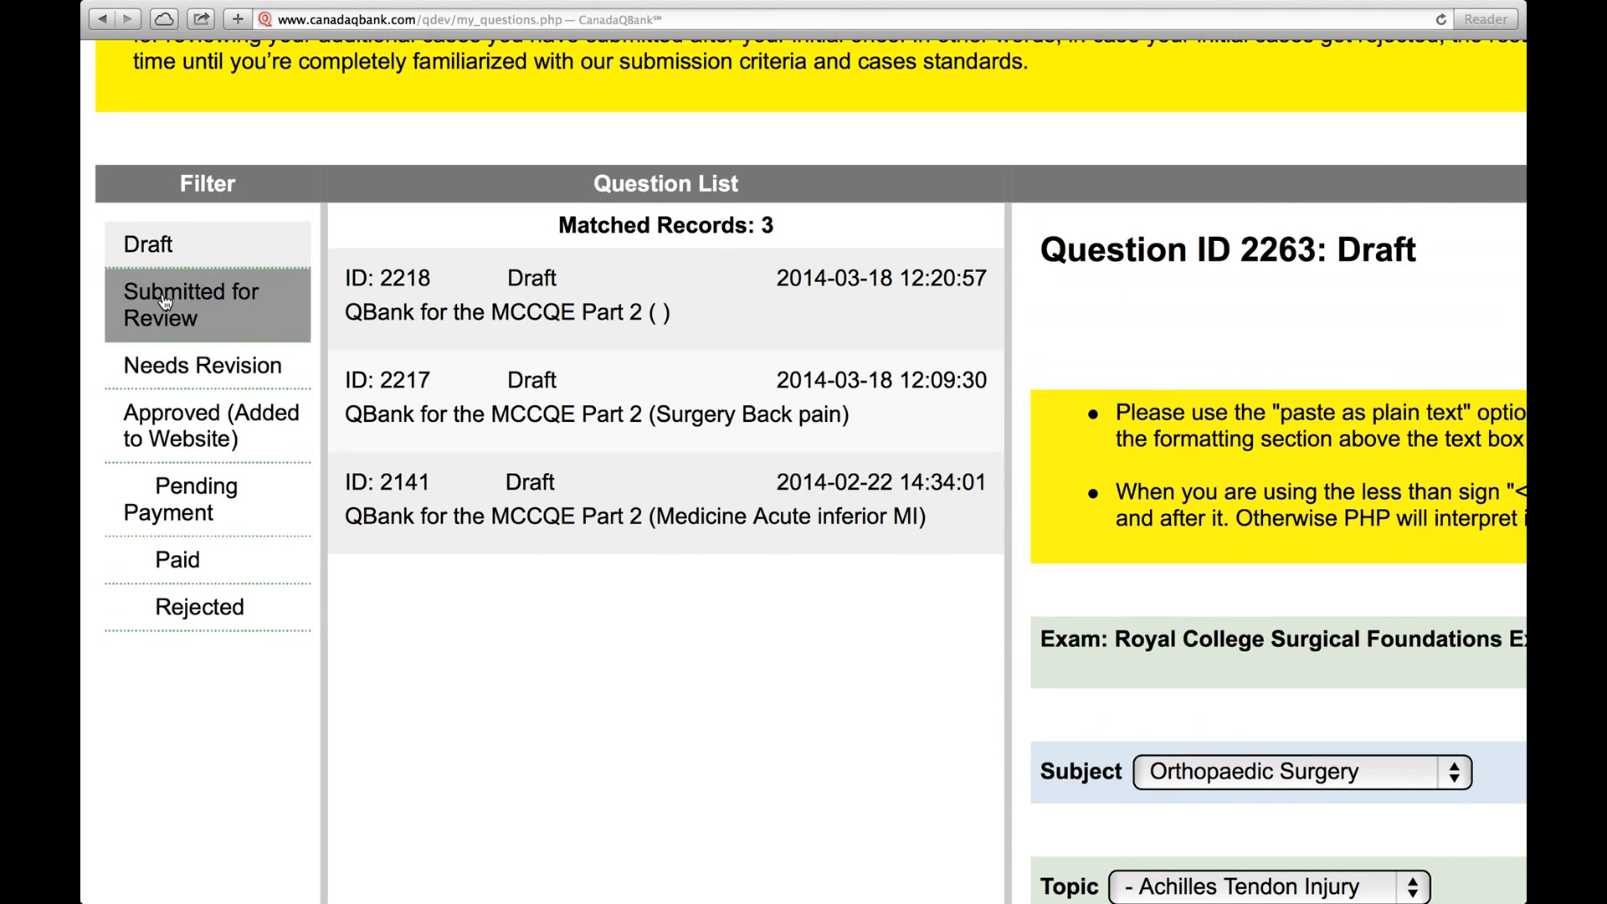
- Browse the Submitted for Review, Approved, Needs Revision and Paid question lists in turn
click(191, 304)
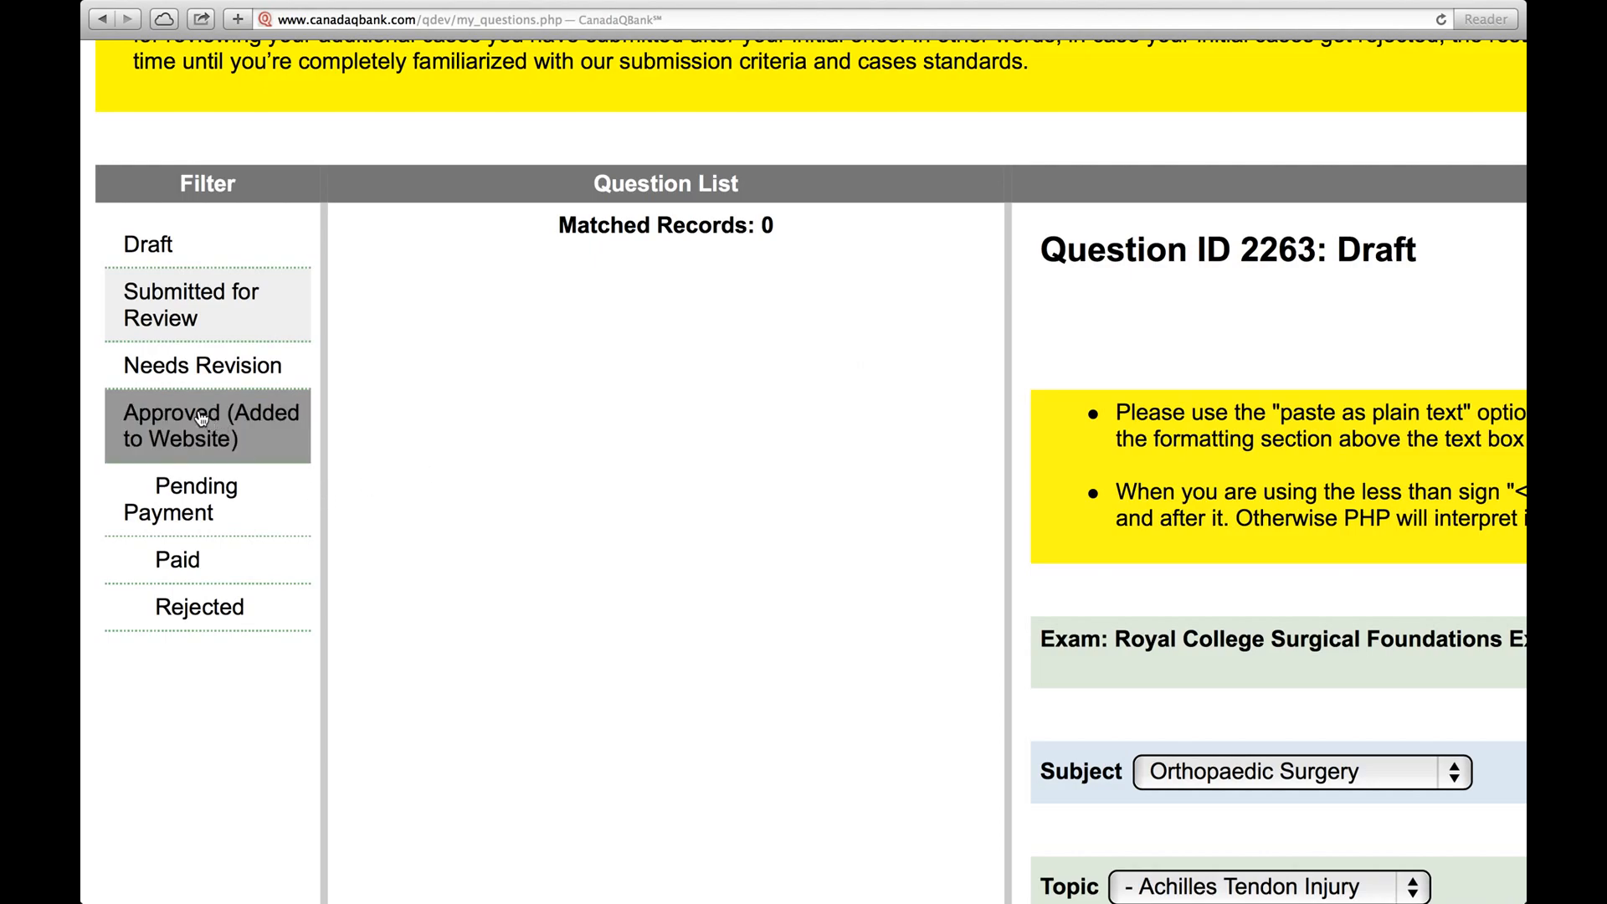
click(207, 426)
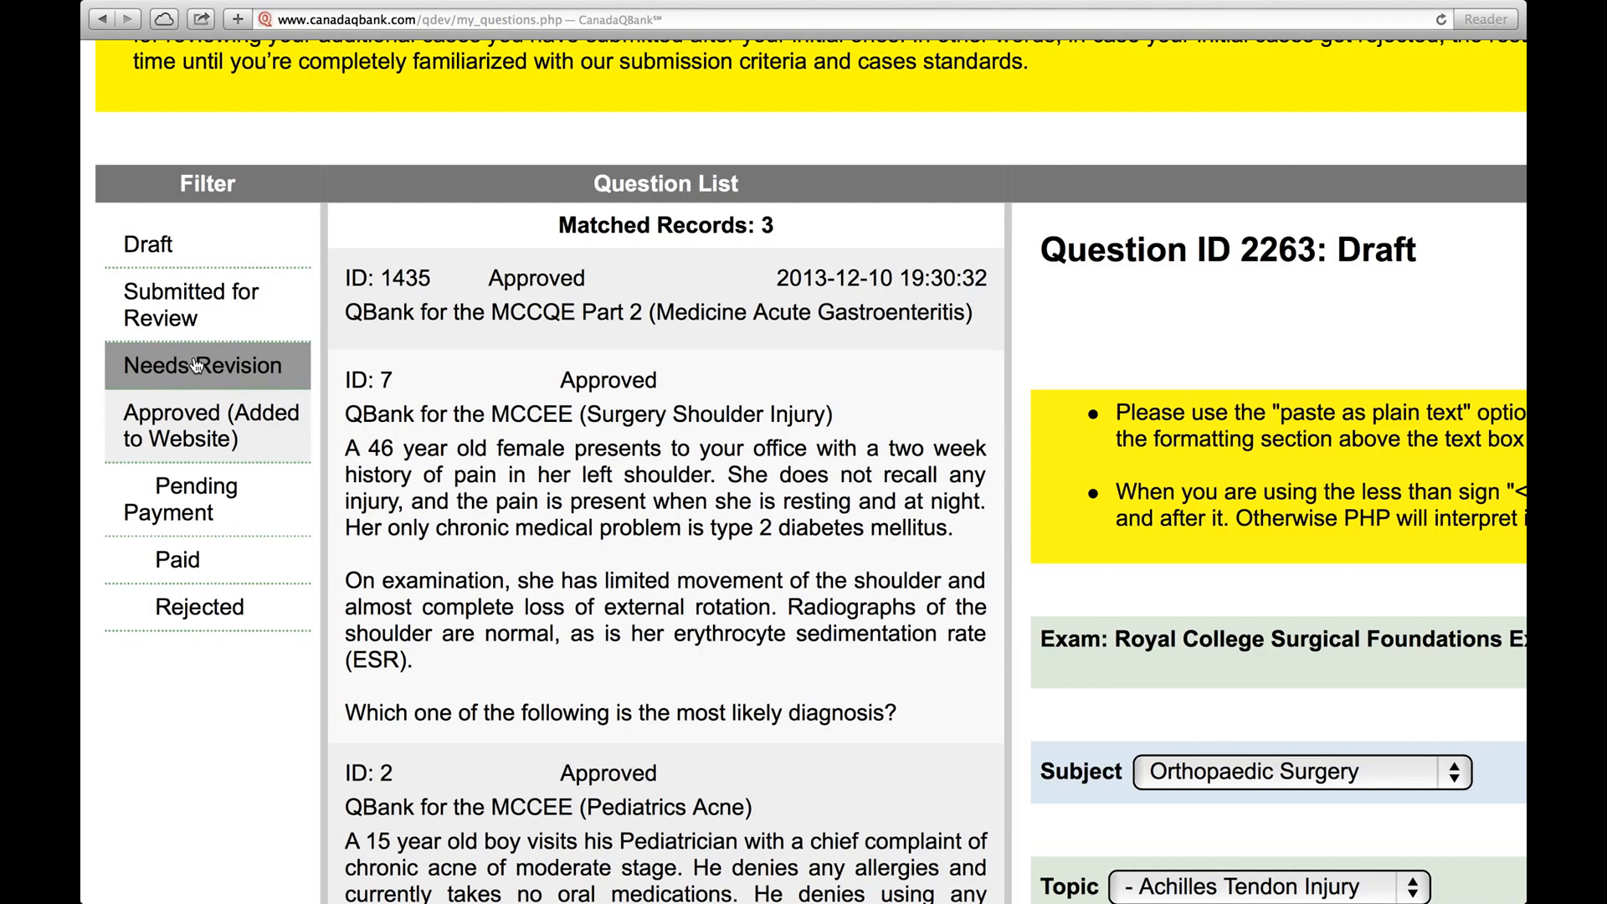
click(203, 367)
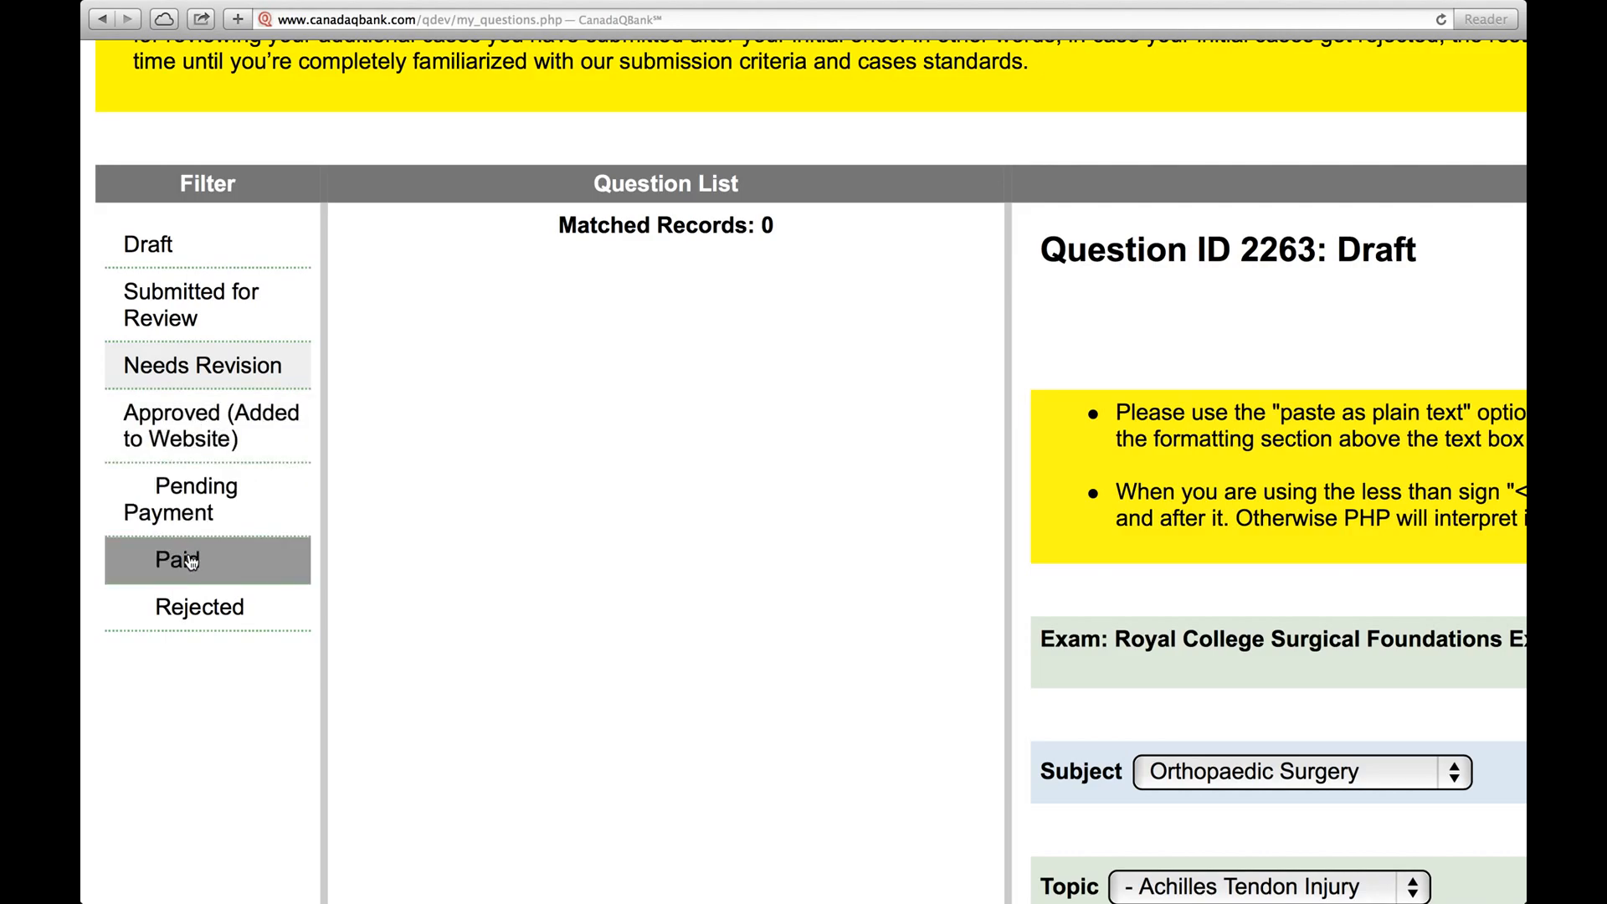
click(174, 559)
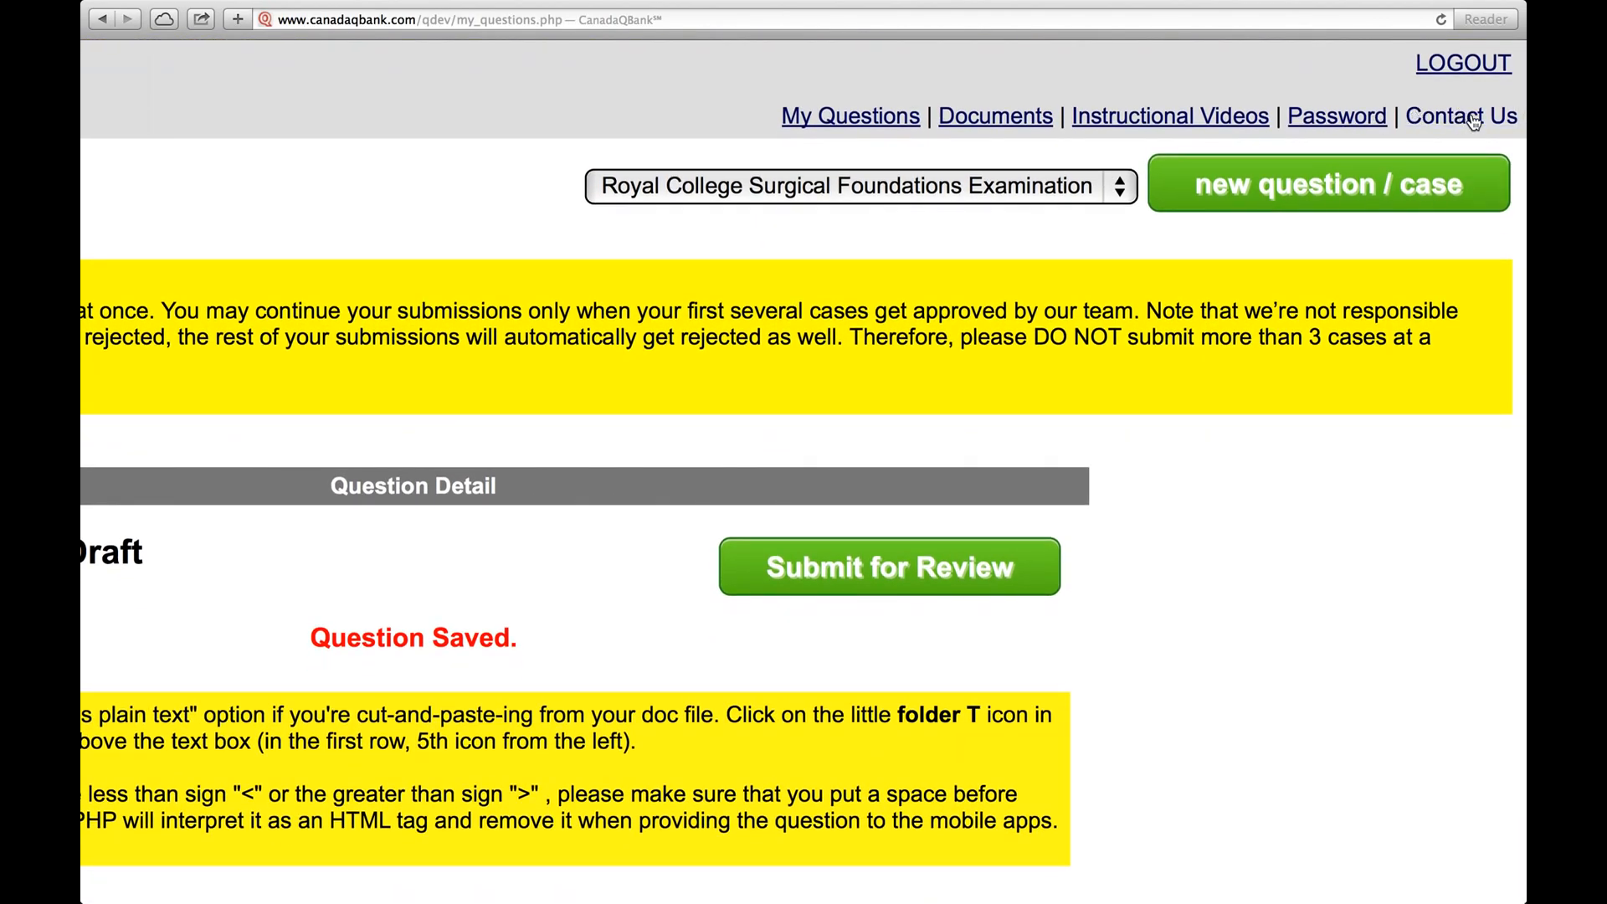
mouse_move(1135, 7)
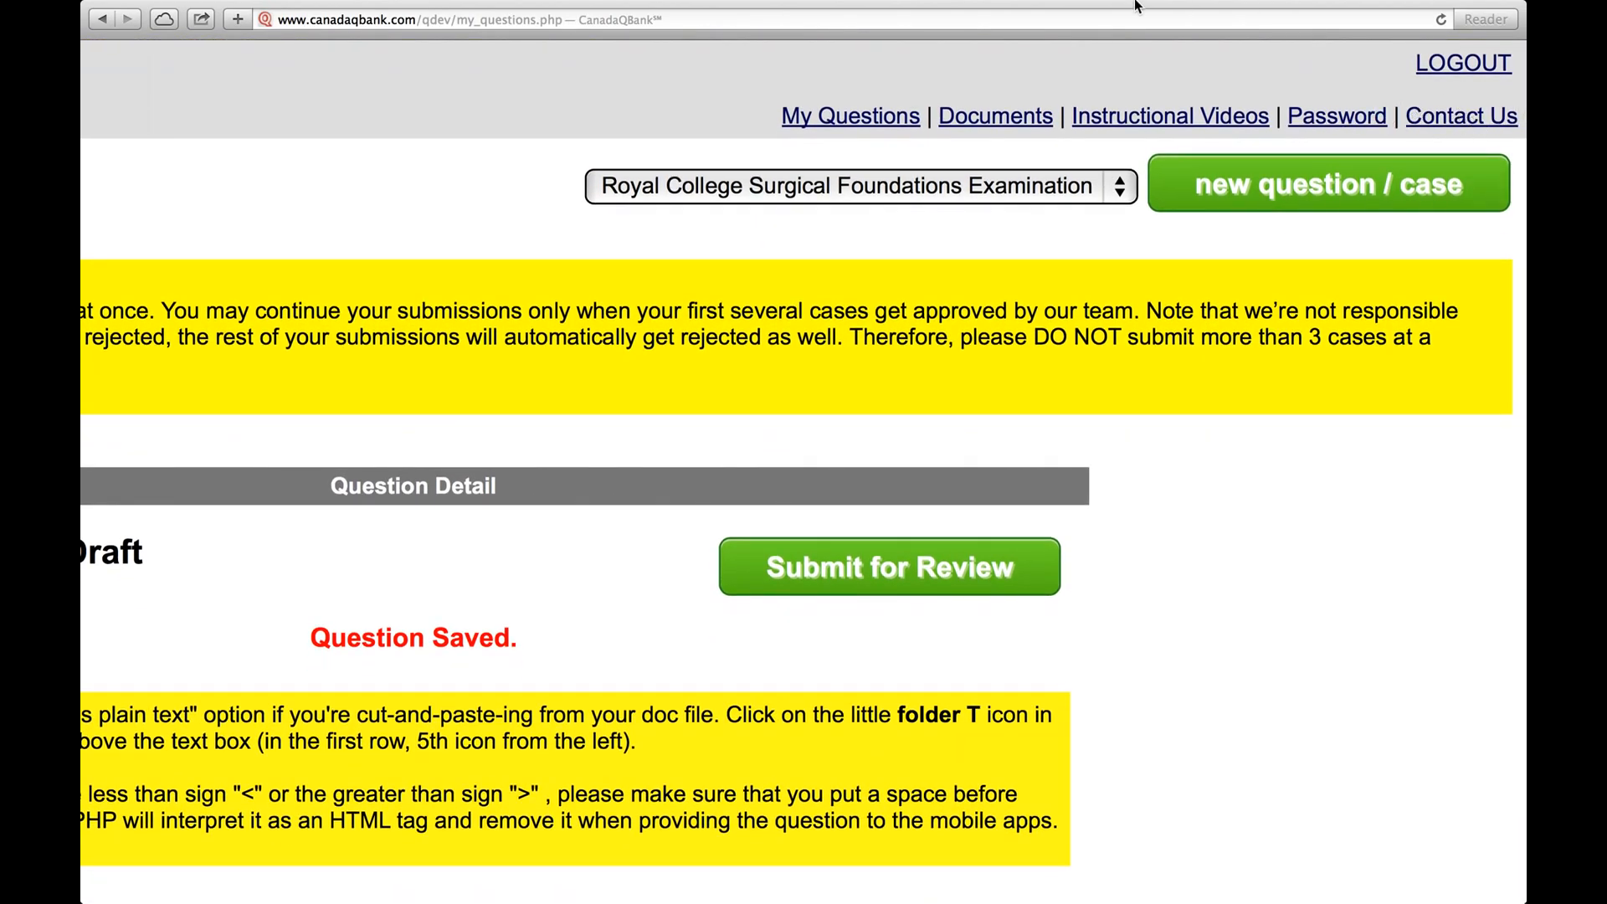